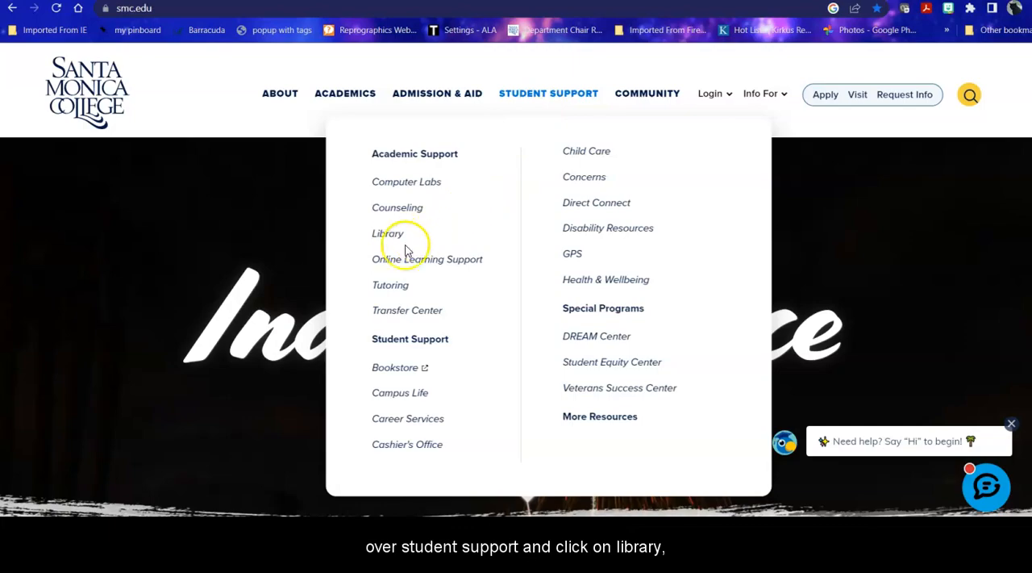
Step: Go from the Student Support section to the Library page via the Academics links
left_click(387, 233)
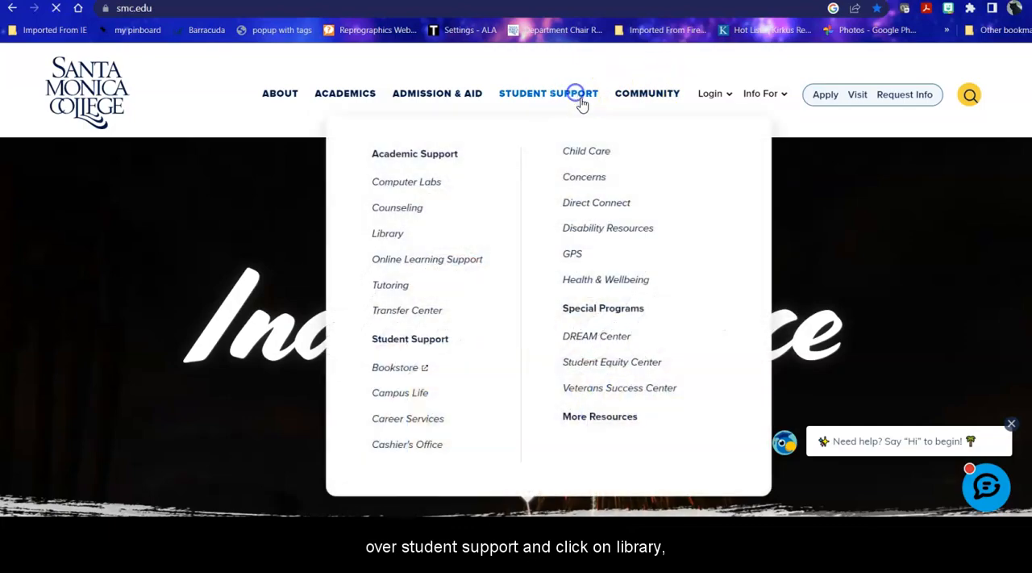
left_click(548, 93)
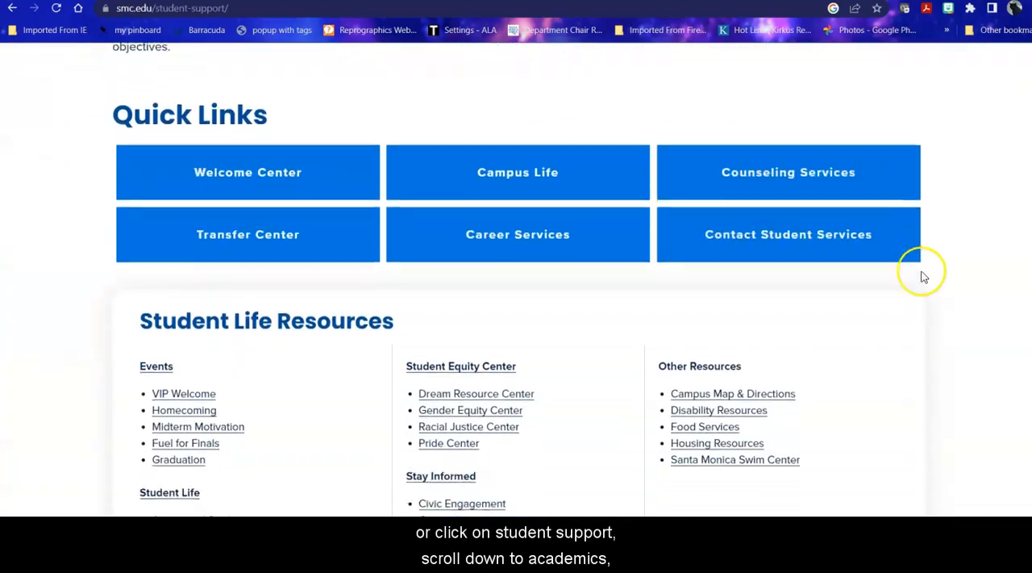
scroll("down", 3)
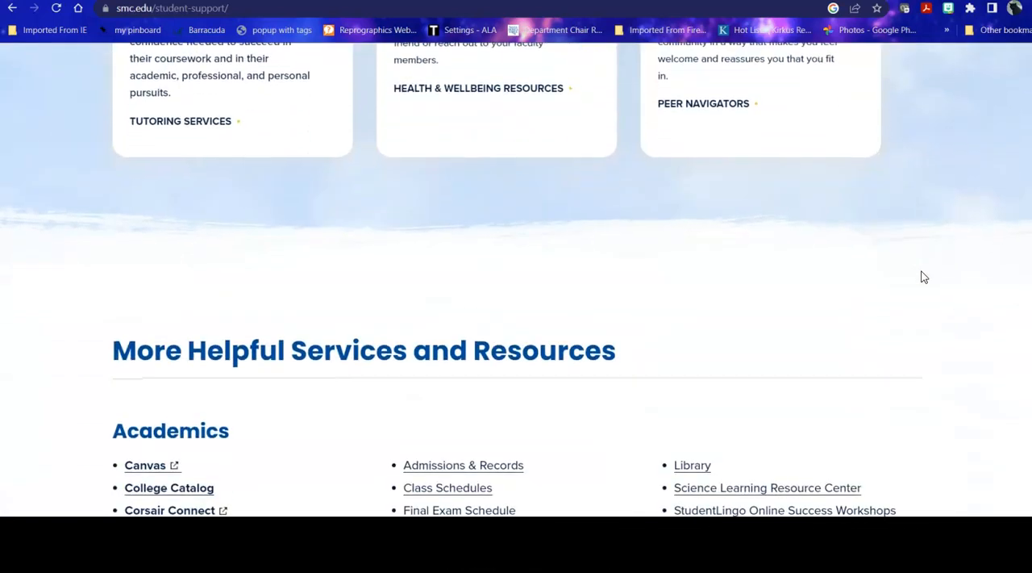
left_click(691, 464)
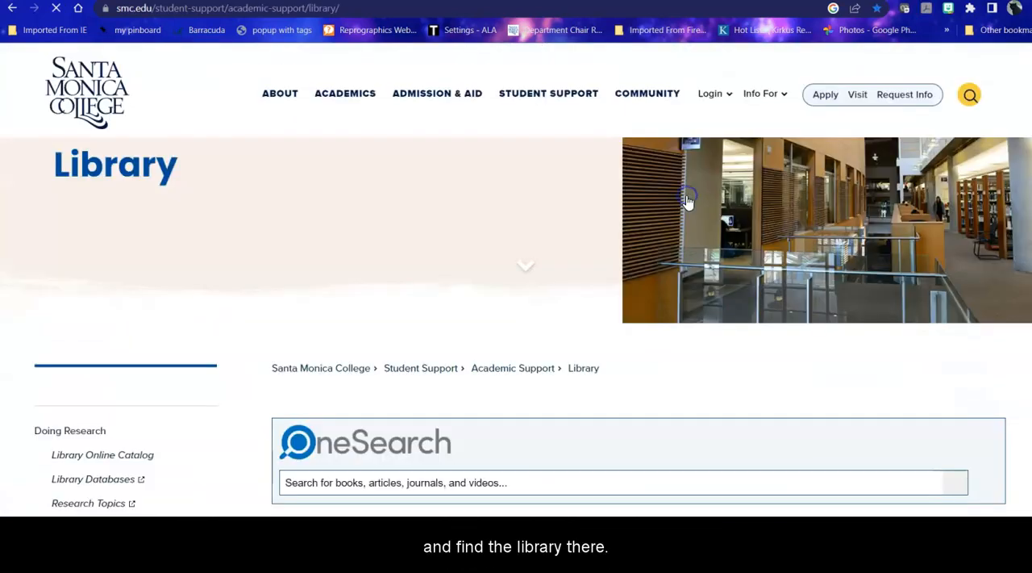
scroll("down", 3)
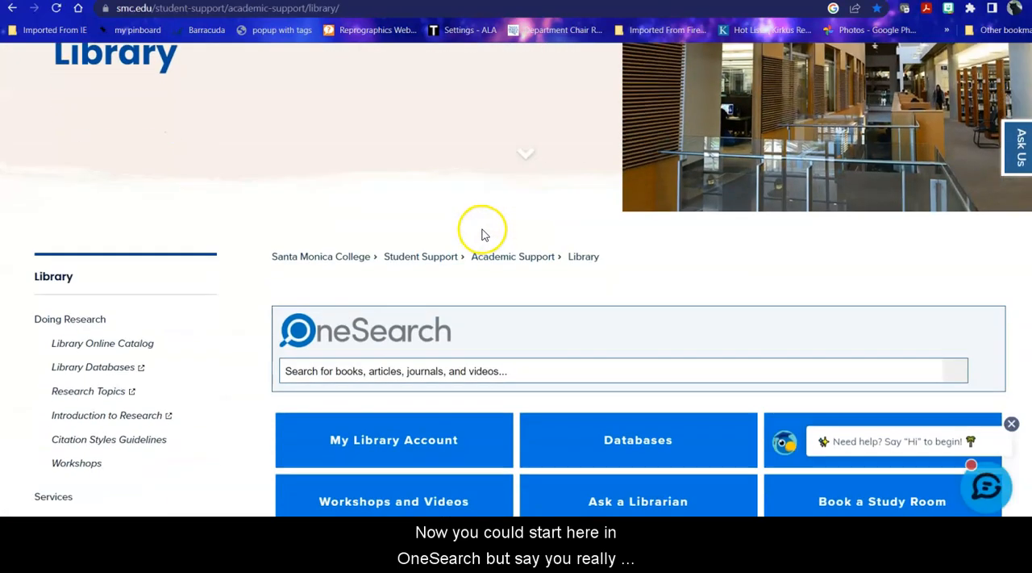
mouse_move(680, 325)
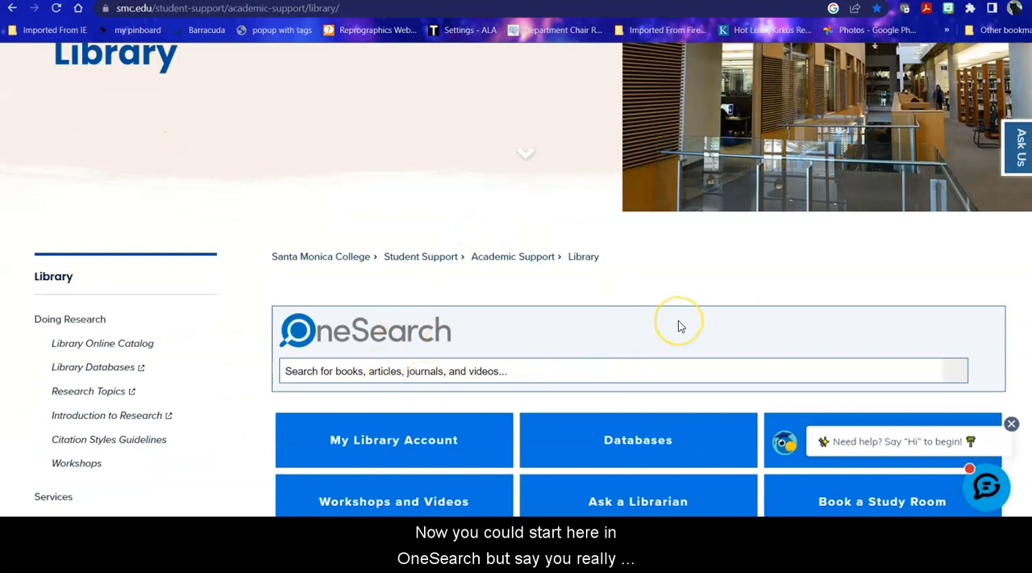
mouse_move(680, 326)
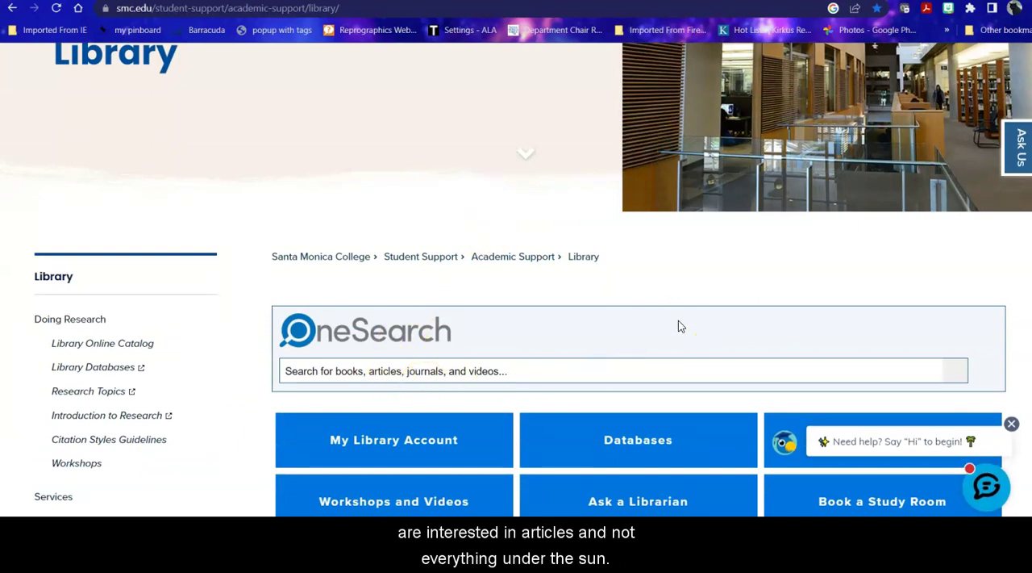
scroll("down", 3)
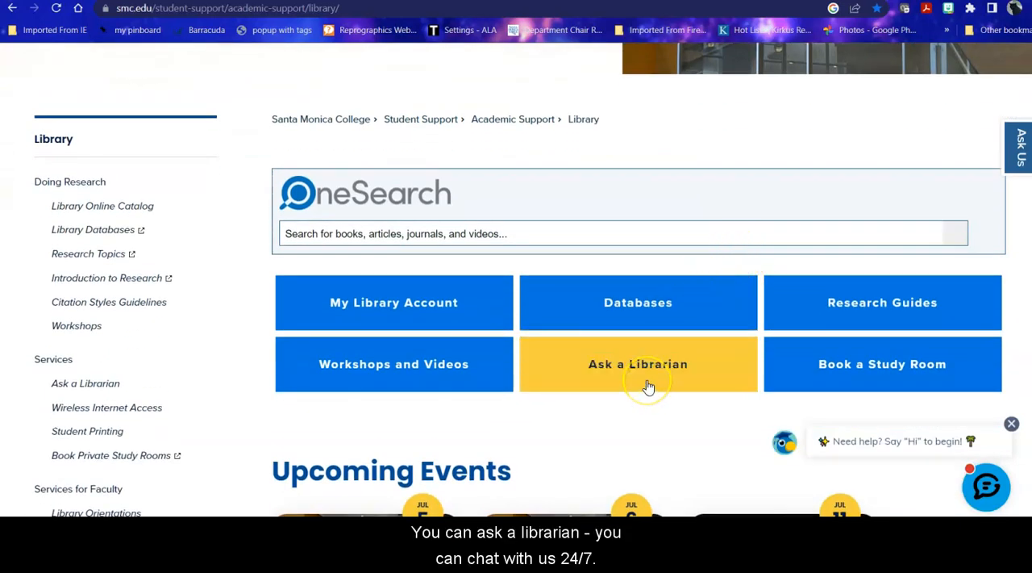
mouse_move(649, 387)
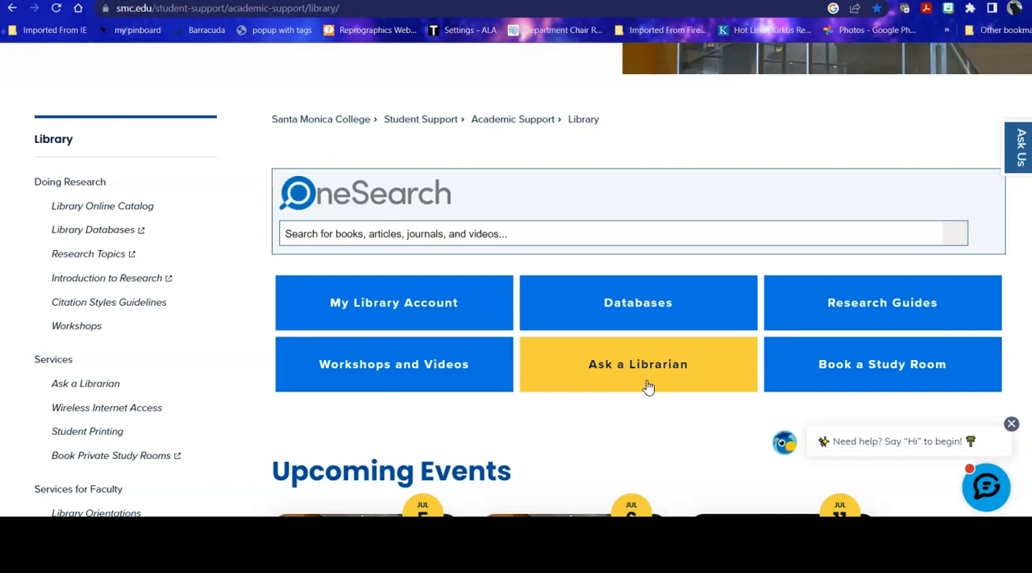
mouse_move(649, 310)
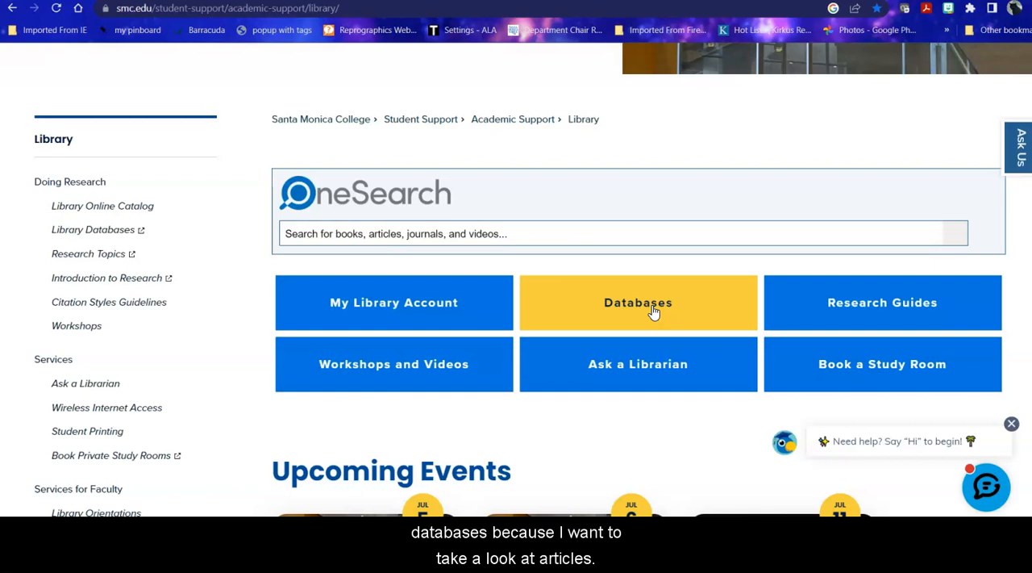
Step: Open the A-Z Databases list of 116 databases and look through it
left_click(638, 303)
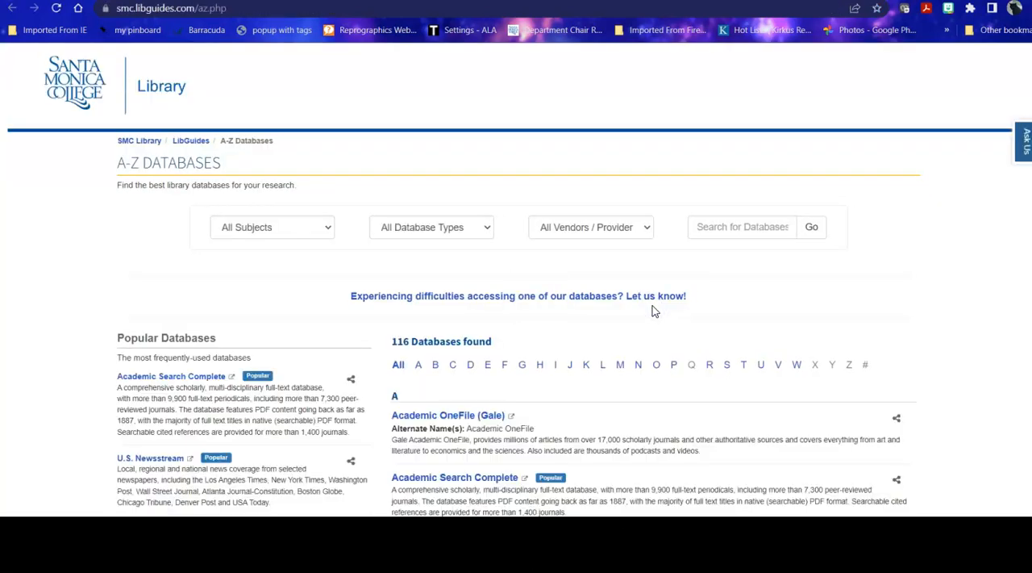
mouse_move(939, 309)
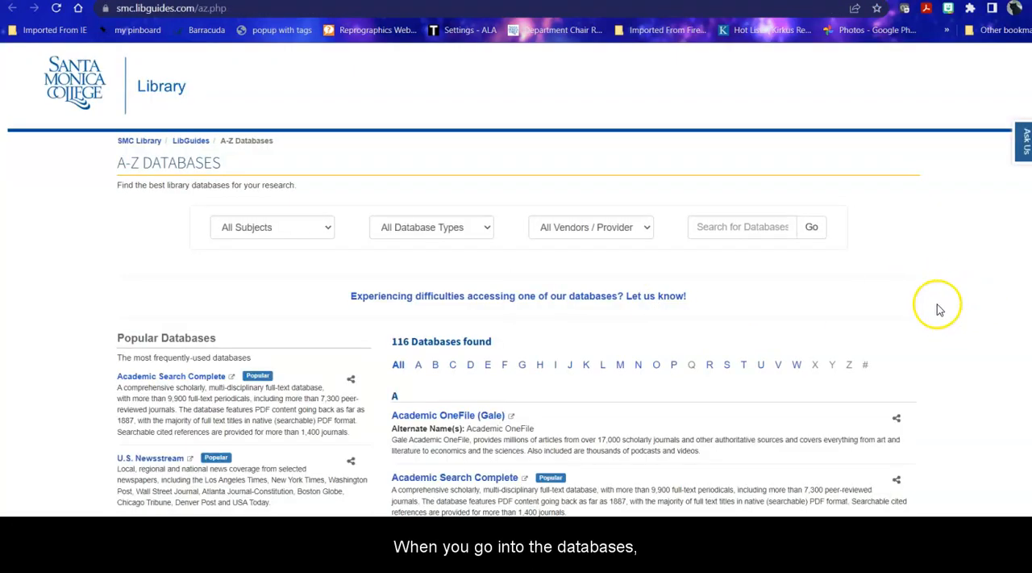
mouse_move(923, 364)
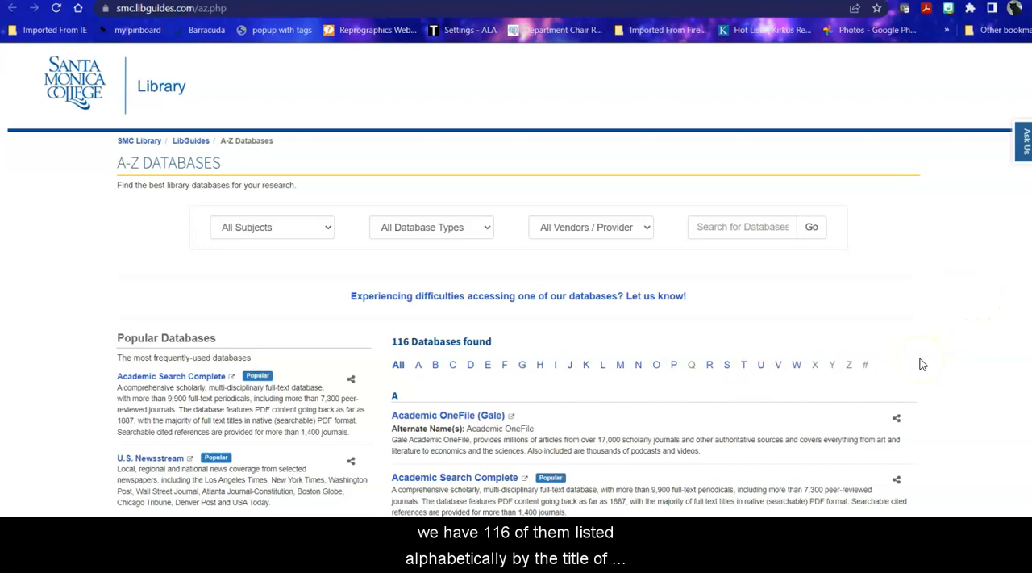
scroll("down", 3)
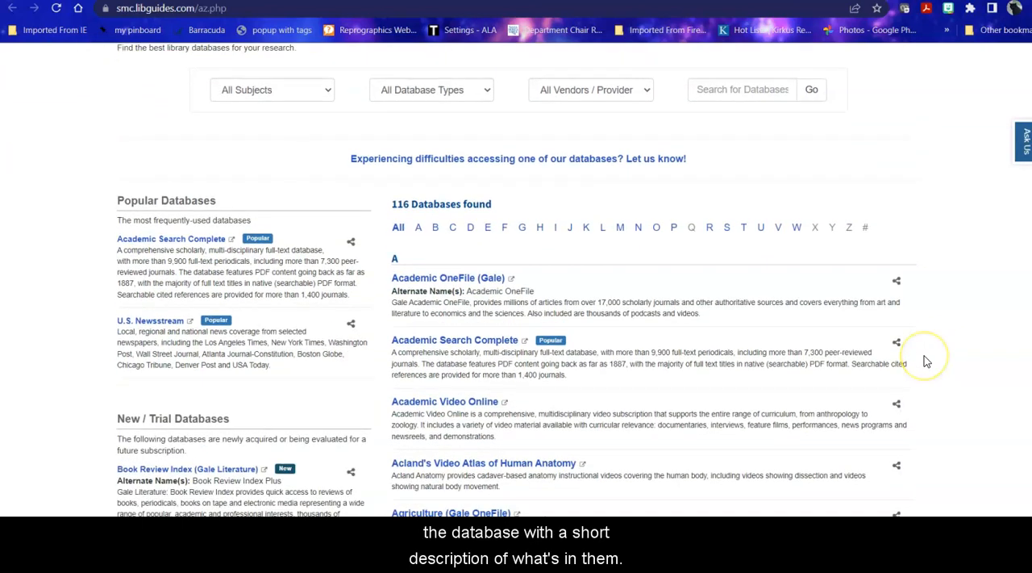
mouse_move(926, 360)
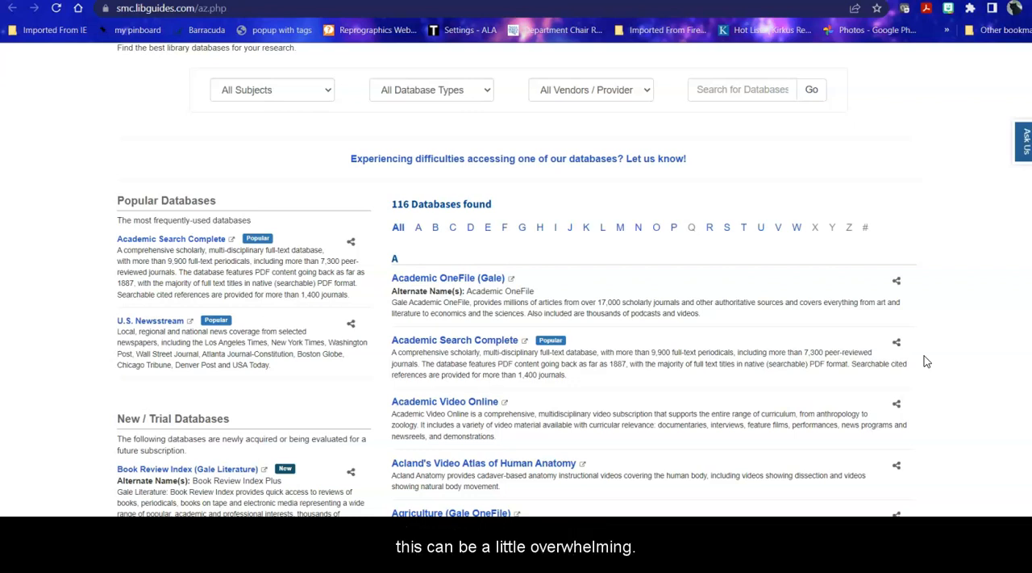
scroll("up", 3)
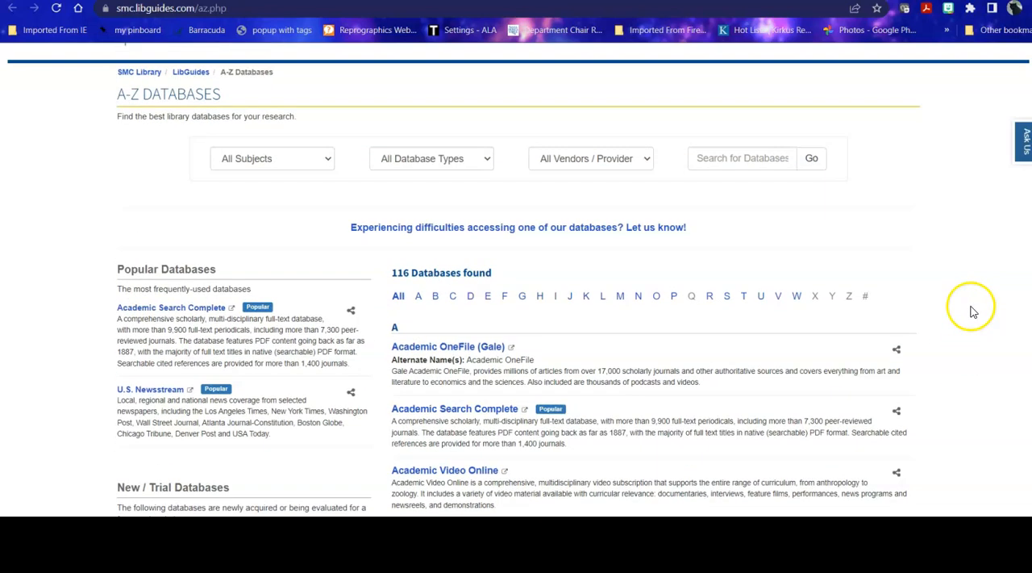
mouse_move(326, 158)
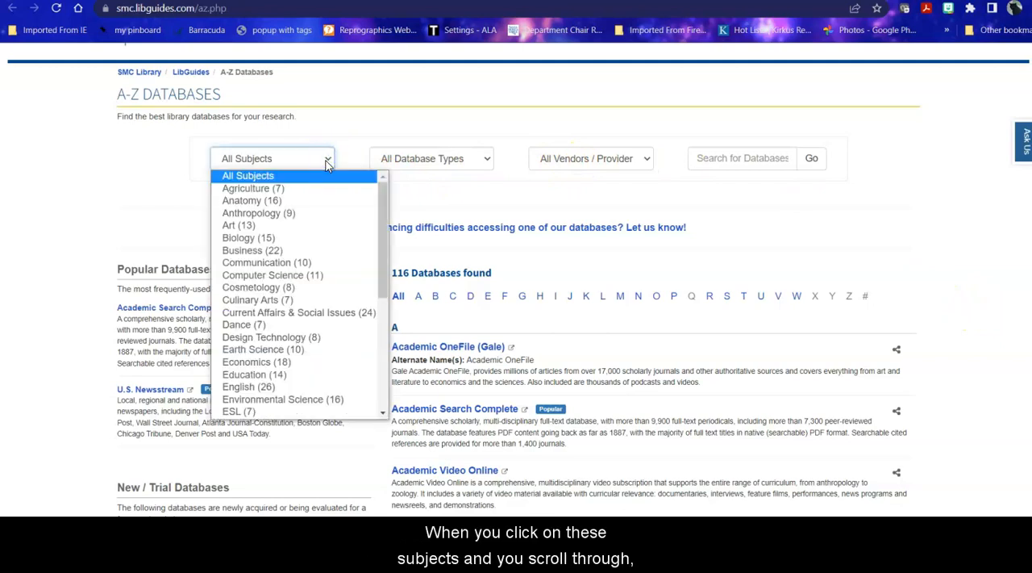
mouse_move(312, 178)
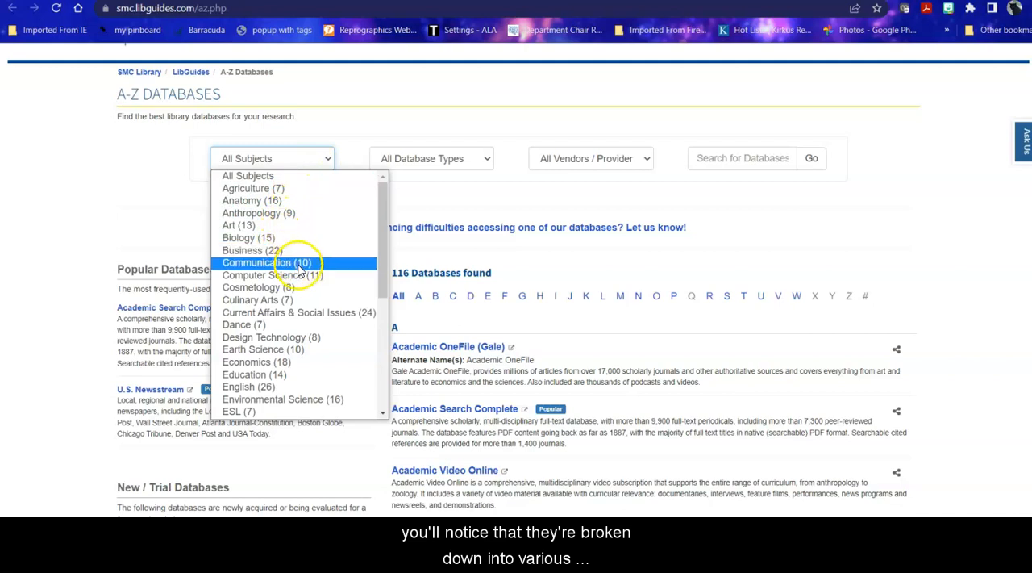
mouse_move(338, 312)
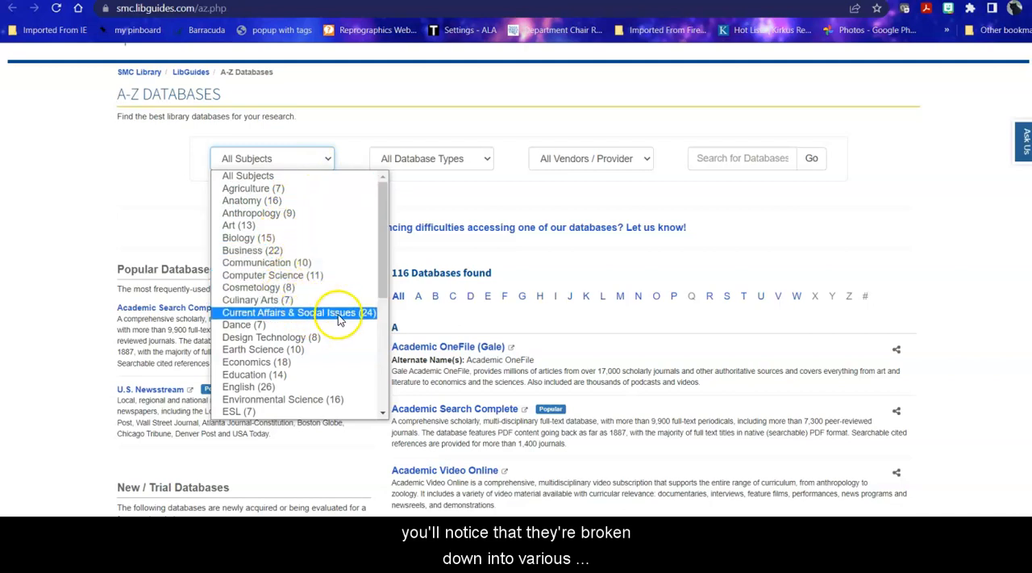
mouse_move(338, 314)
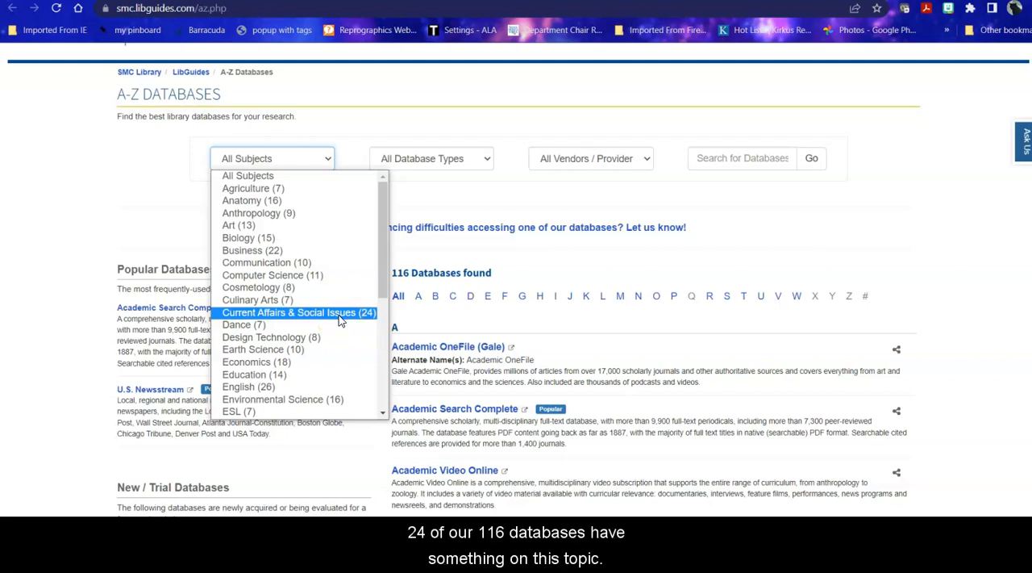
Step: Filter the databases to Current Affairs & Social Issues and locate Global Issues (Gale In Context)
left_click(300, 312)
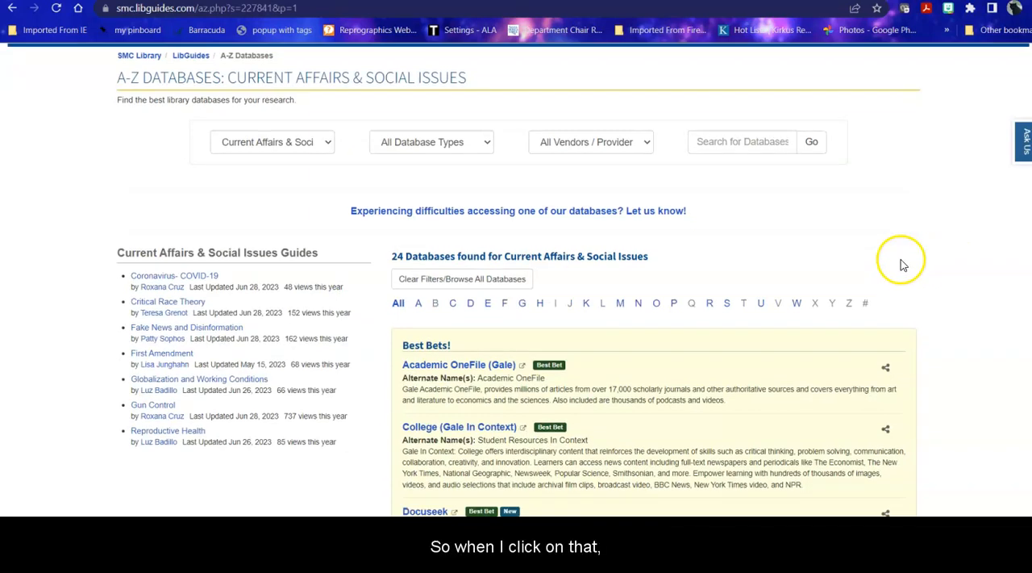
scroll("down", 3)
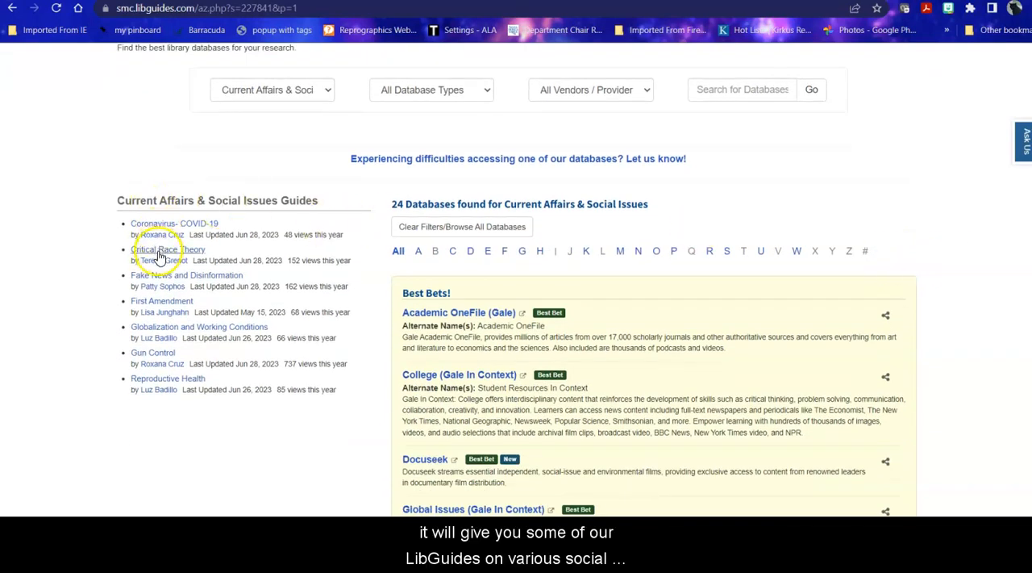
mouse_move(159, 402)
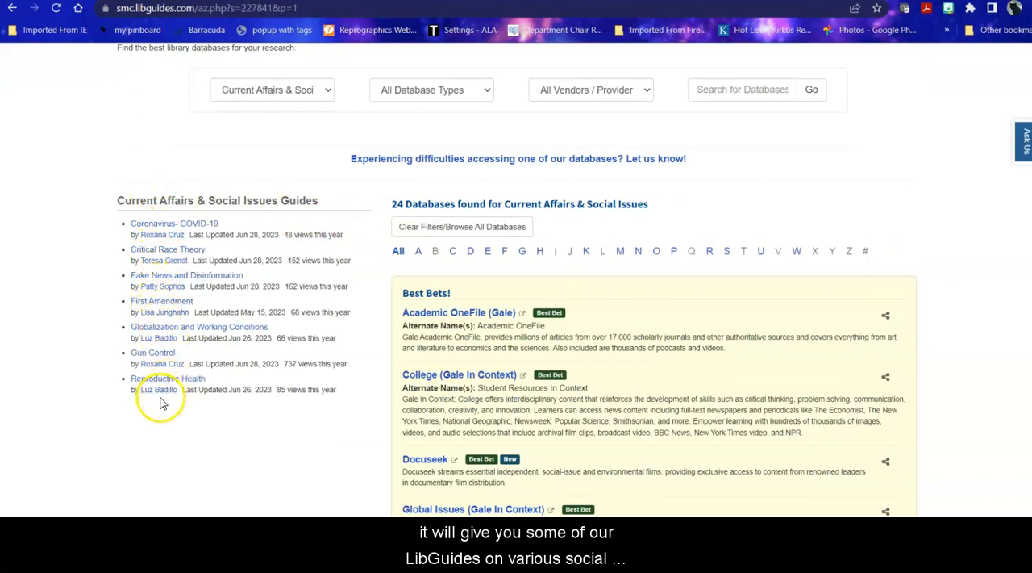
mouse_move(234, 258)
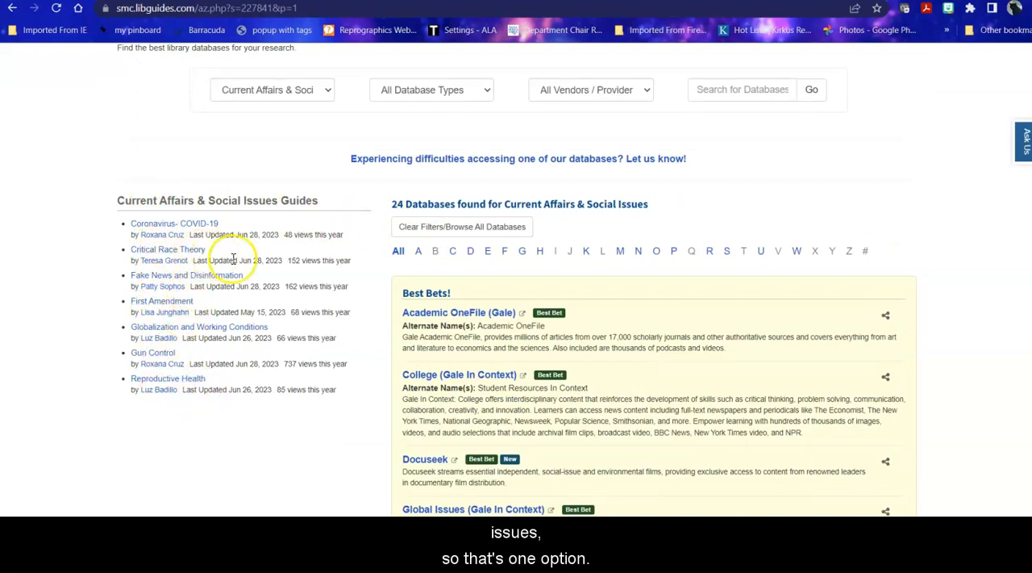
mouse_move(935, 240)
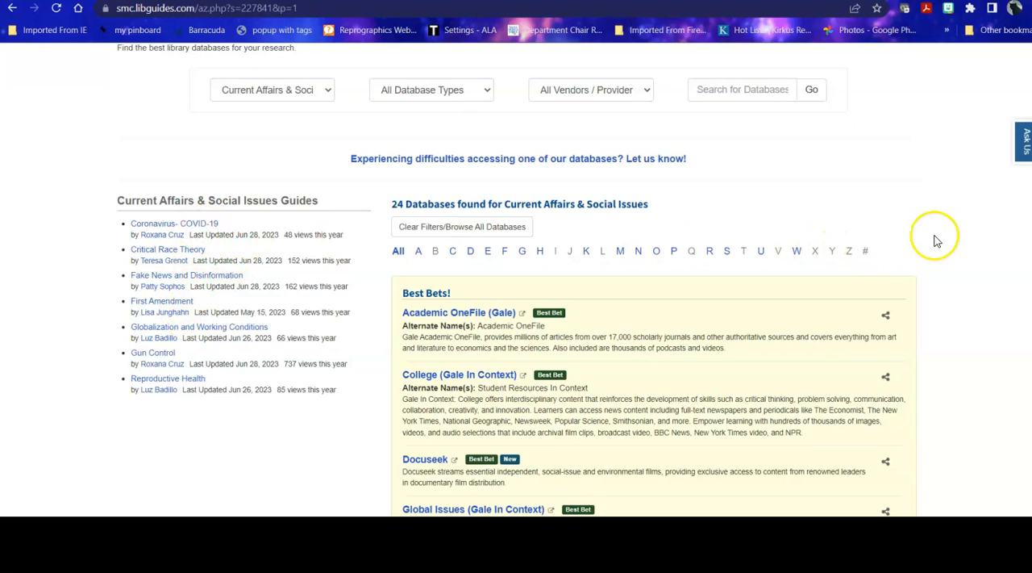
scroll("down", 3)
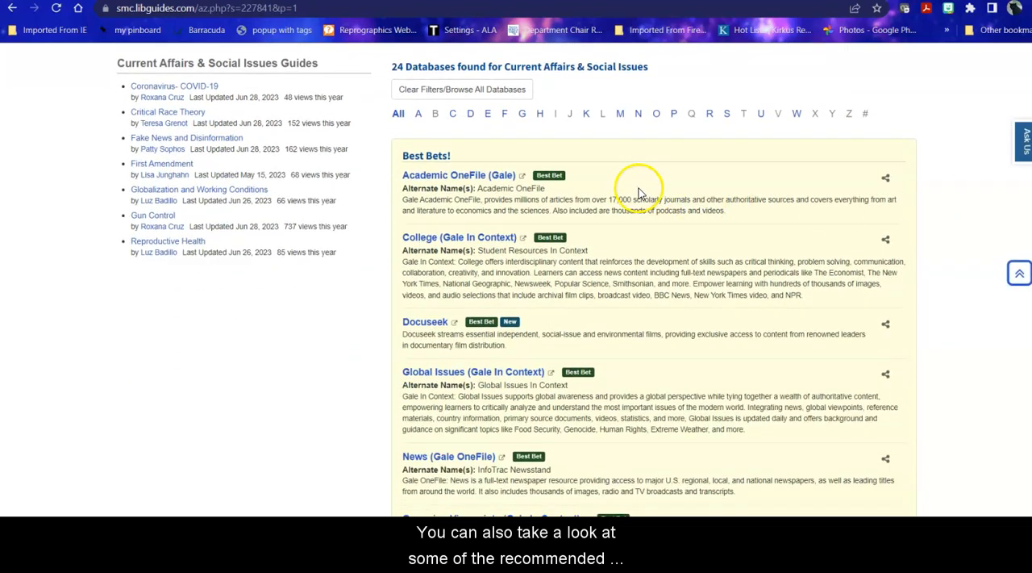
mouse_move(659, 330)
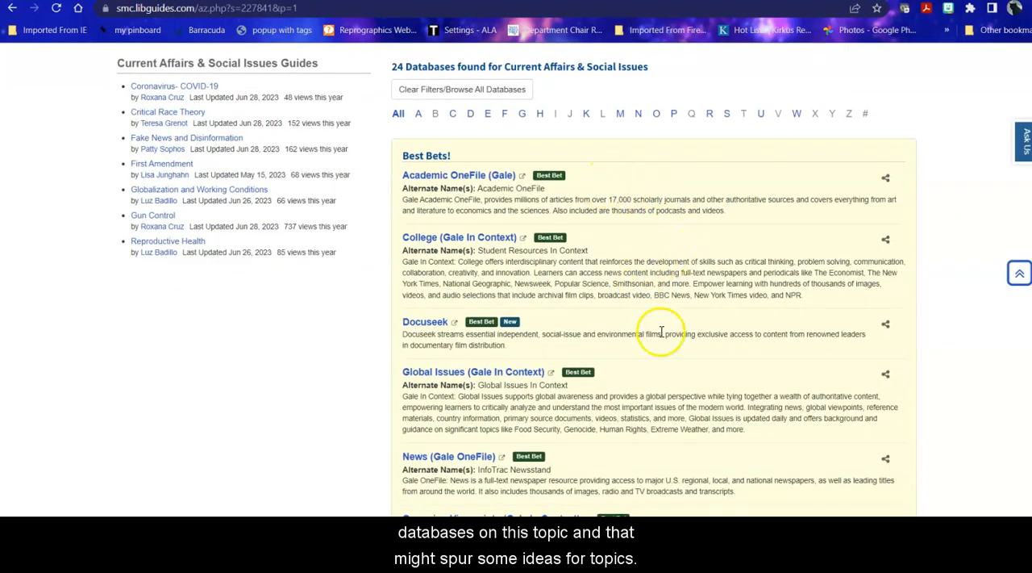
scroll("down", 3)
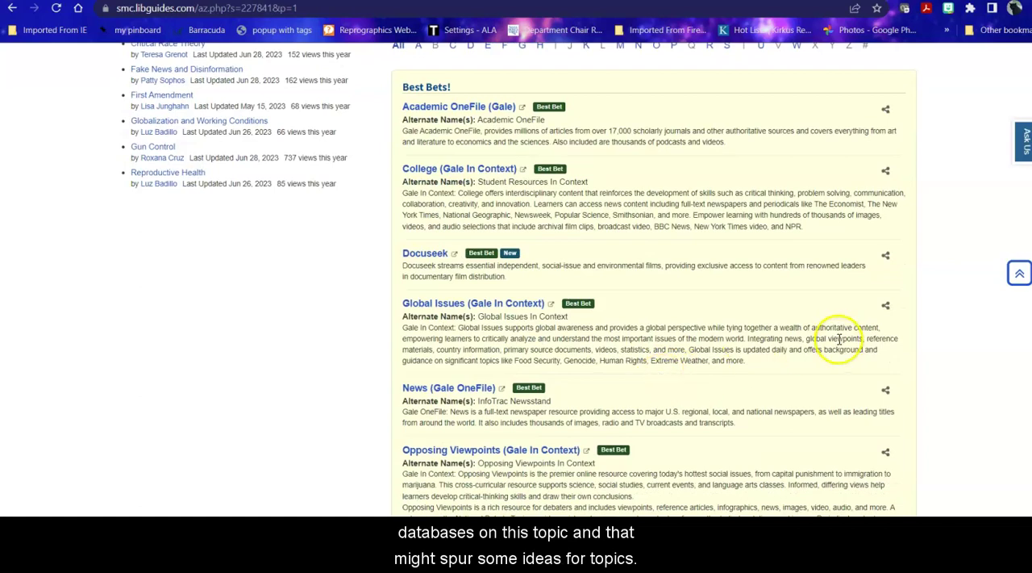
scroll("down", 3)
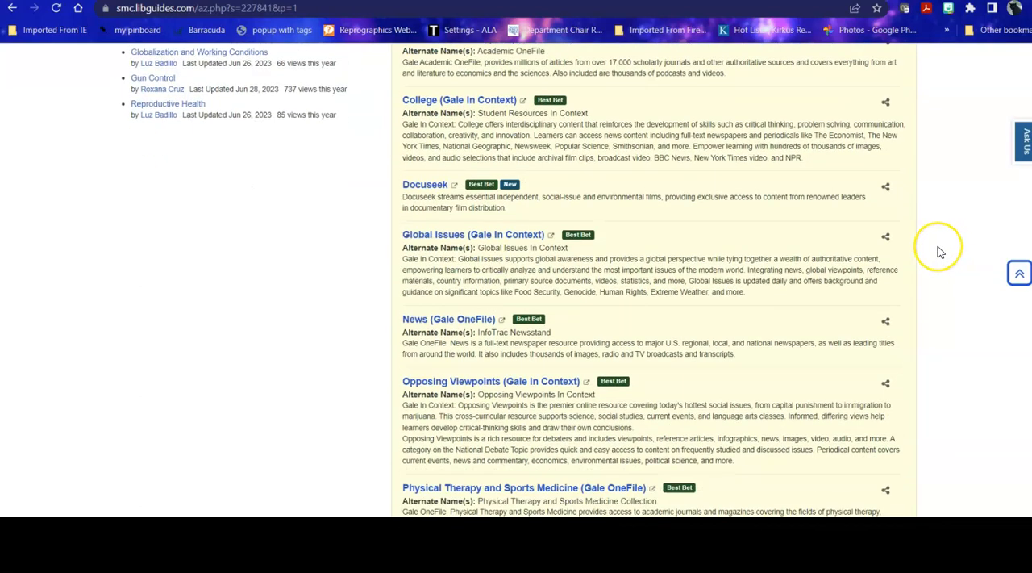
scroll("down", 3)
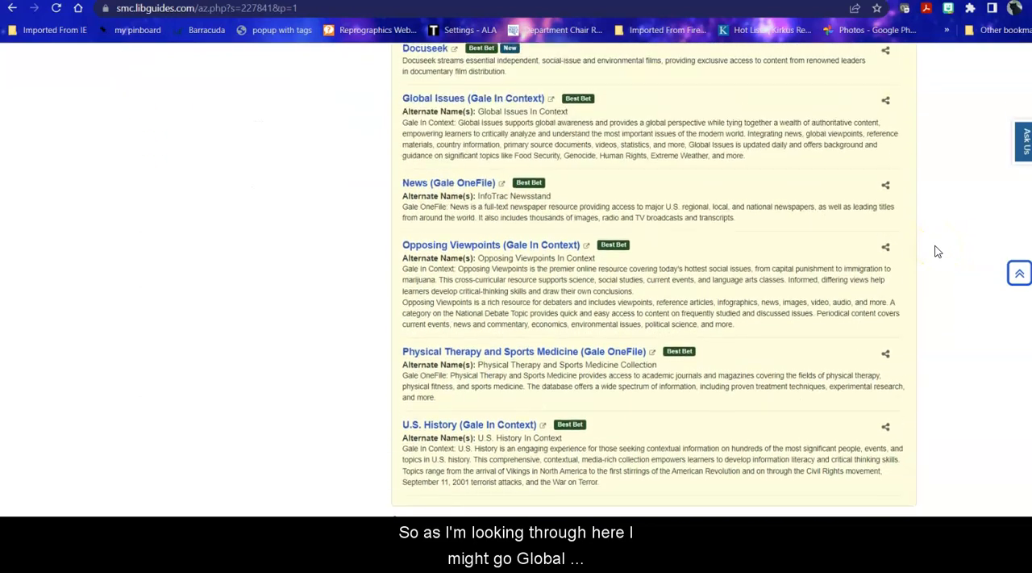
scroll("up", 3)
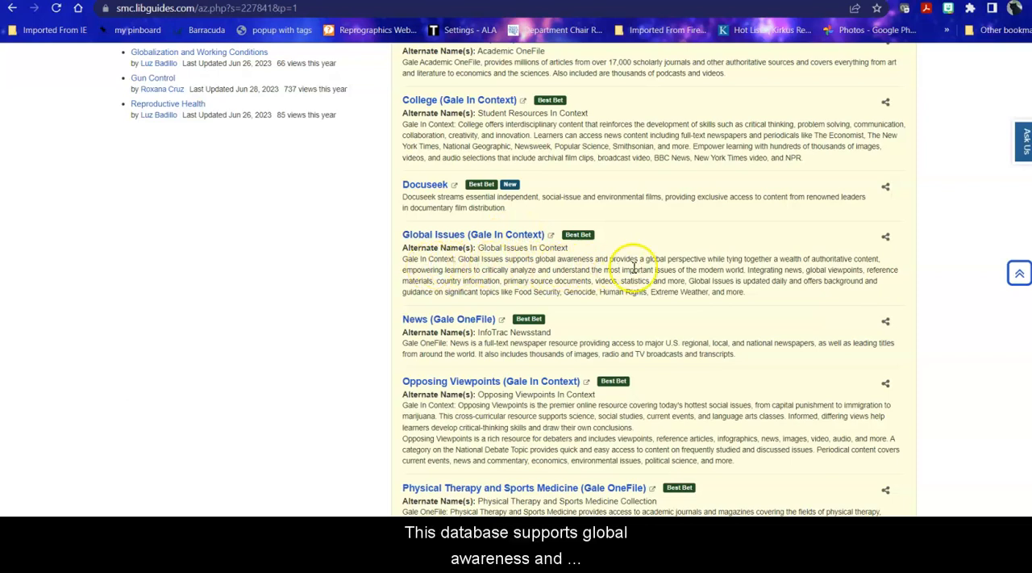
mouse_move(774, 266)
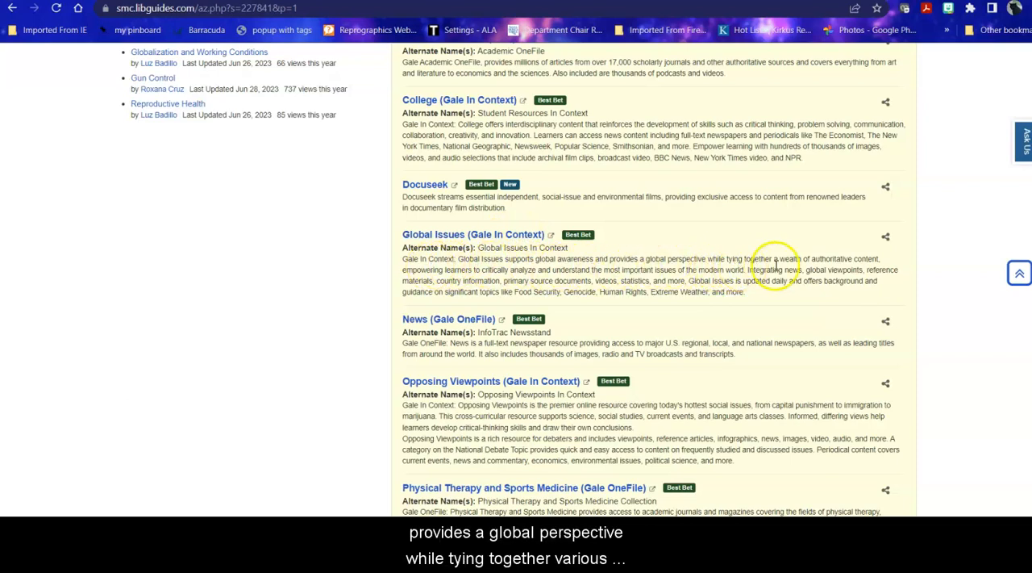
mouse_move(500, 289)
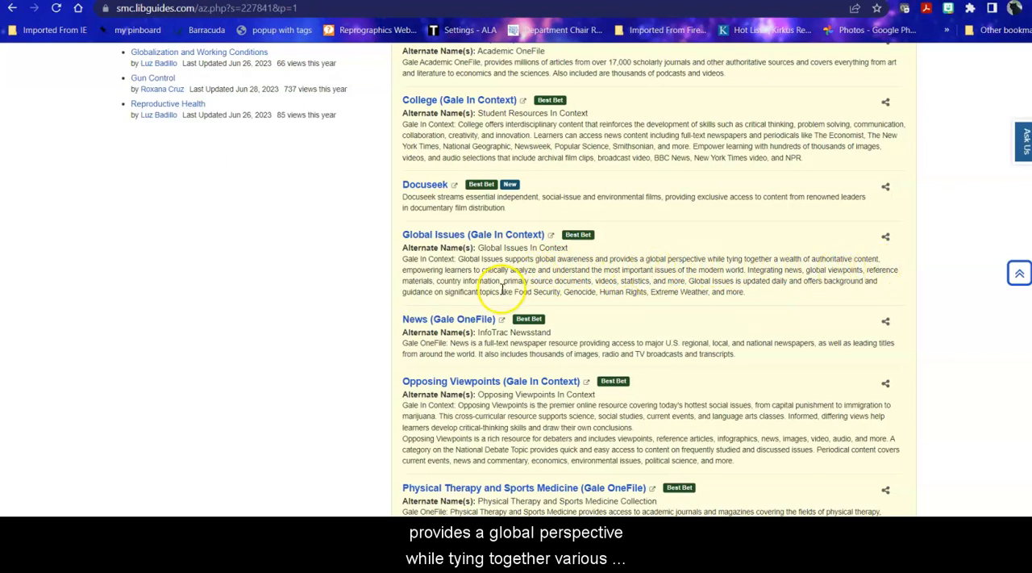
mouse_move(579, 280)
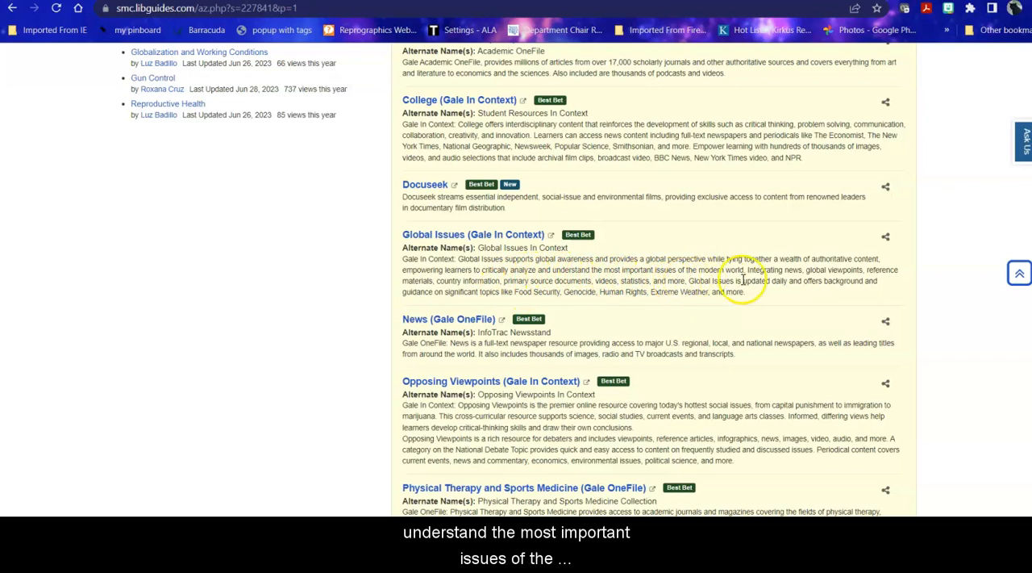
mouse_move(807, 274)
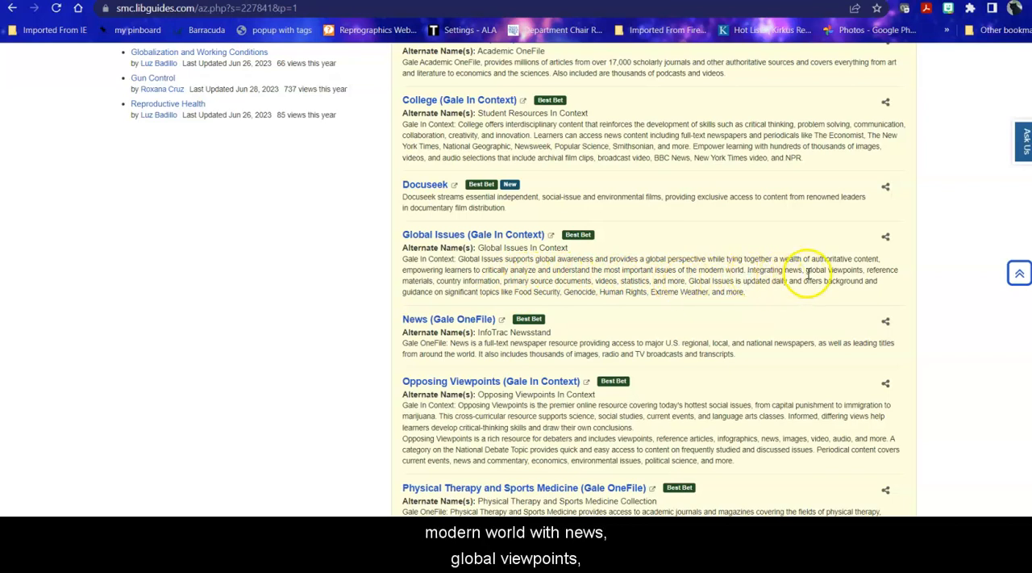
mouse_move(430, 291)
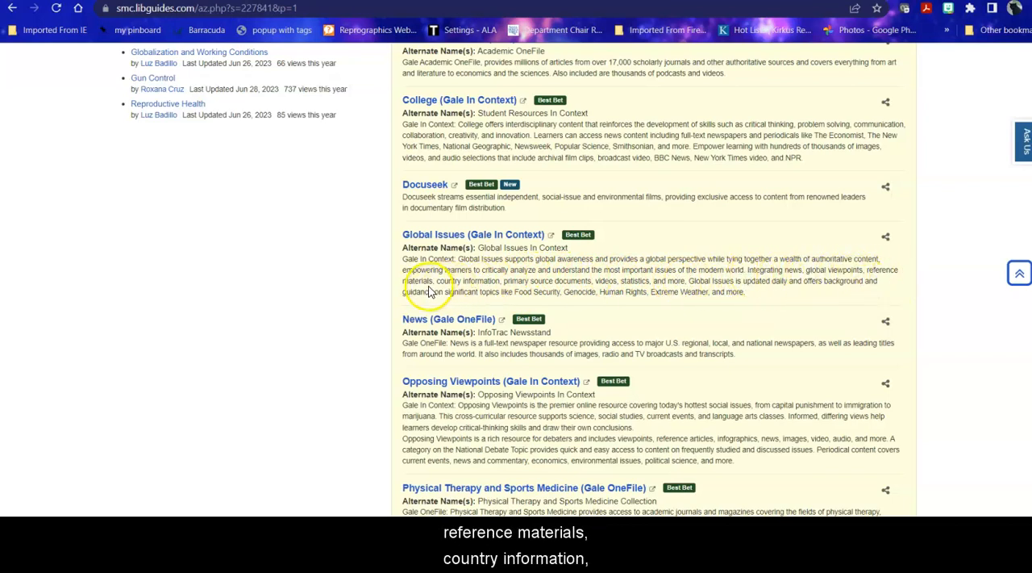
mouse_move(559, 290)
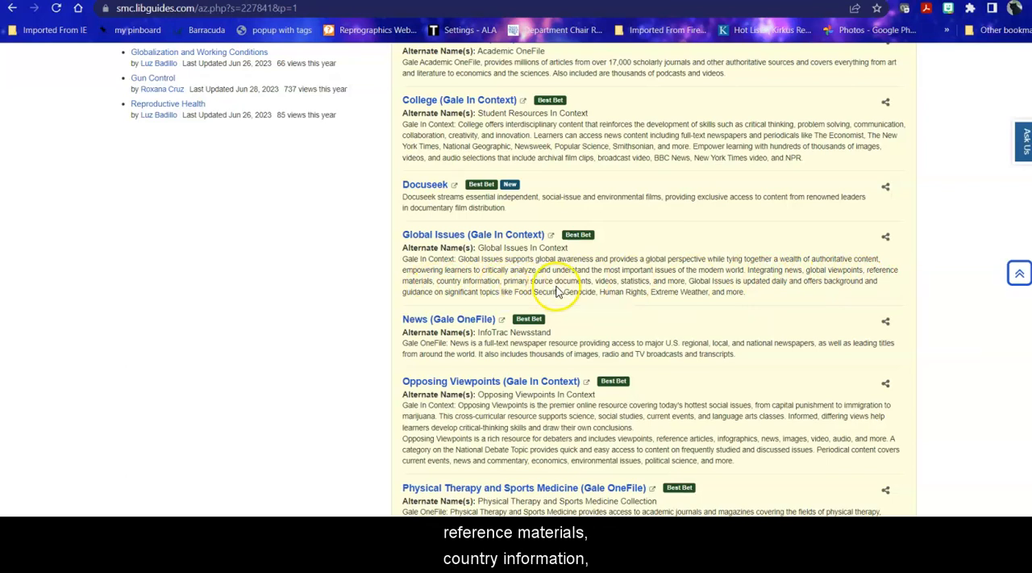
mouse_move(770, 300)
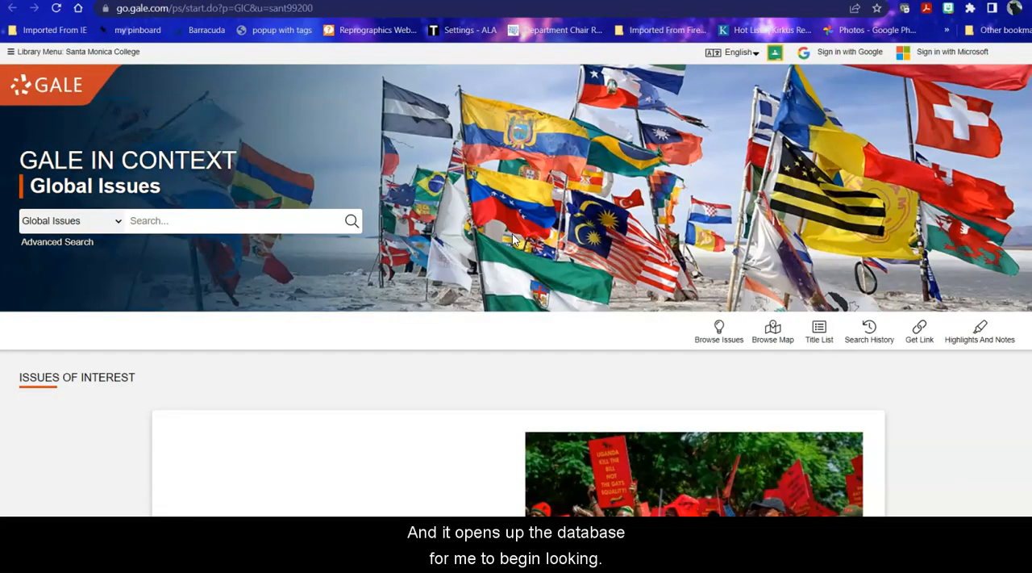
mouse_move(169, 212)
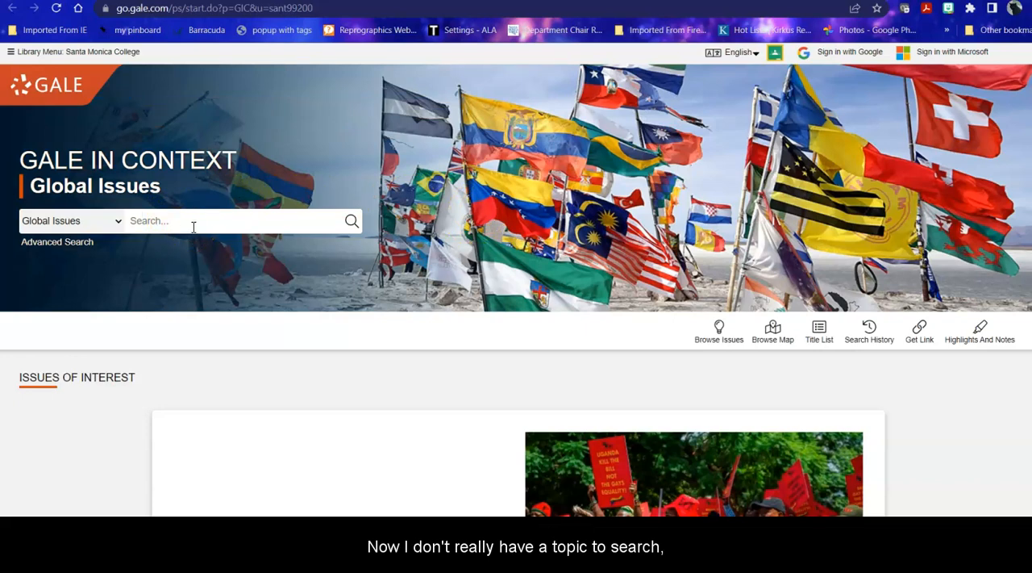
Step: Page through the Issues of Interest carousel to topics like LGBTQ+ Rights and Sudan
scroll("down", 3)
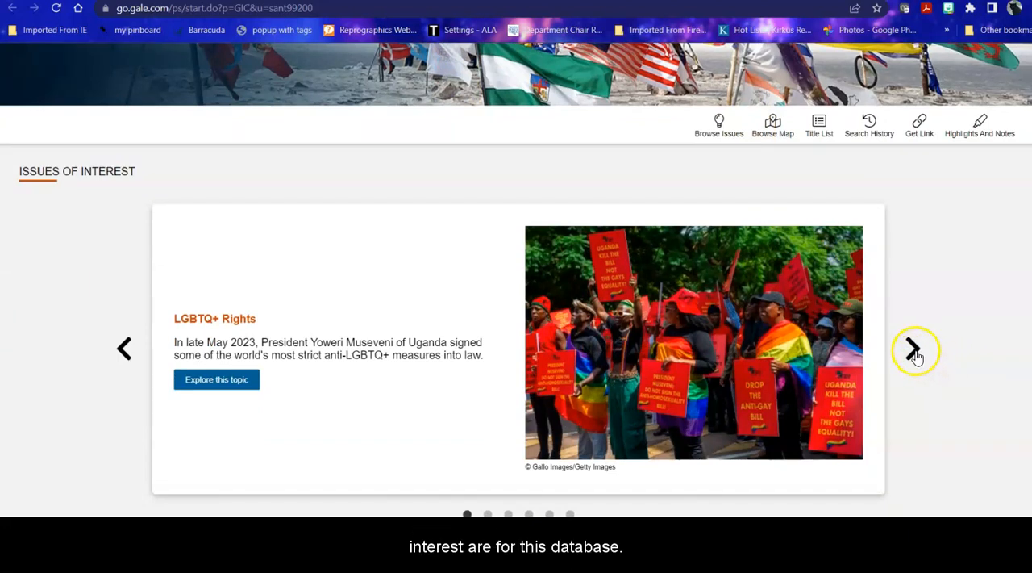
left_click(912, 348)
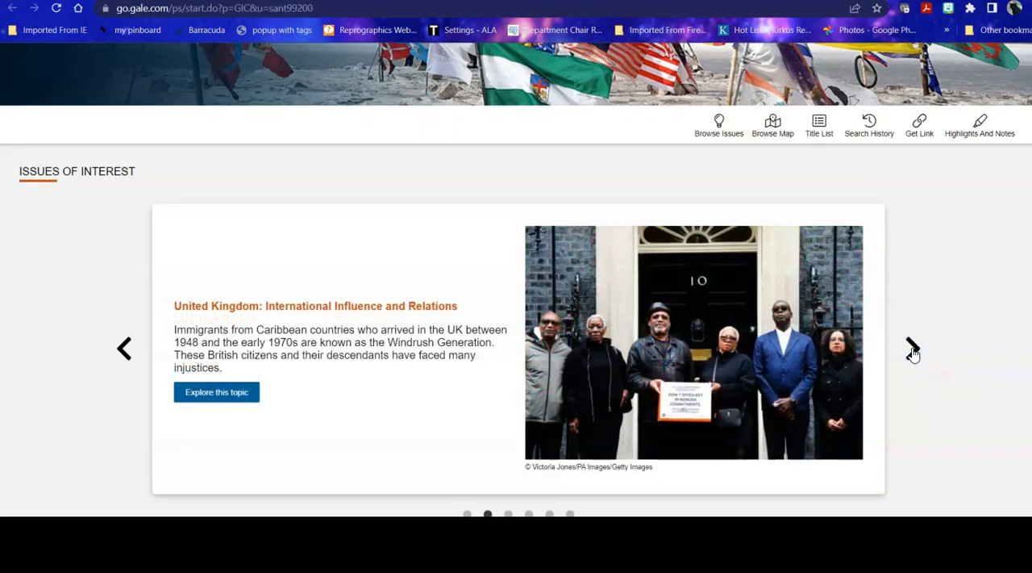
left_click(910, 348)
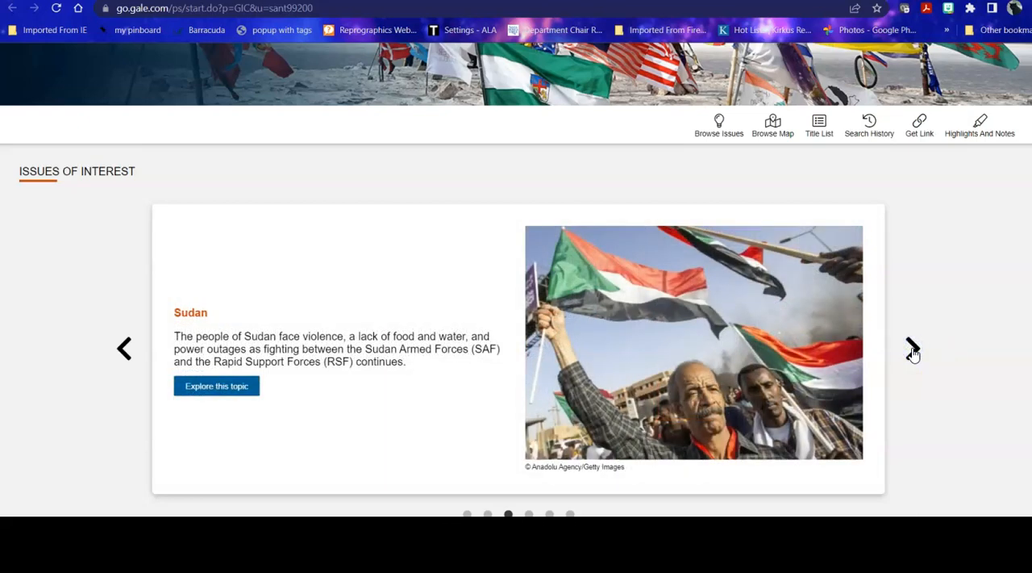
left_click(909, 347)
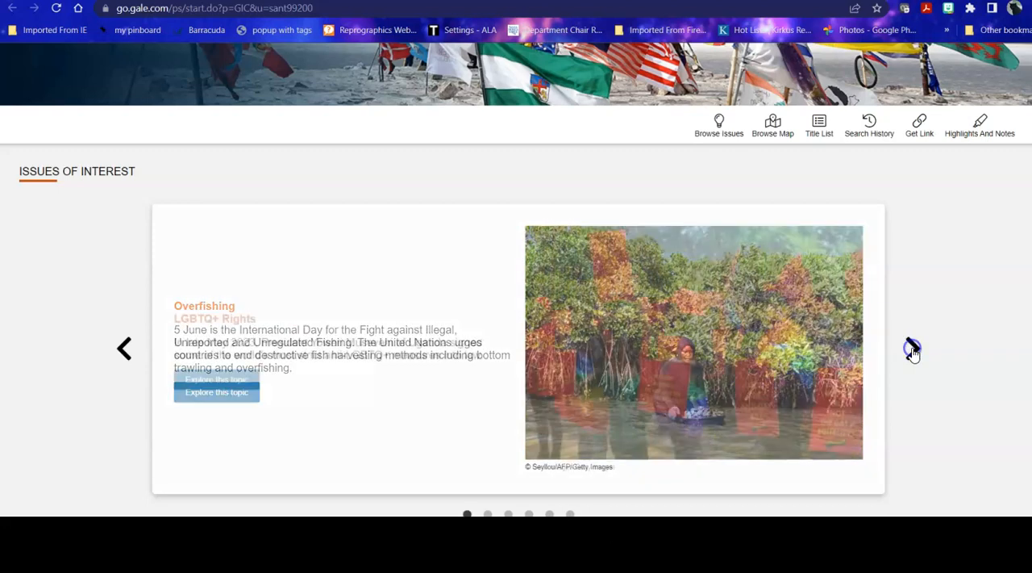
scroll("down", 3)
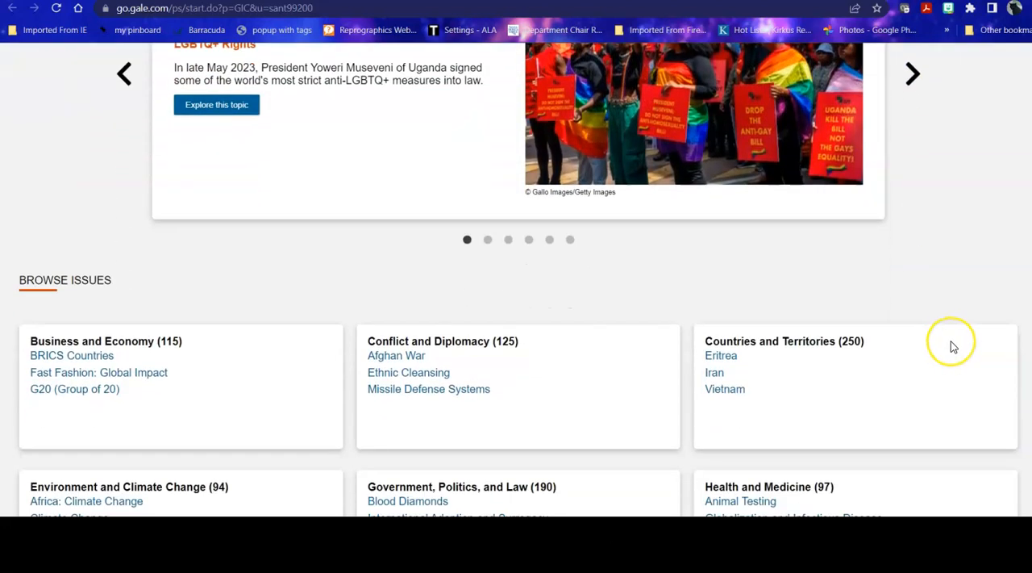
scroll("down", 3)
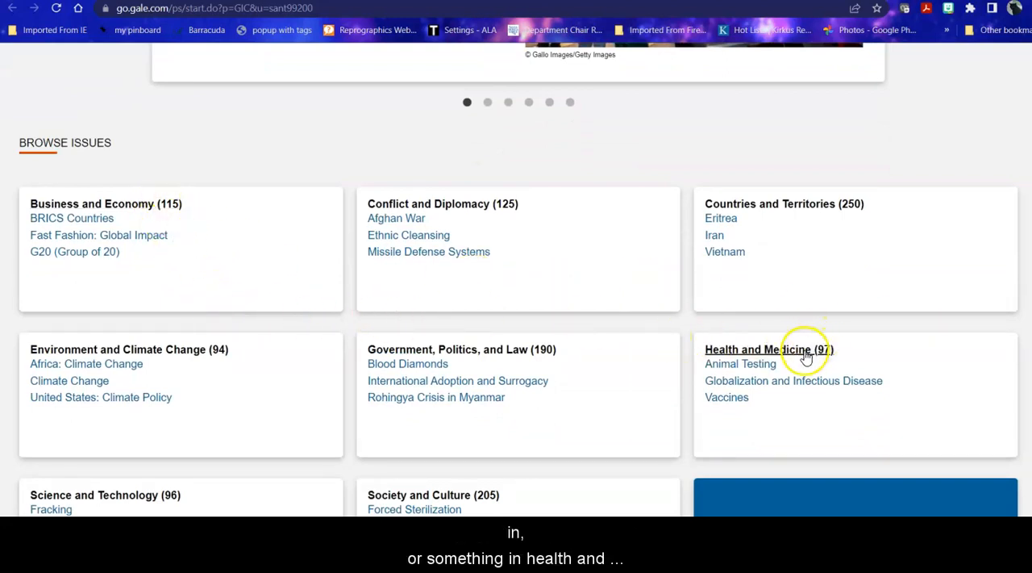
scroll("down", 3)
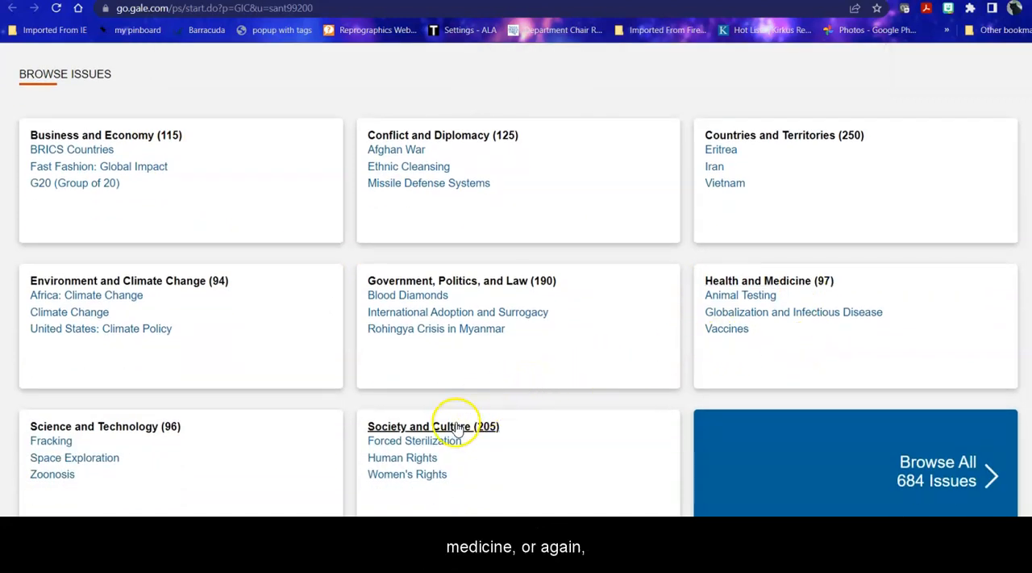
mouse_move(278, 428)
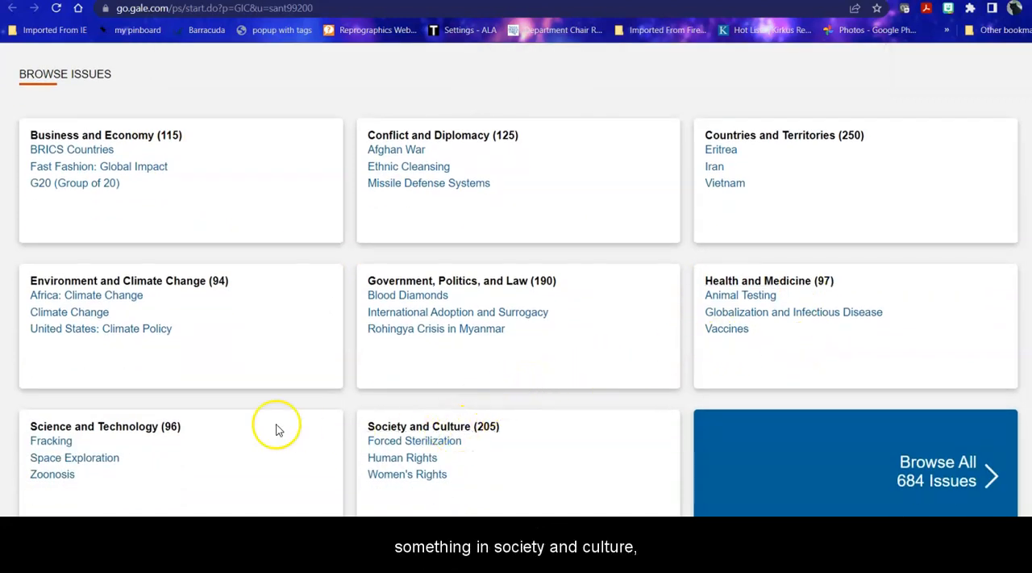
scroll("down", 3)
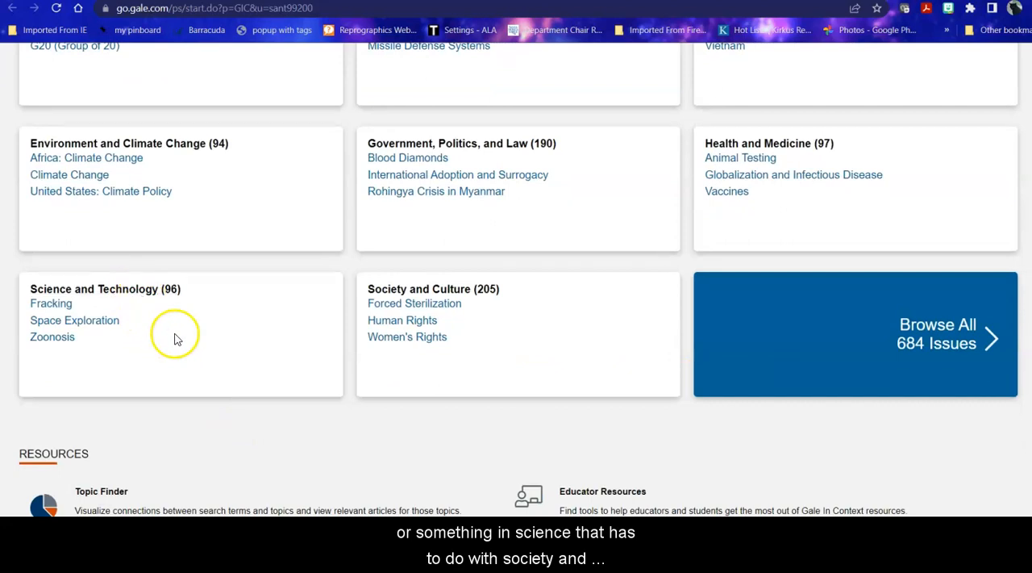
mouse_move(408, 336)
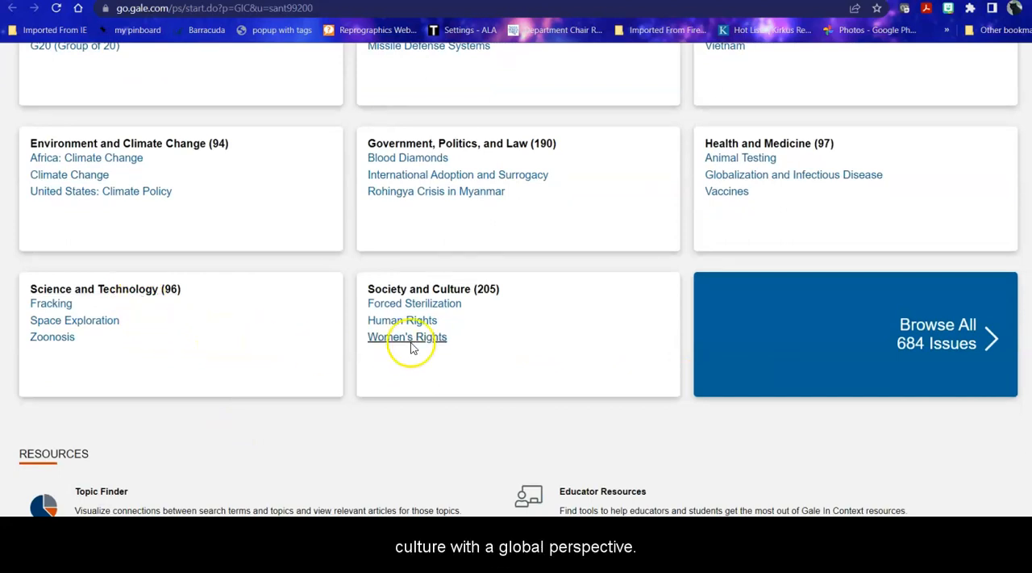
scroll("up", 3)
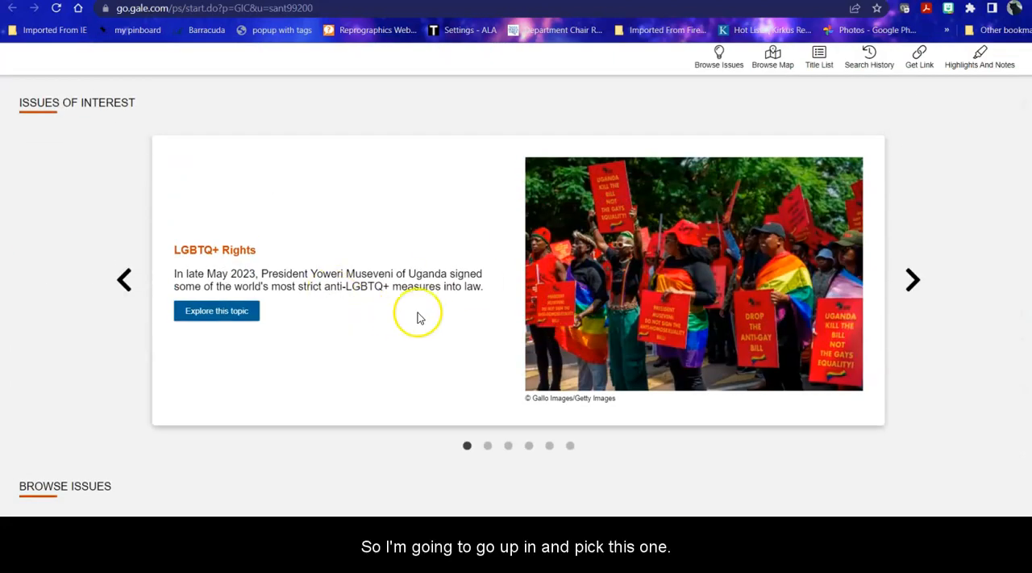
mouse_move(702, 266)
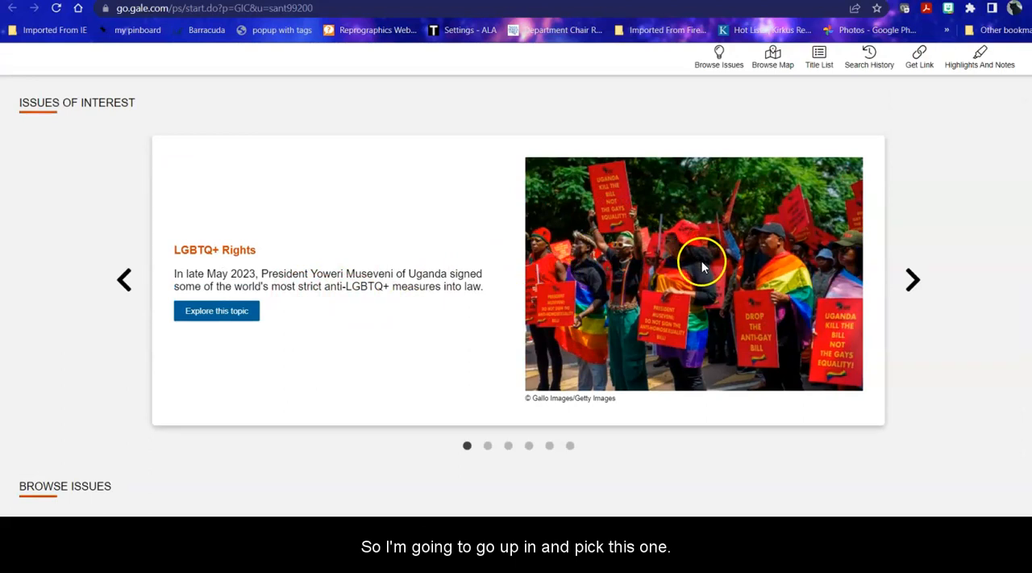
mouse_move(283, 322)
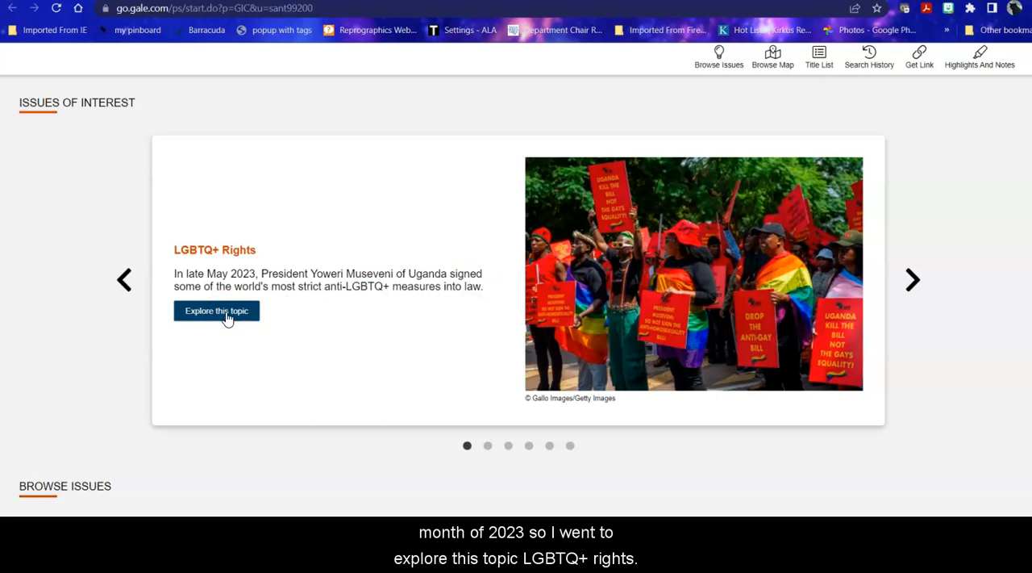
left_click(216, 311)
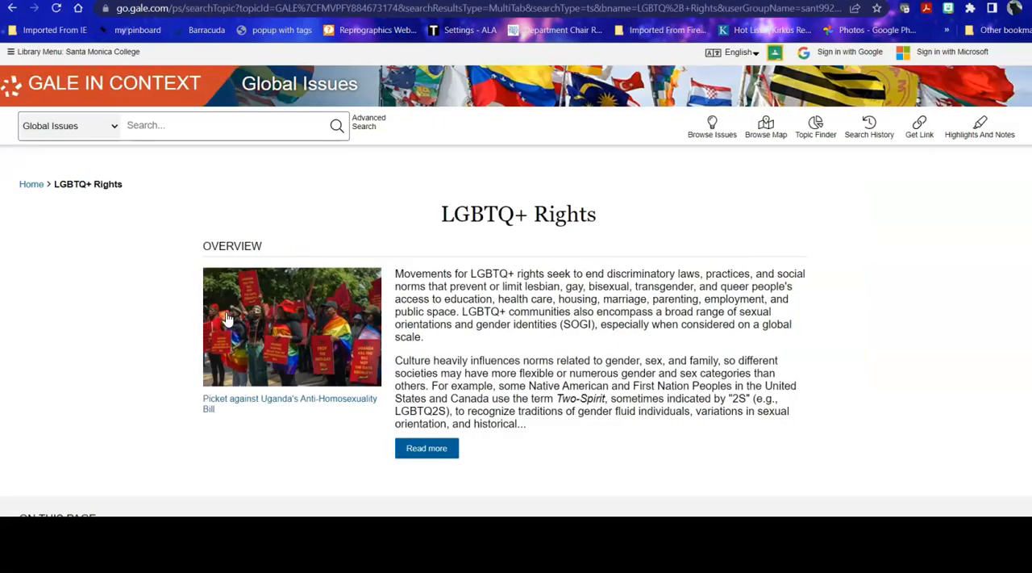
scroll("down", 3)
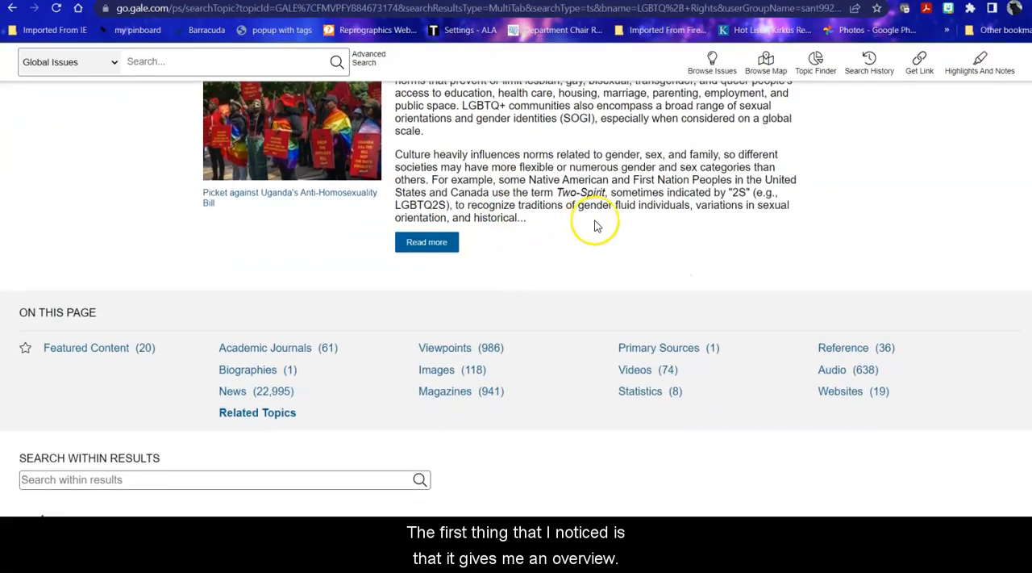
scroll("up", 3)
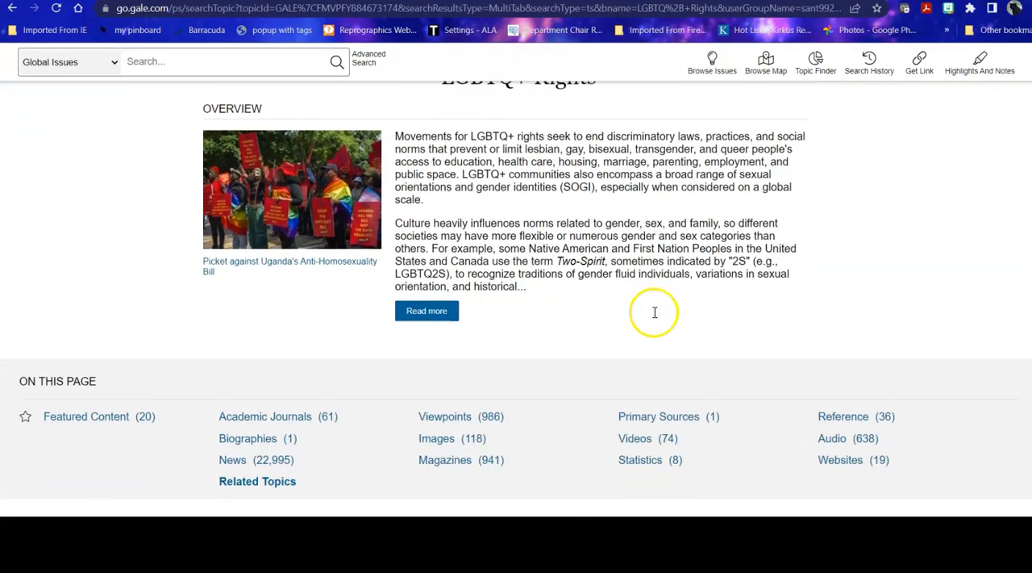
scroll("down", 3)
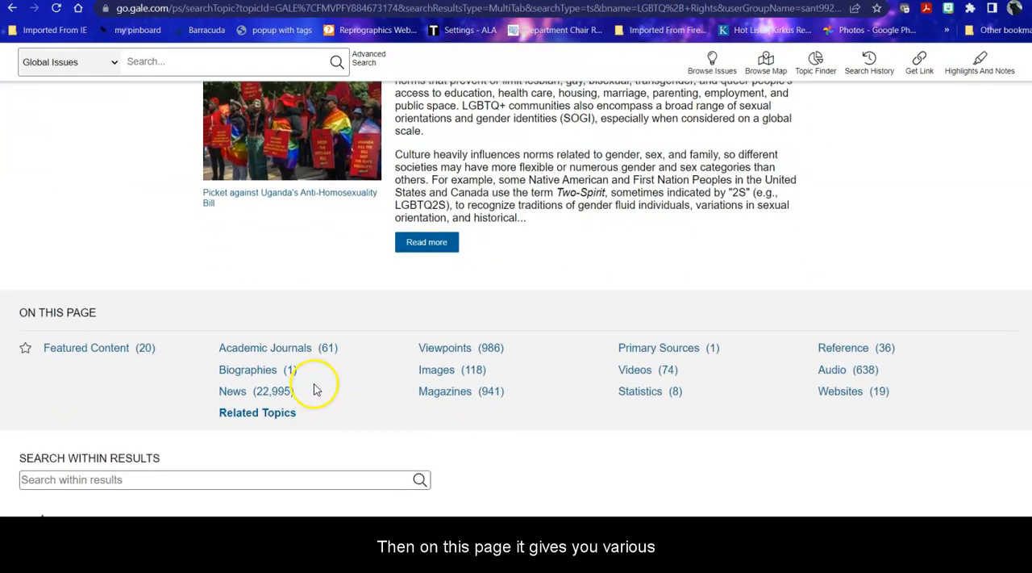
mouse_move(950, 360)
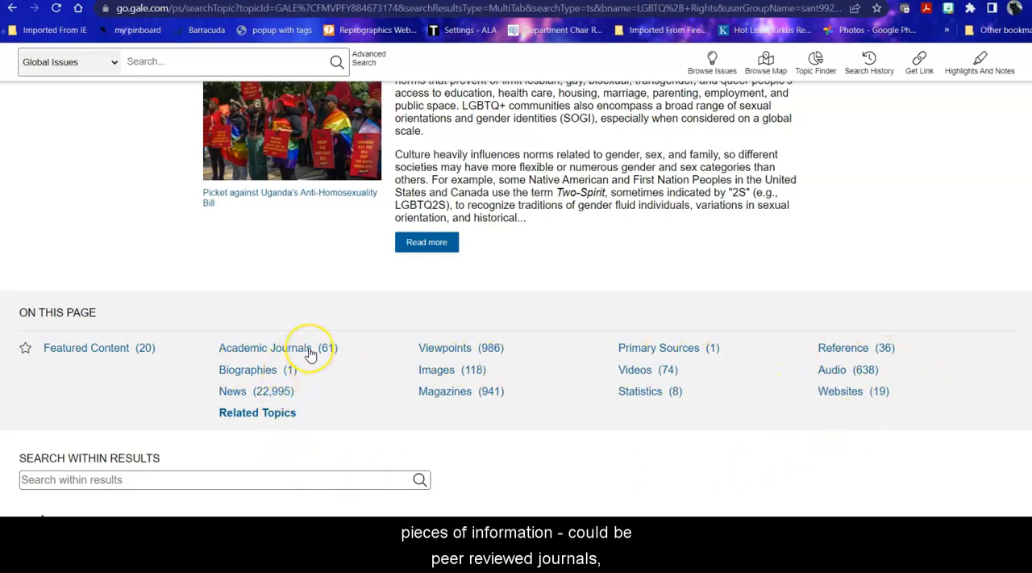
mouse_move(277, 381)
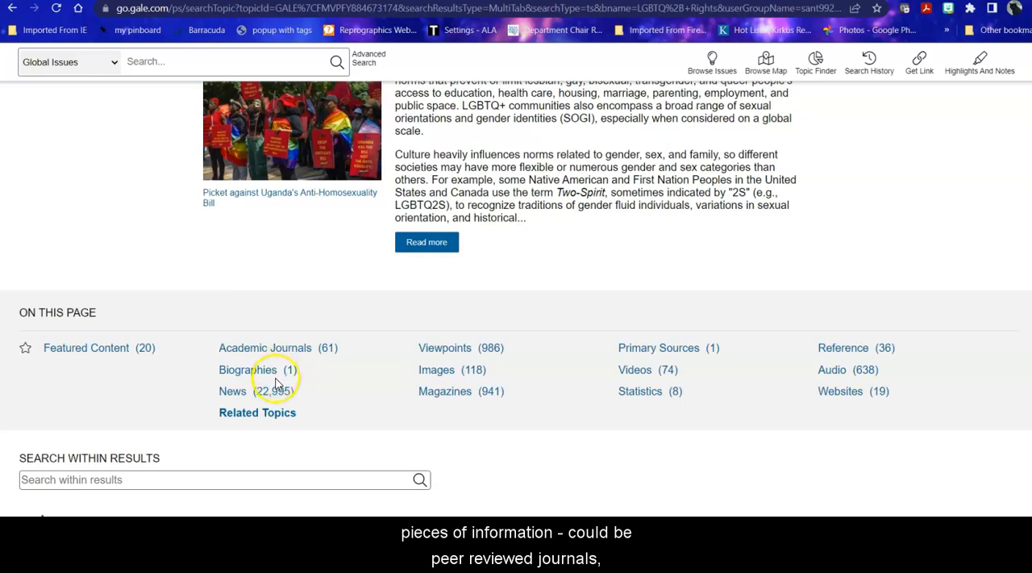
mouse_move(573, 395)
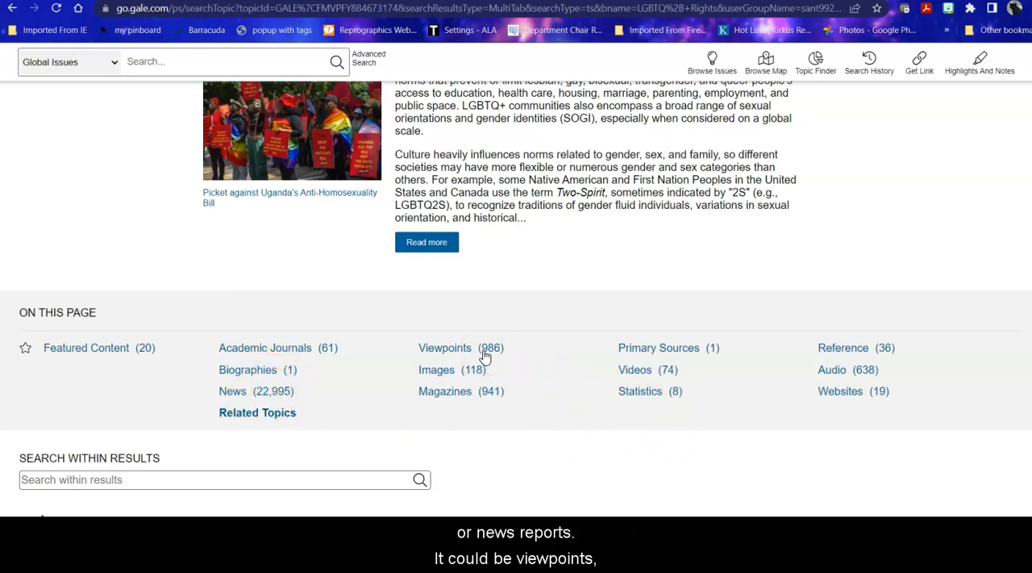
mouse_move(542, 348)
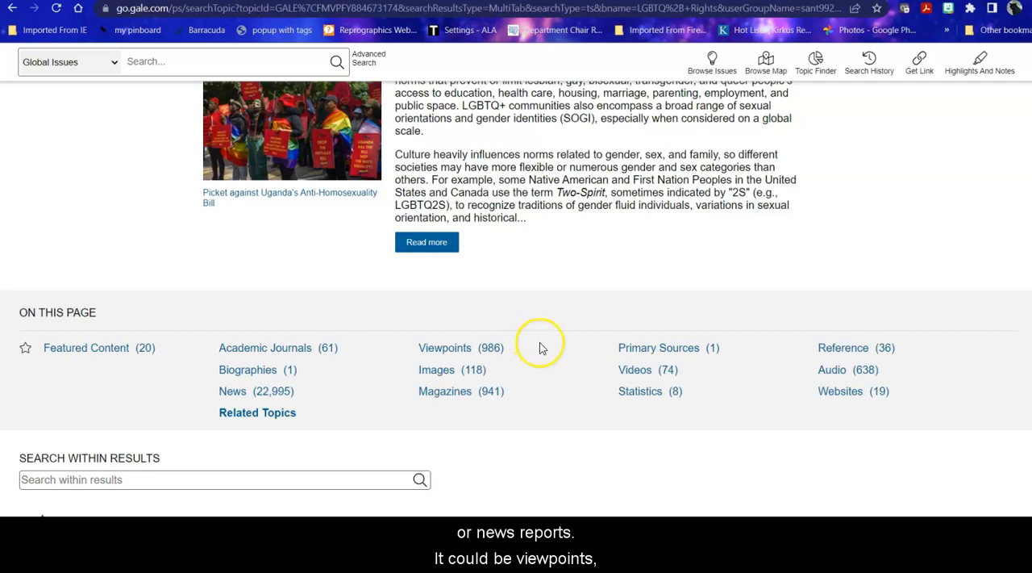
mouse_move(471, 399)
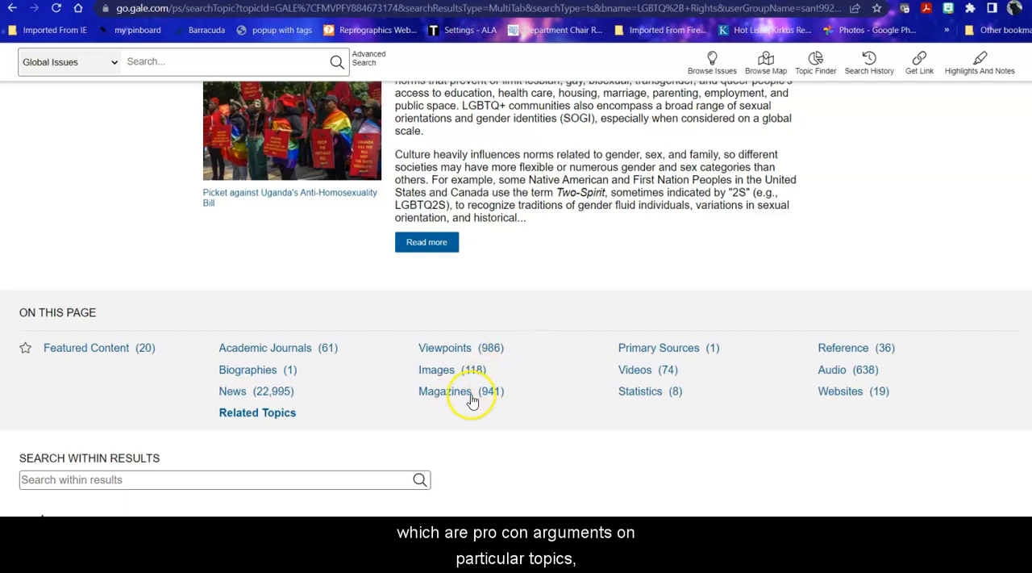
mouse_move(554, 406)
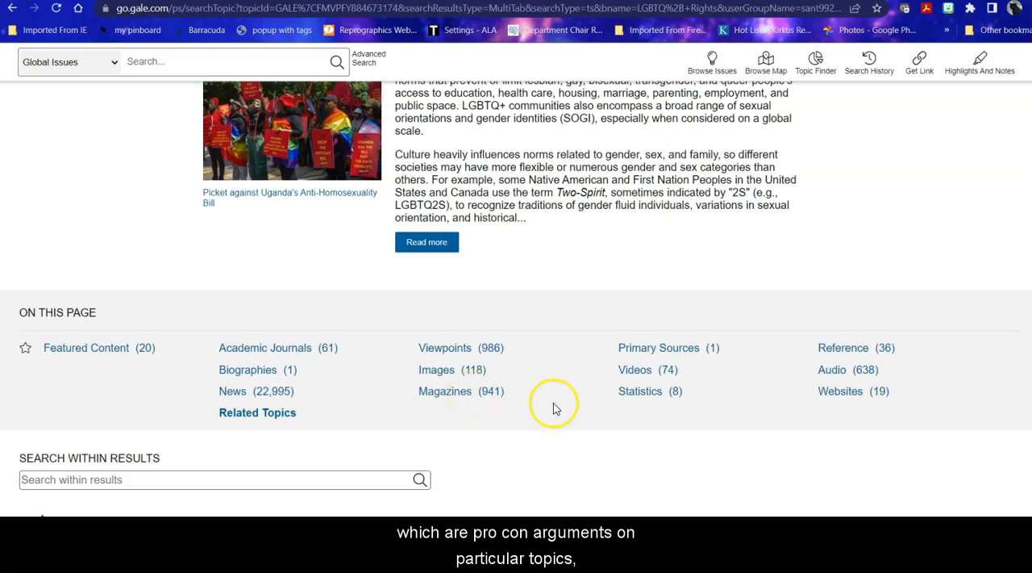
mouse_move(855, 358)
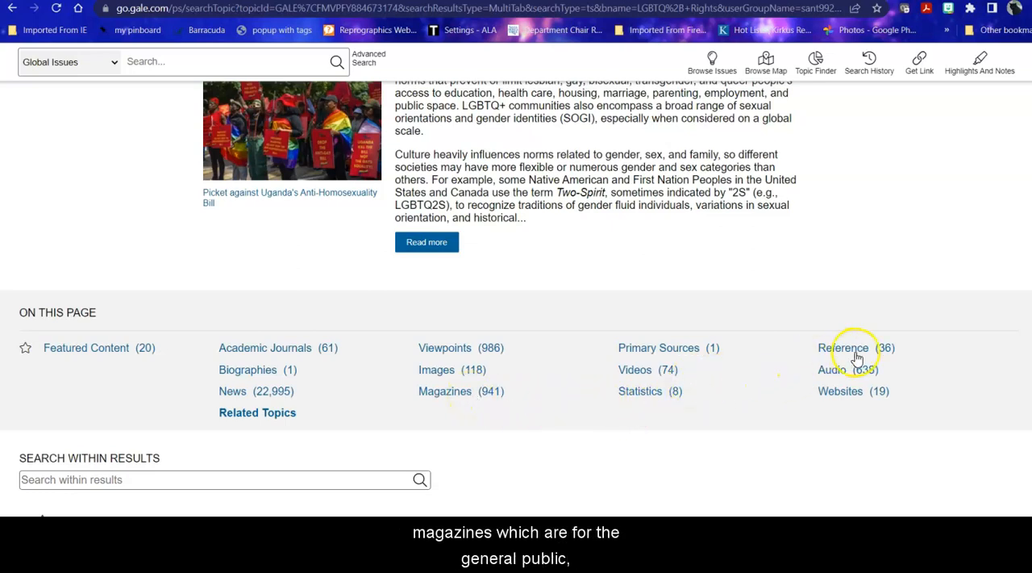
mouse_move(856, 355)
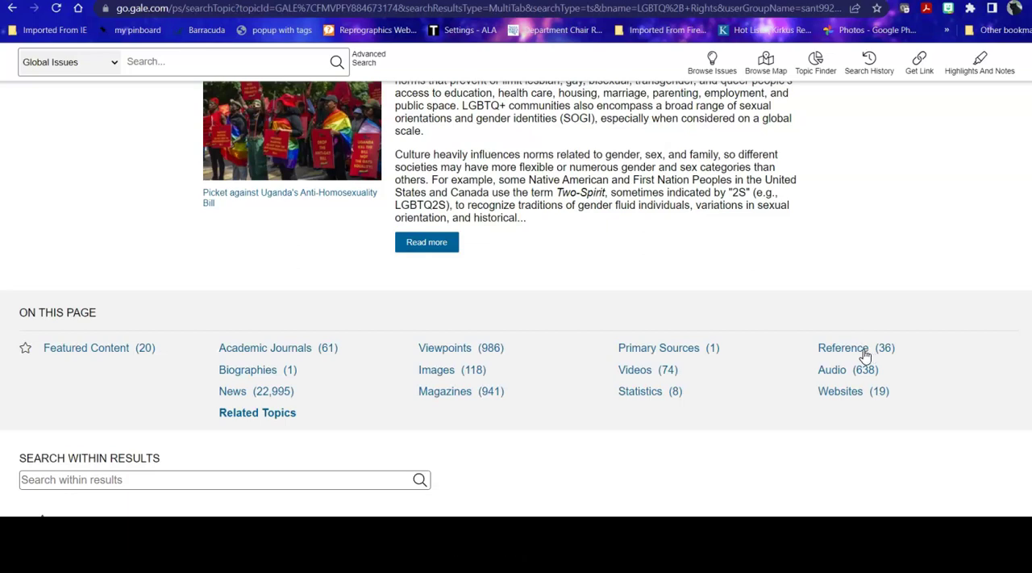
mouse_move(941, 364)
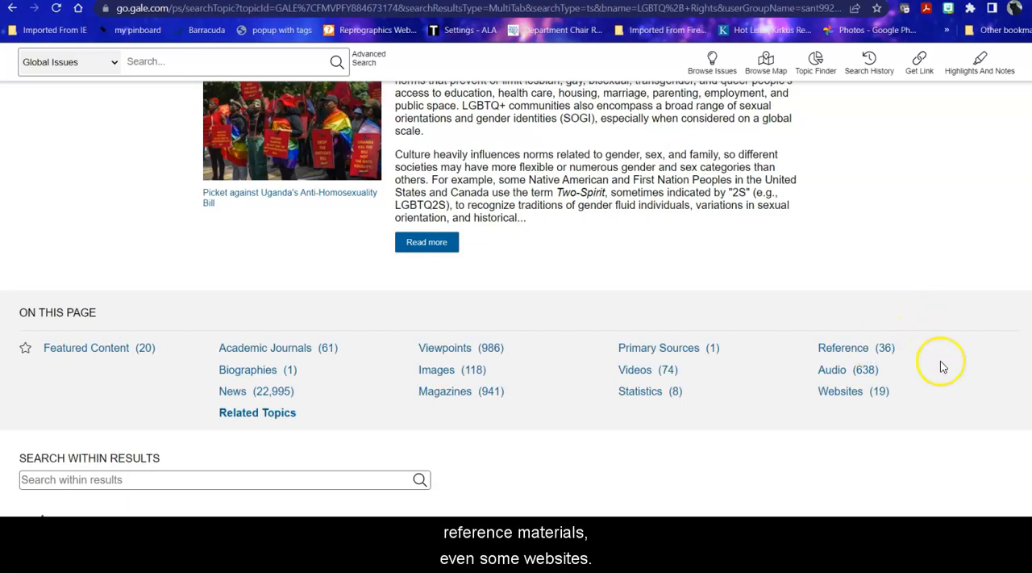
scroll("down", 3)
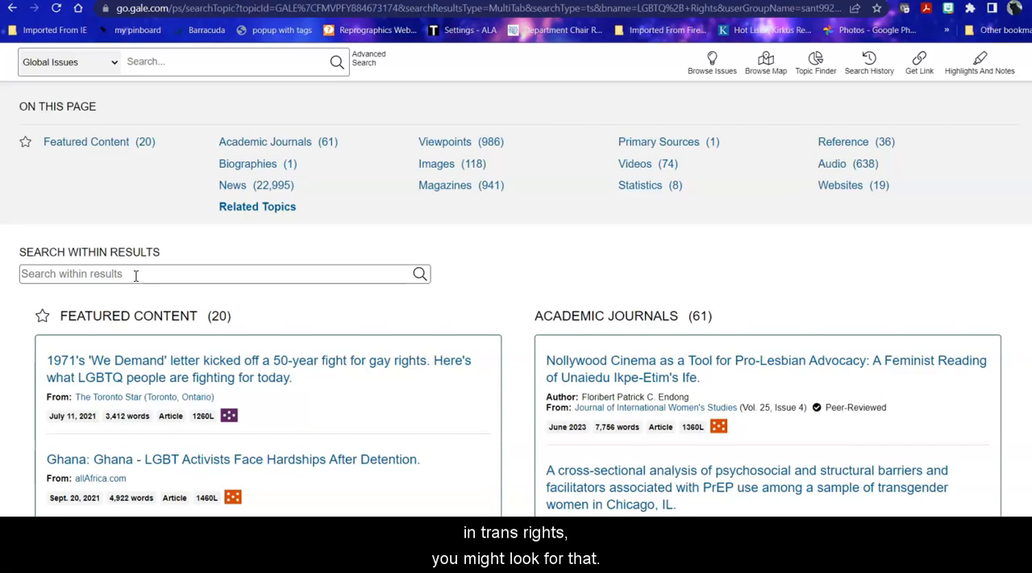
scroll("down", 3)
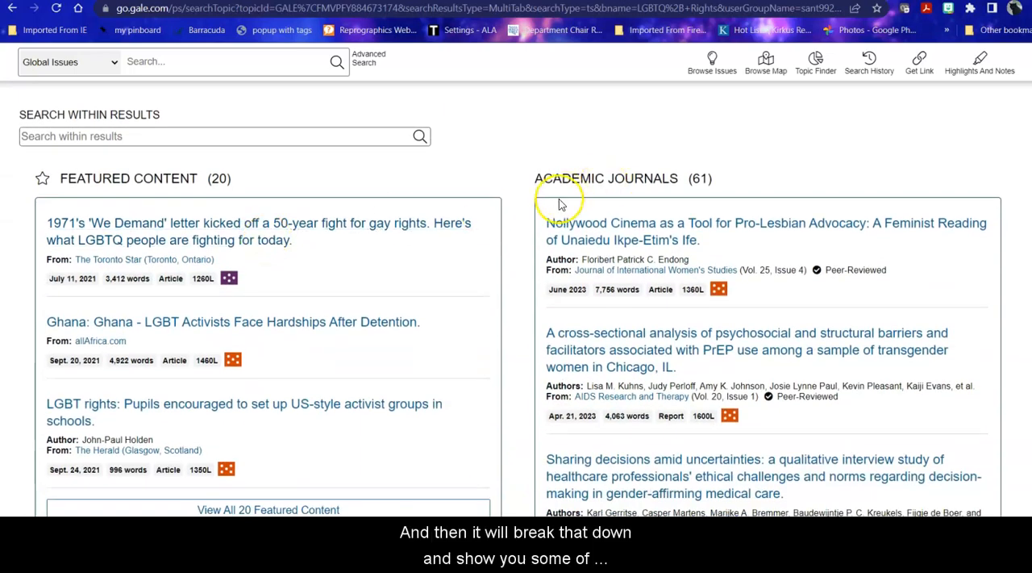
scroll("down", 3)
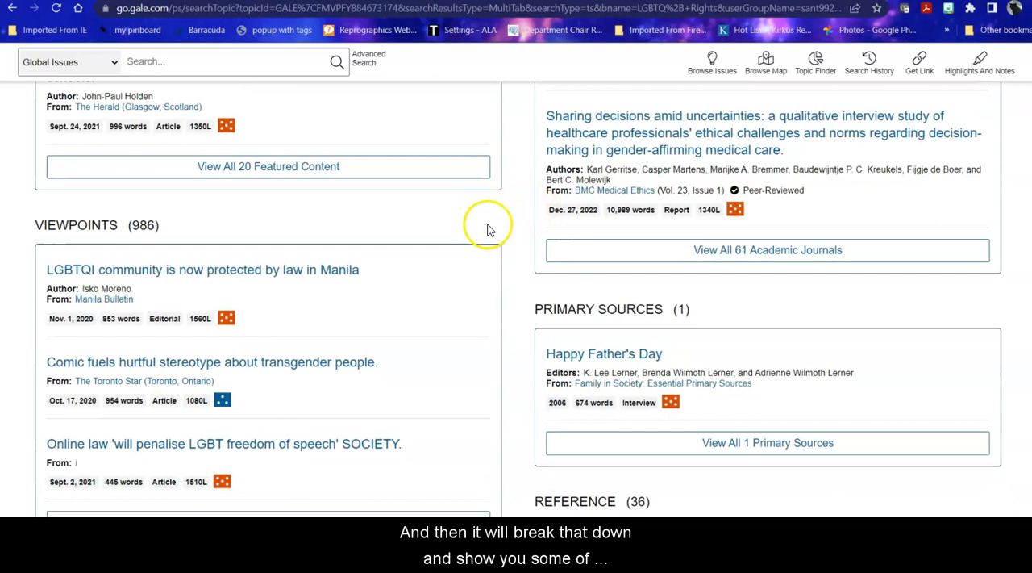
scroll("down", 3)
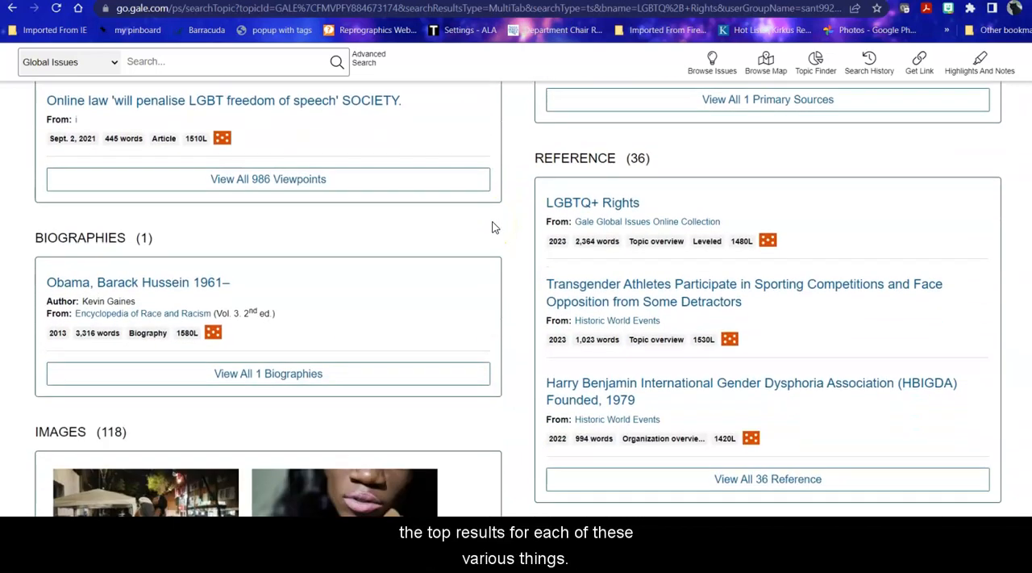
scroll("down", 3)
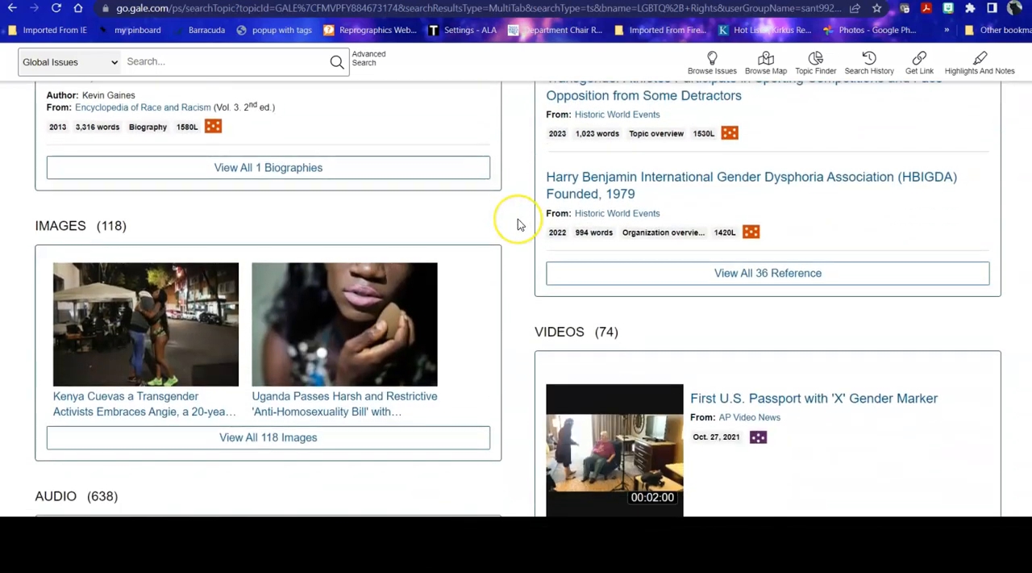
scroll("down", 3)
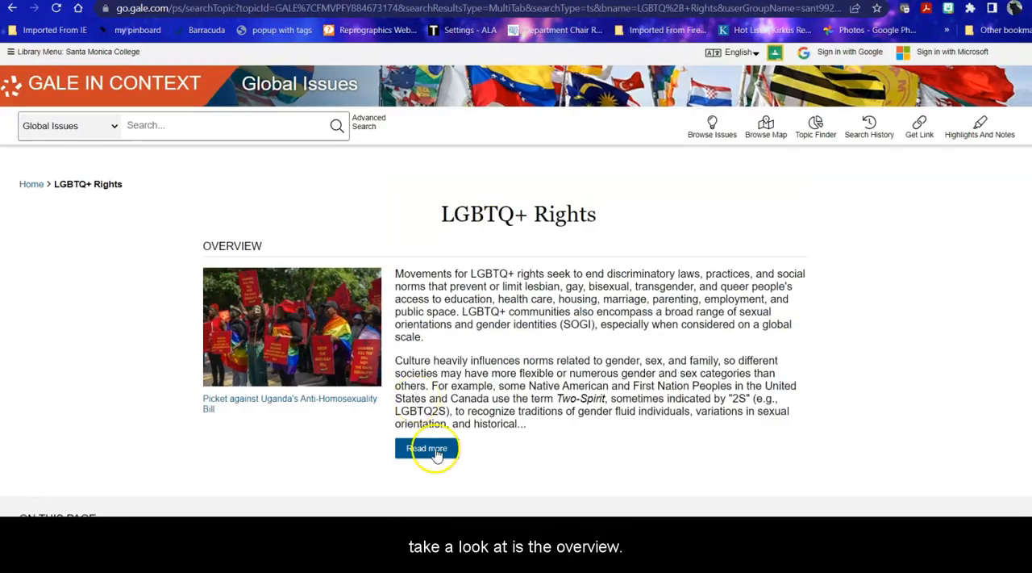
Step: Open the full LGBTQ+ Rights overview article and read its opening sections
left_click(426, 448)
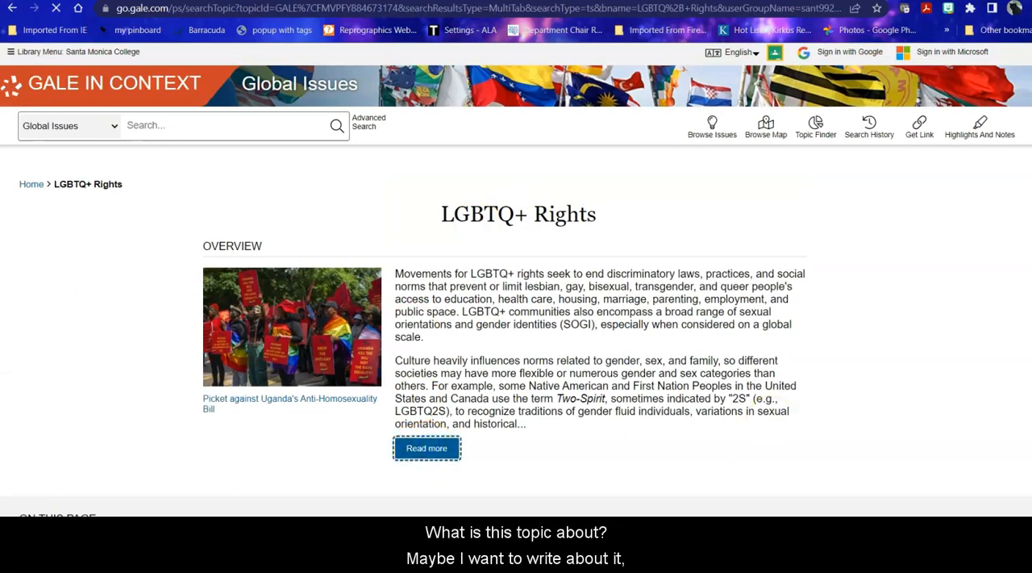
left_click(427, 447)
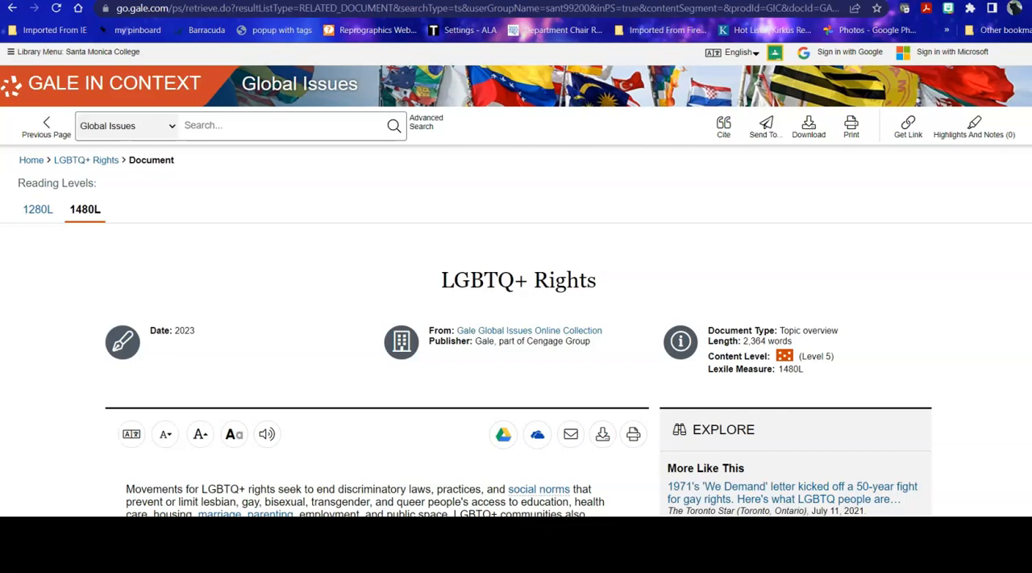
scroll("down", 3)
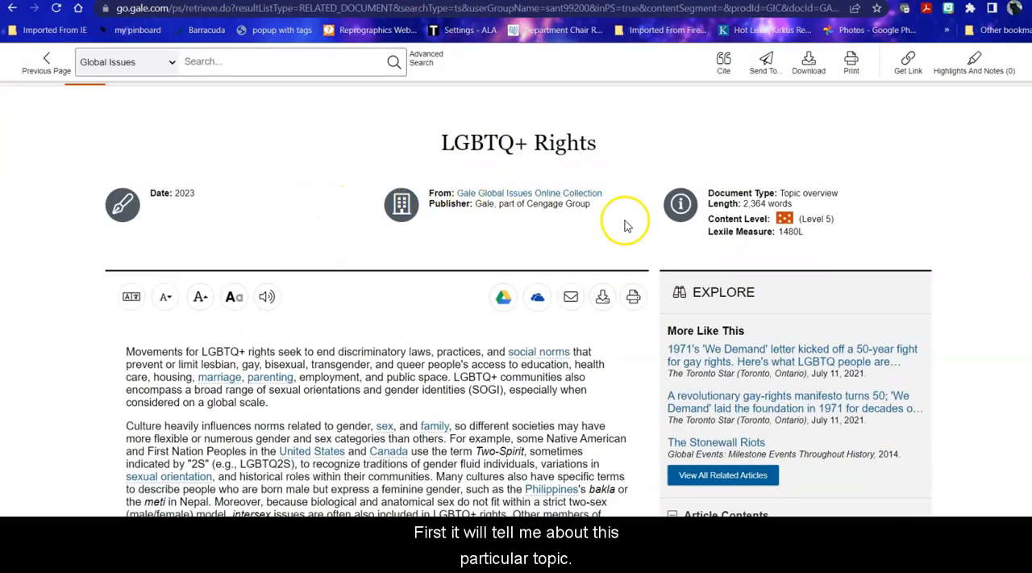
scroll("down", 3)
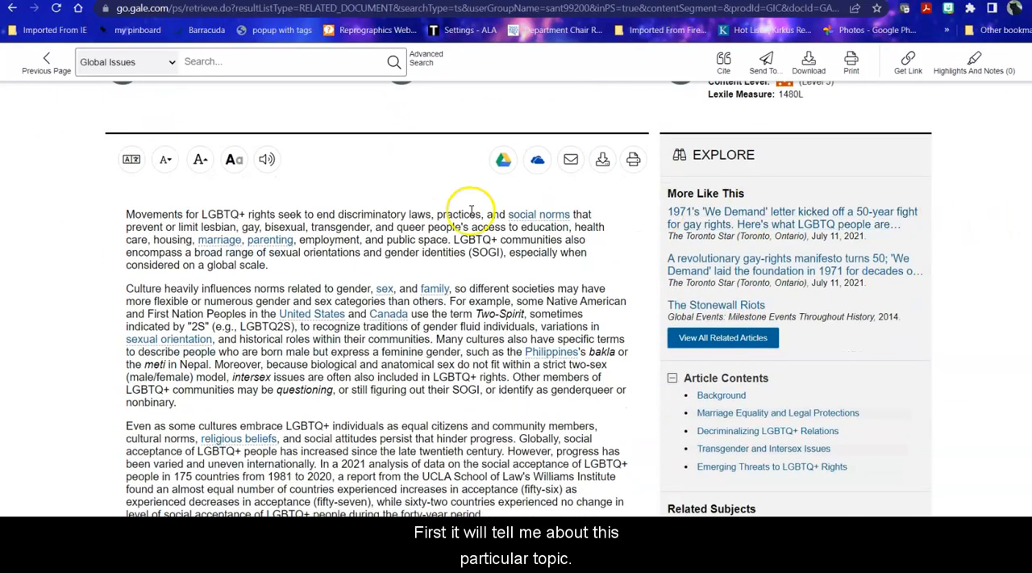
scroll("down", 3)
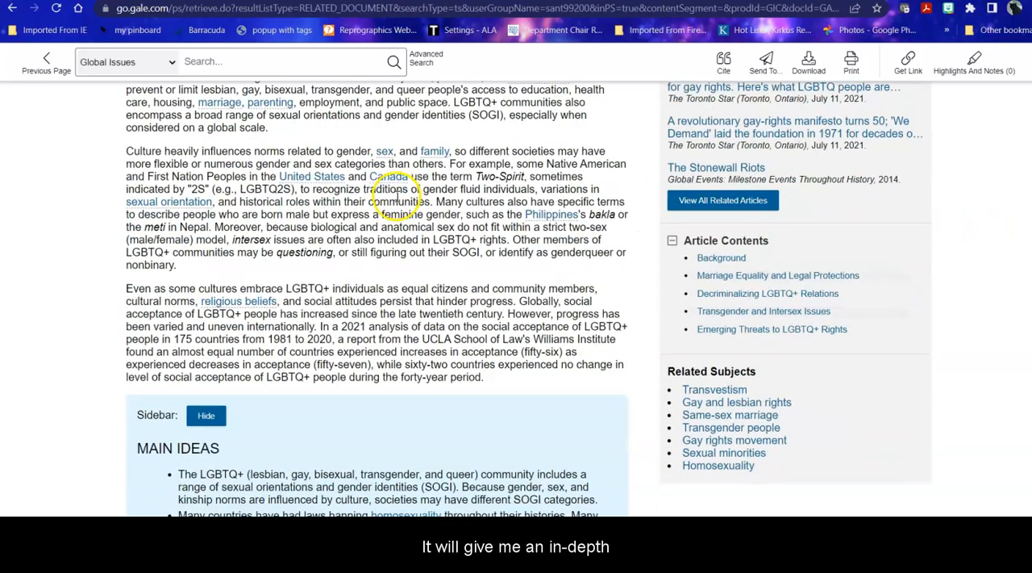
scroll("down", 3)
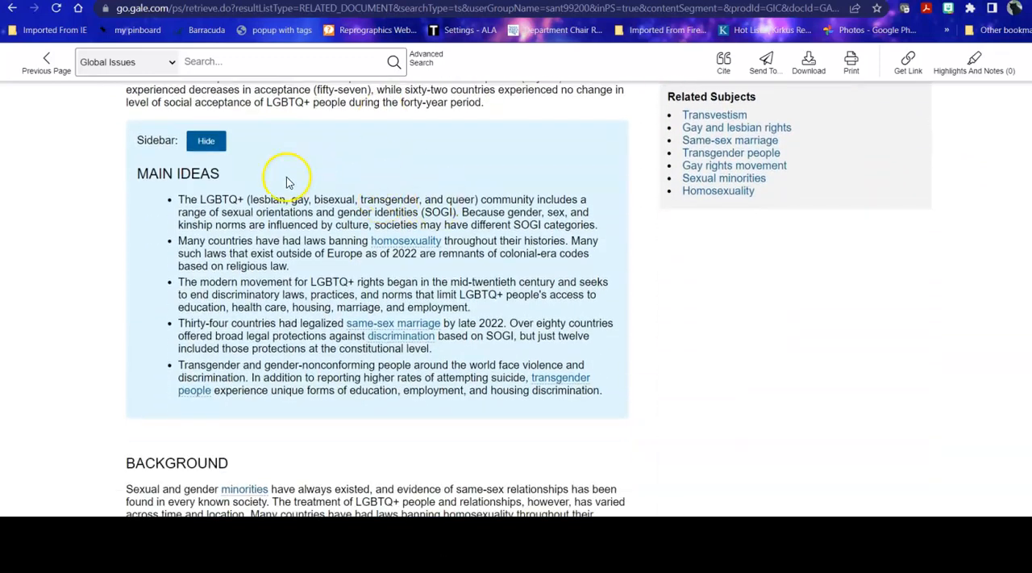
mouse_move(738, 304)
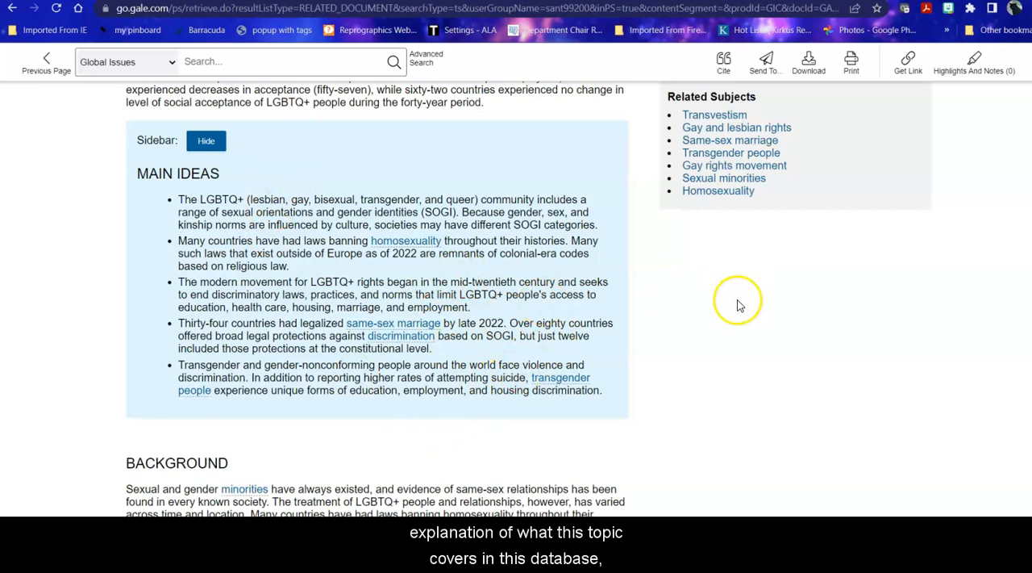
mouse_move(417, 250)
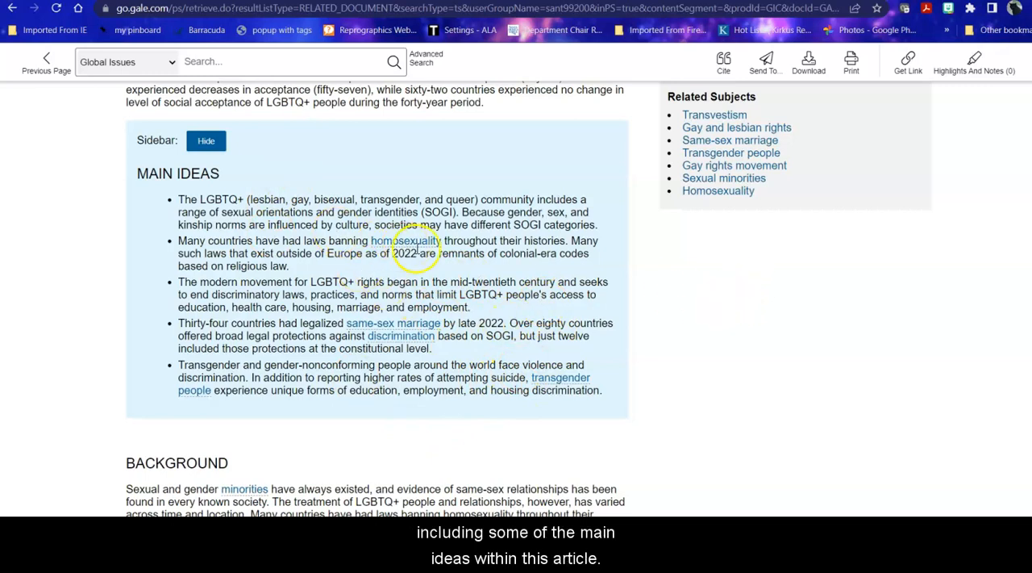
mouse_move(502, 278)
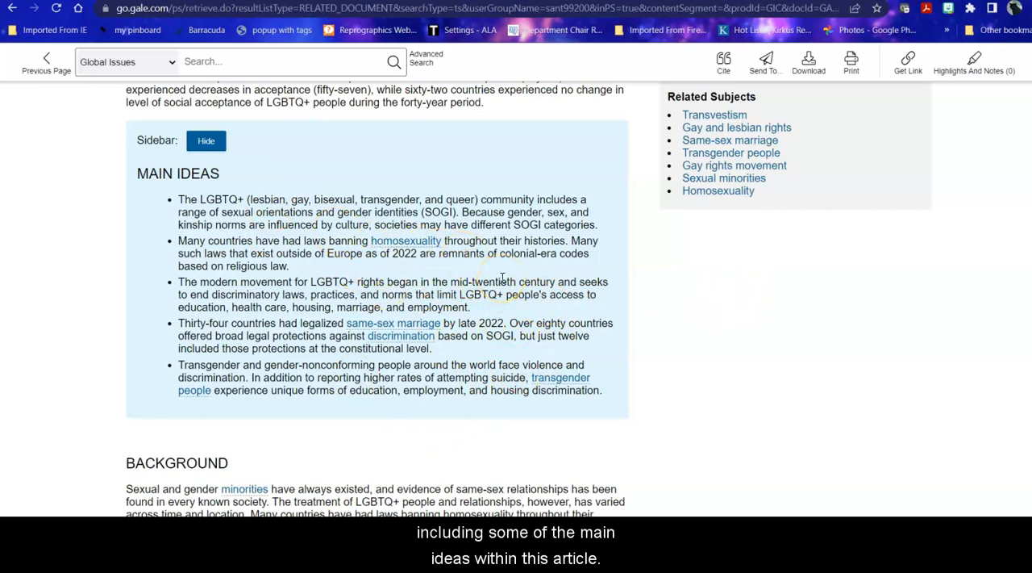
mouse_move(339, 224)
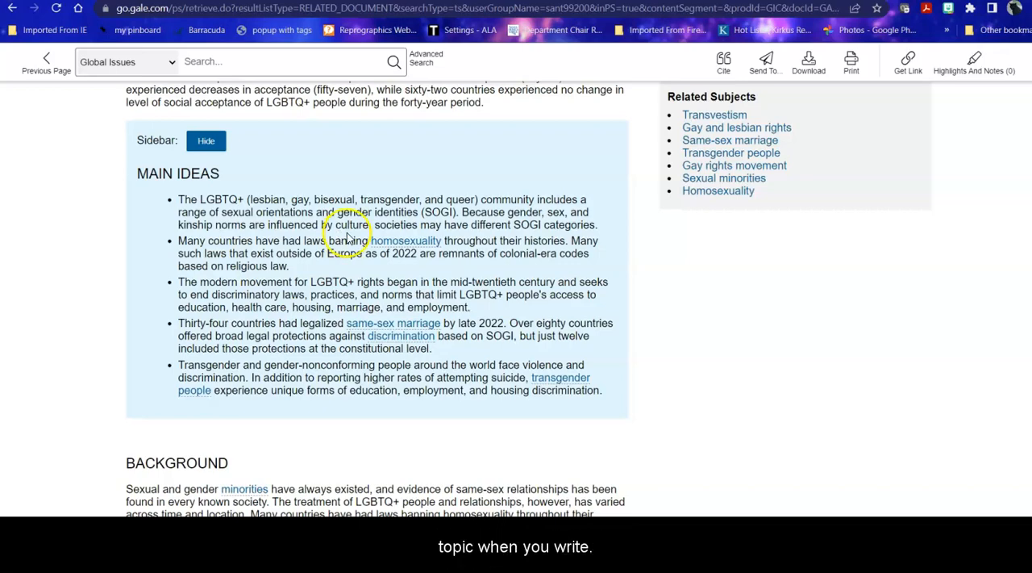
Step: Read the remaining sections down to the article's source citation
scroll("down", 3)
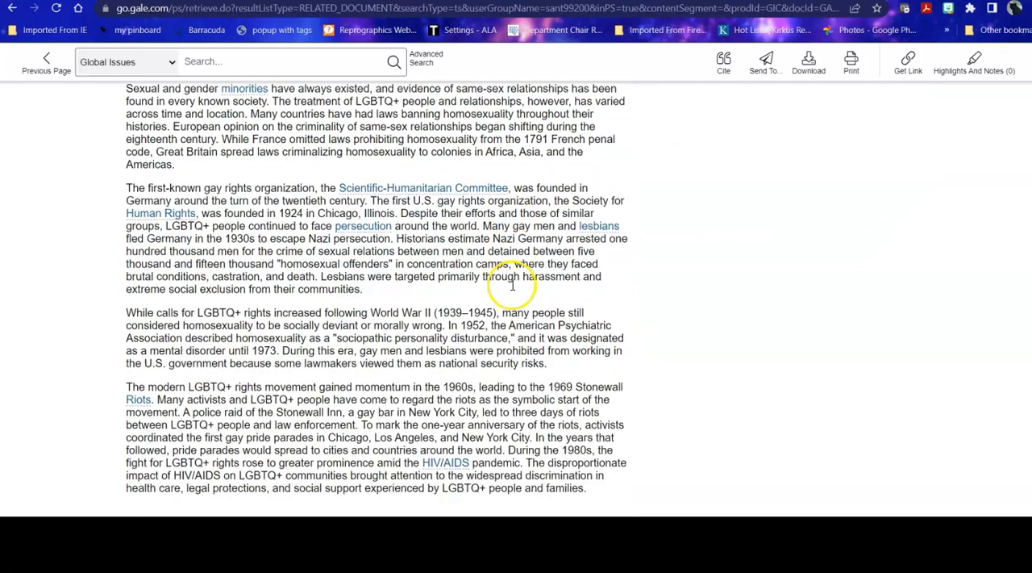
scroll("down", 3)
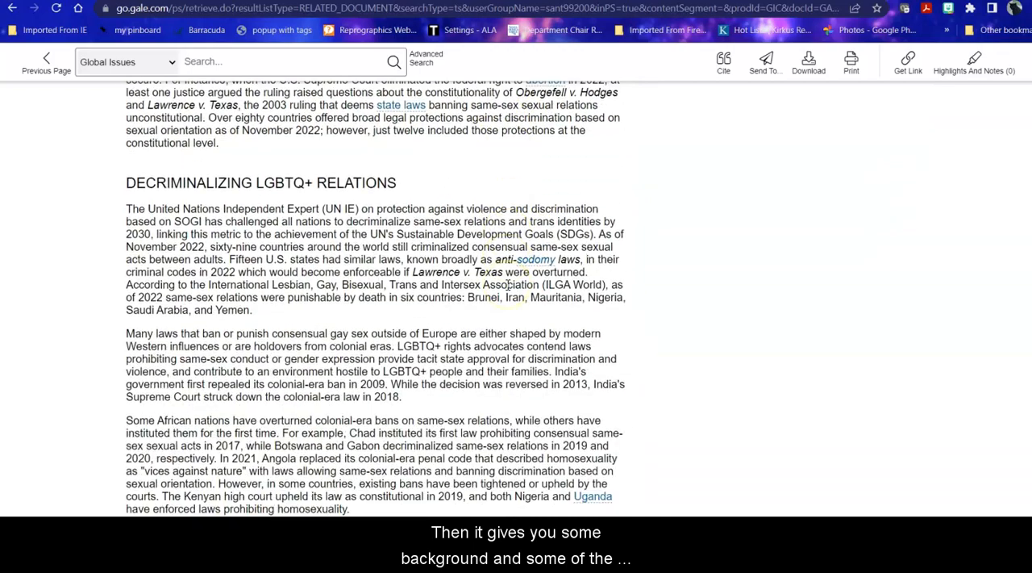
scroll("down", 3)
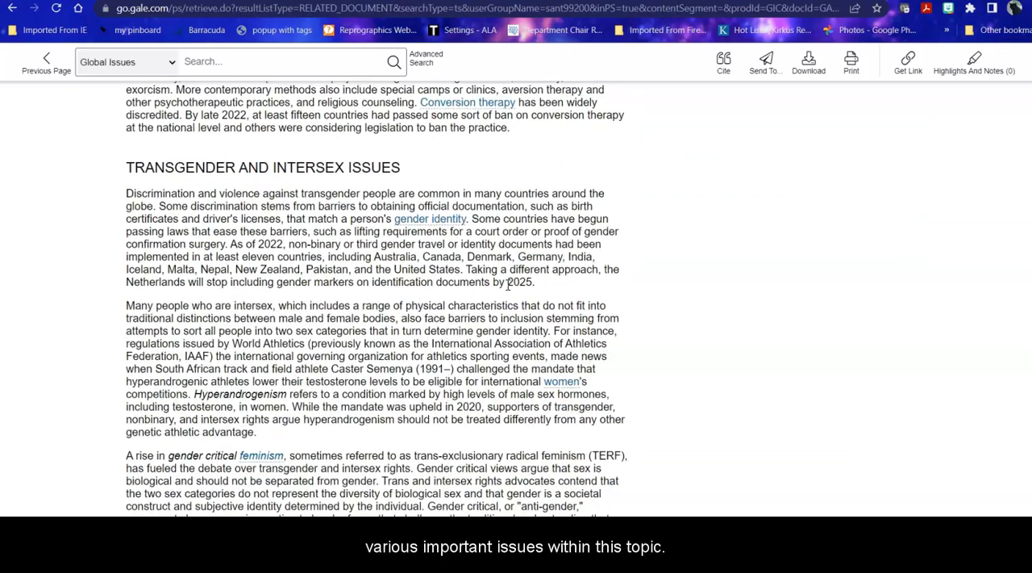
scroll("down", 3)
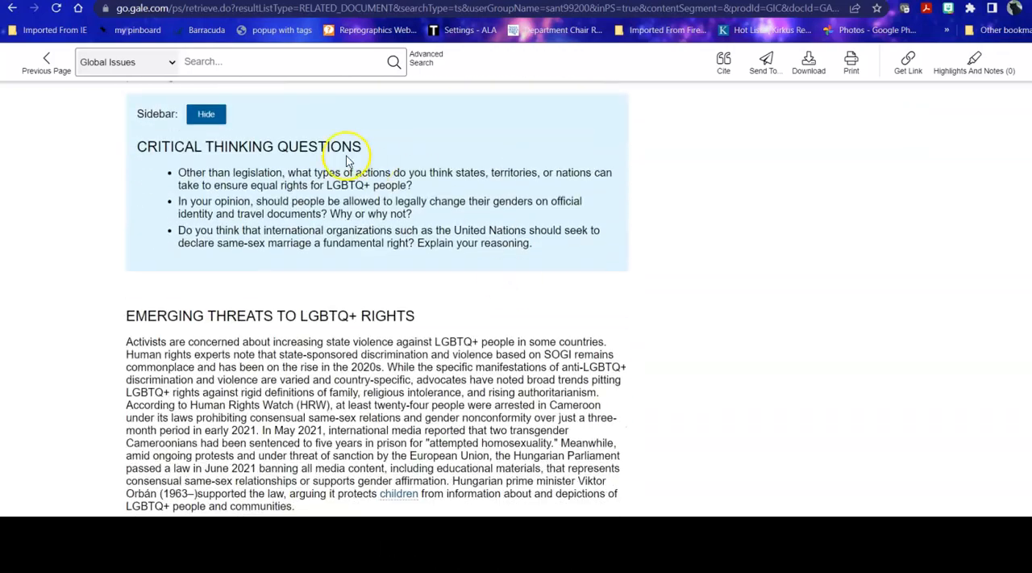
mouse_move(629, 246)
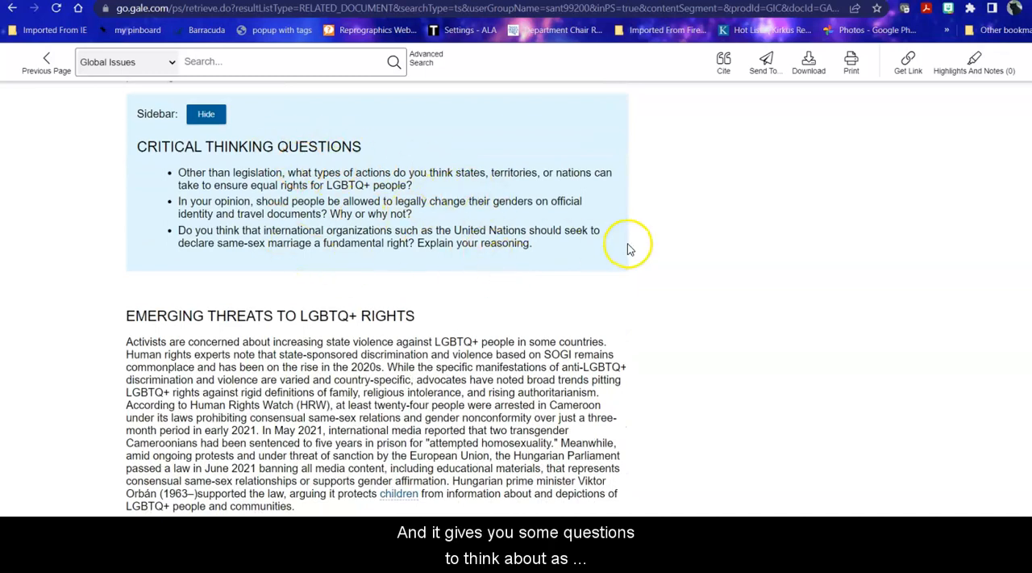
mouse_move(600, 258)
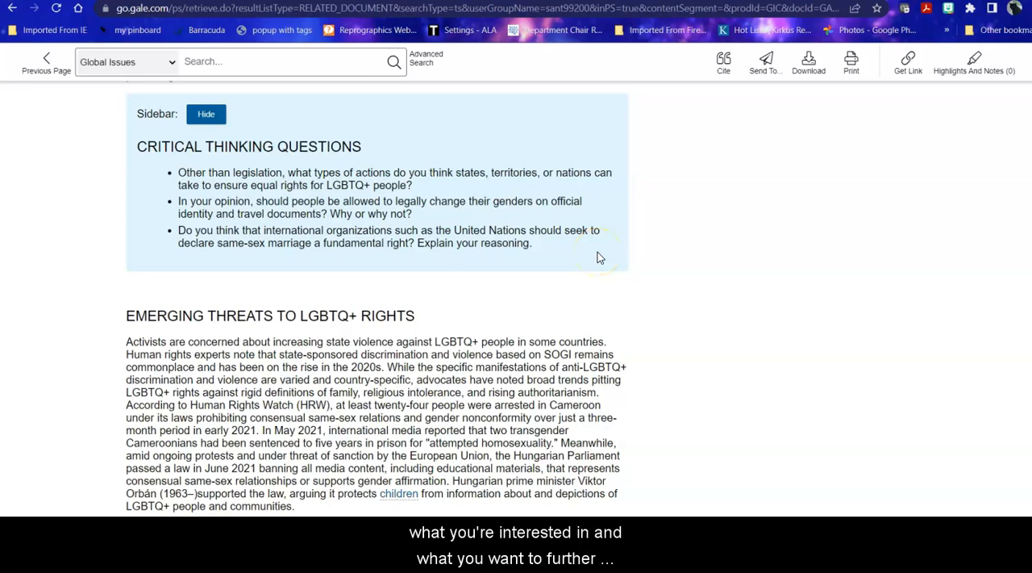
scroll("down", 3)
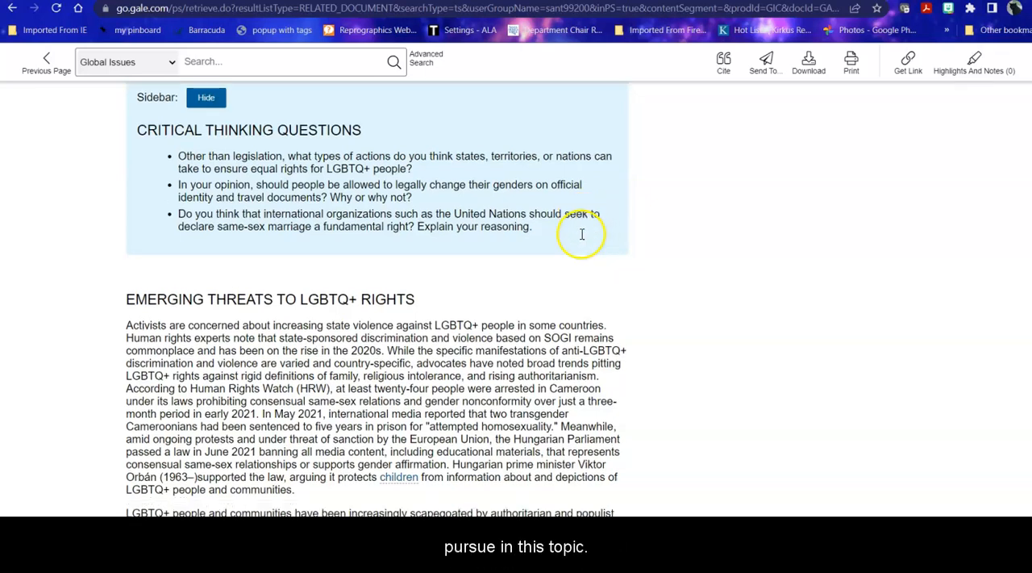
scroll("down", 3)
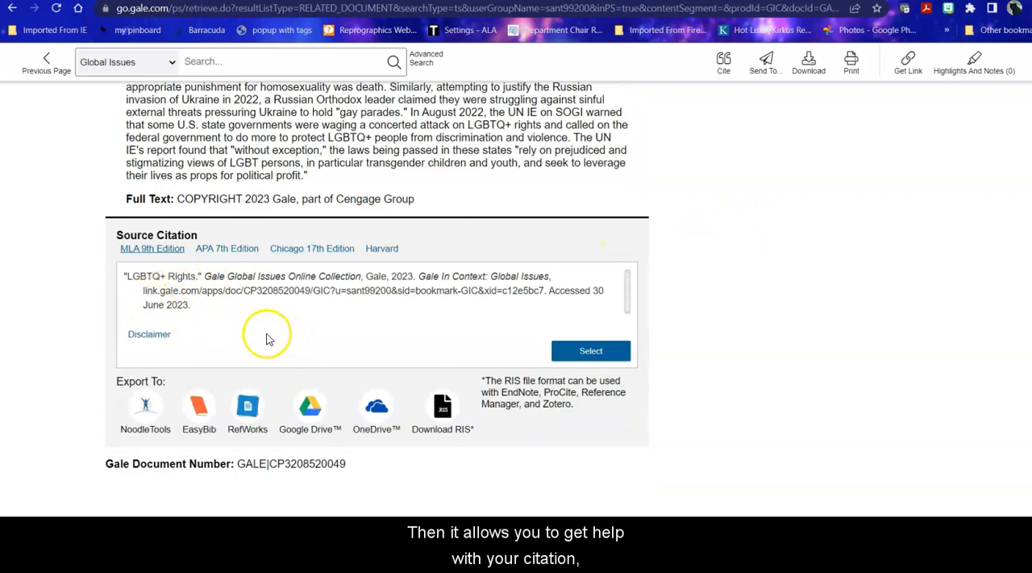
left_click(227, 248)
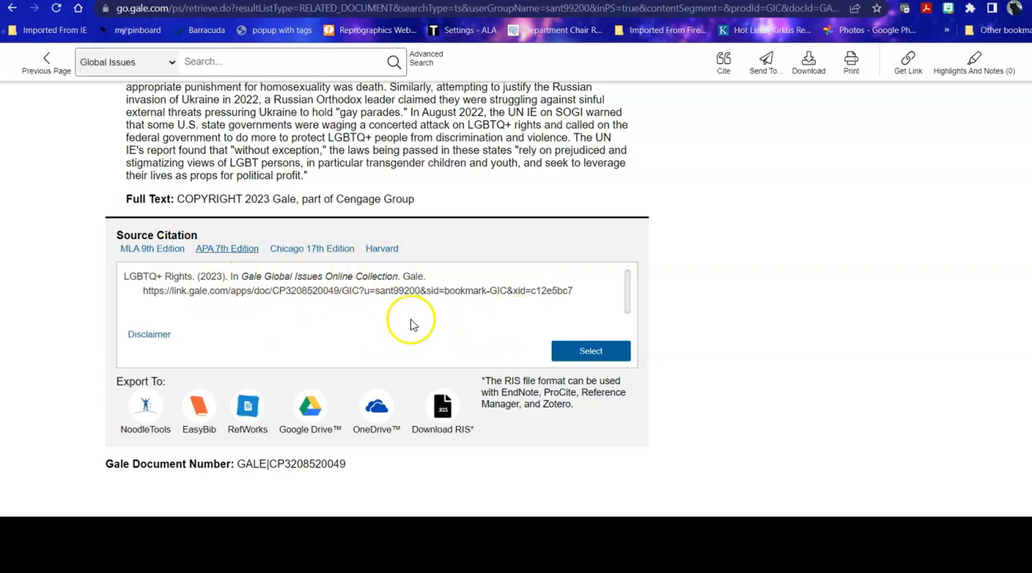
left_click(151, 247)
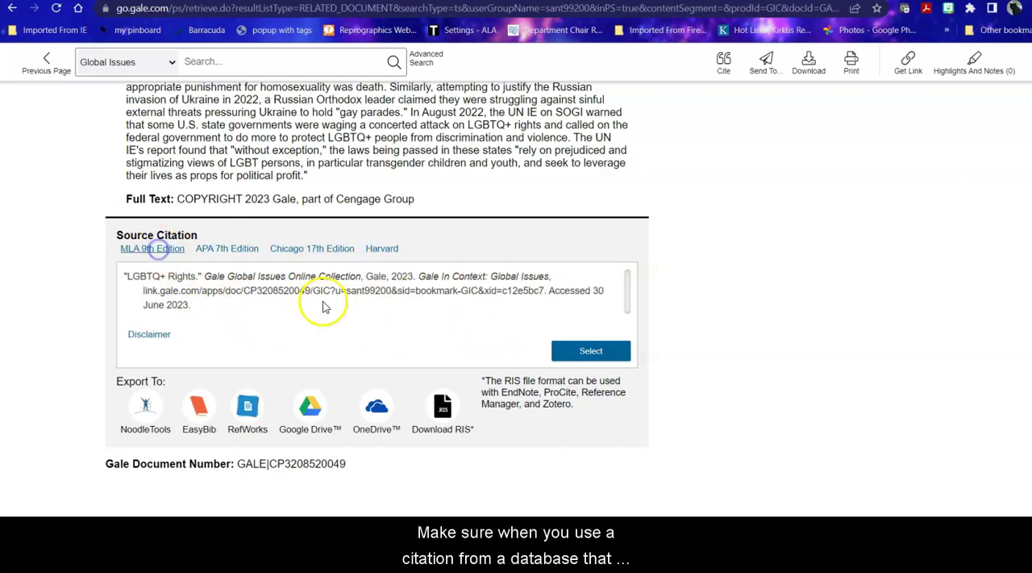
mouse_move(359, 328)
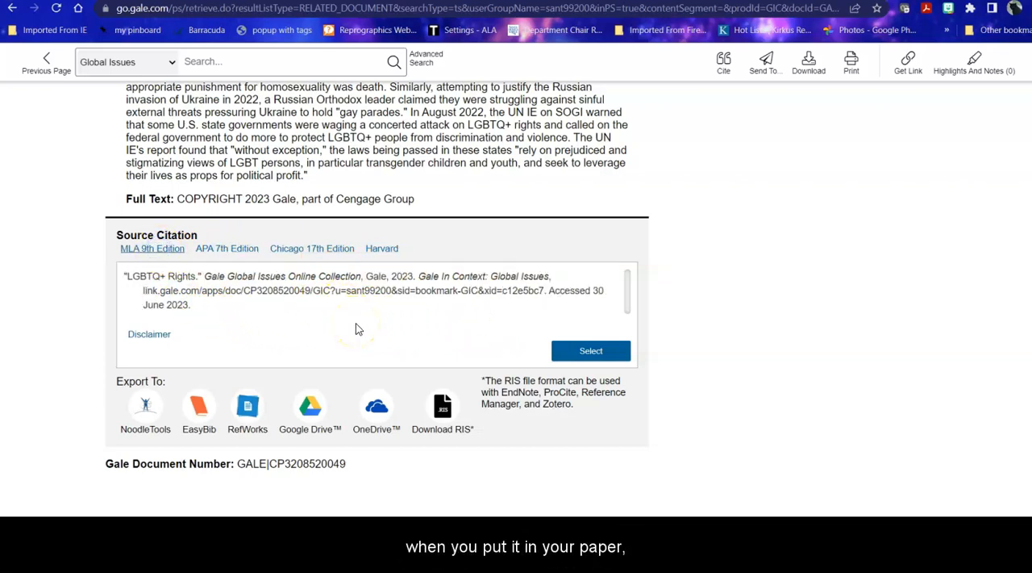
mouse_move(730, 324)
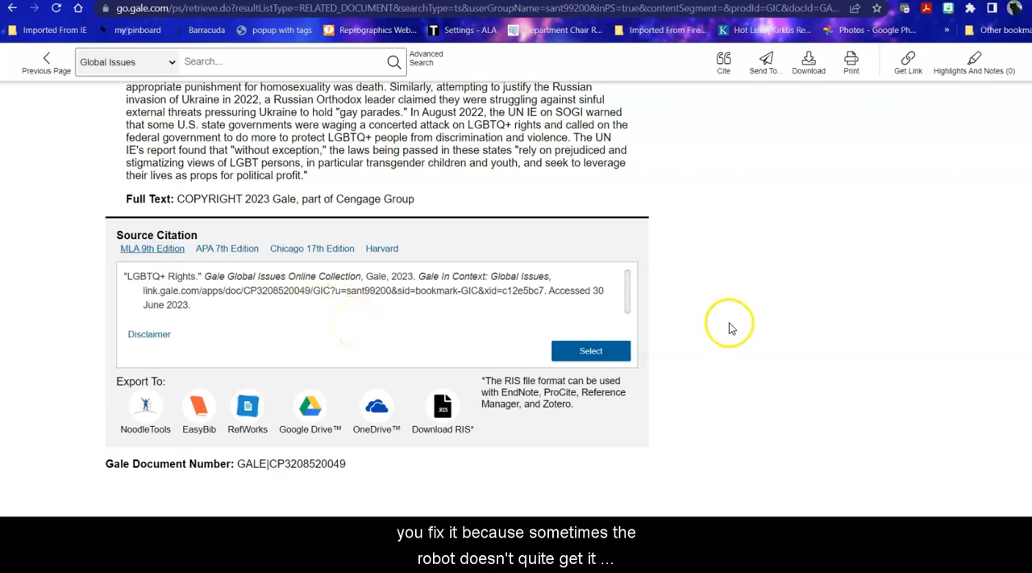
mouse_move(766, 306)
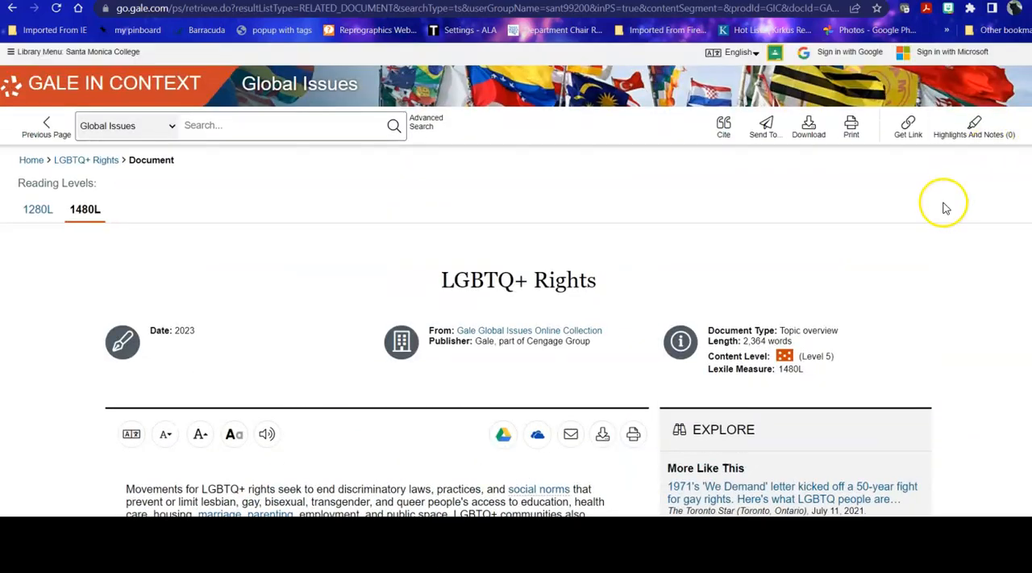
scroll("down", 3)
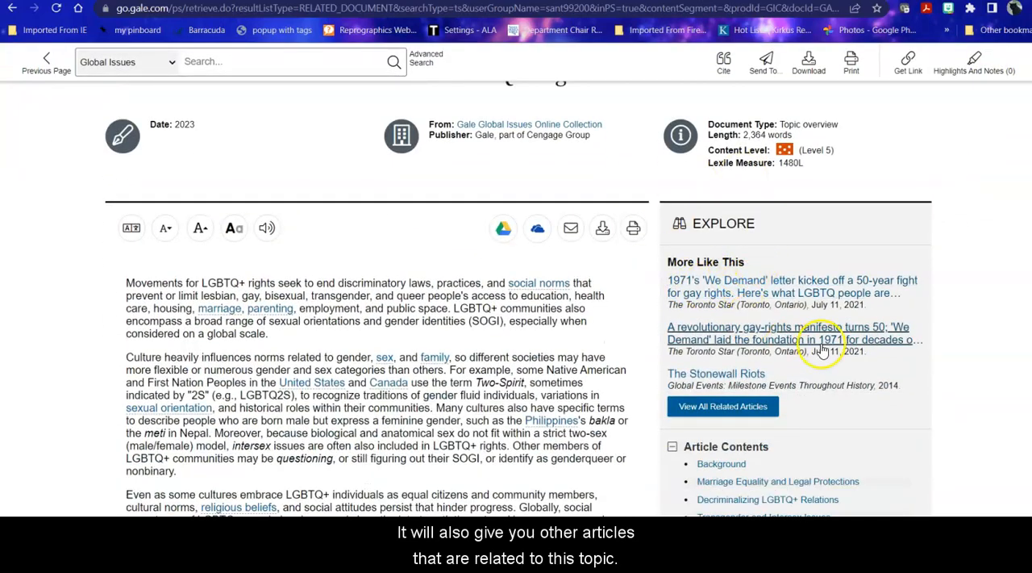
mouse_move(778, 327)
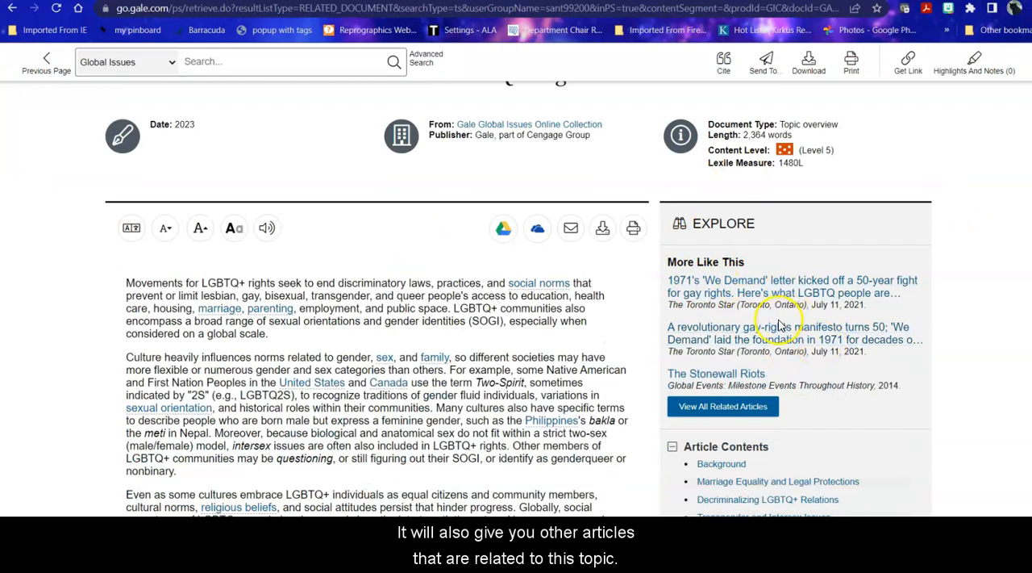
scroll("down", 3)
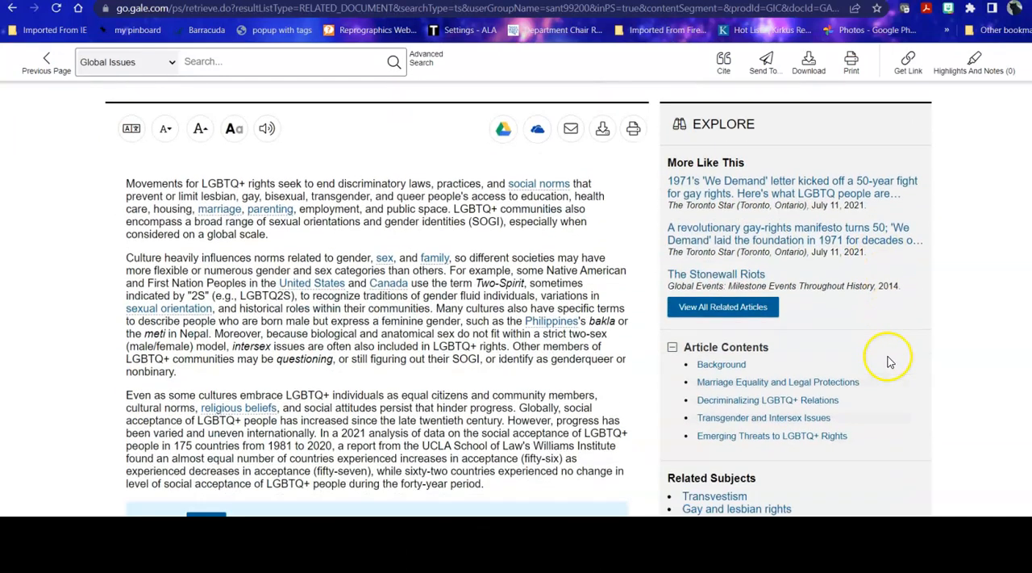
scroll("down", 3)
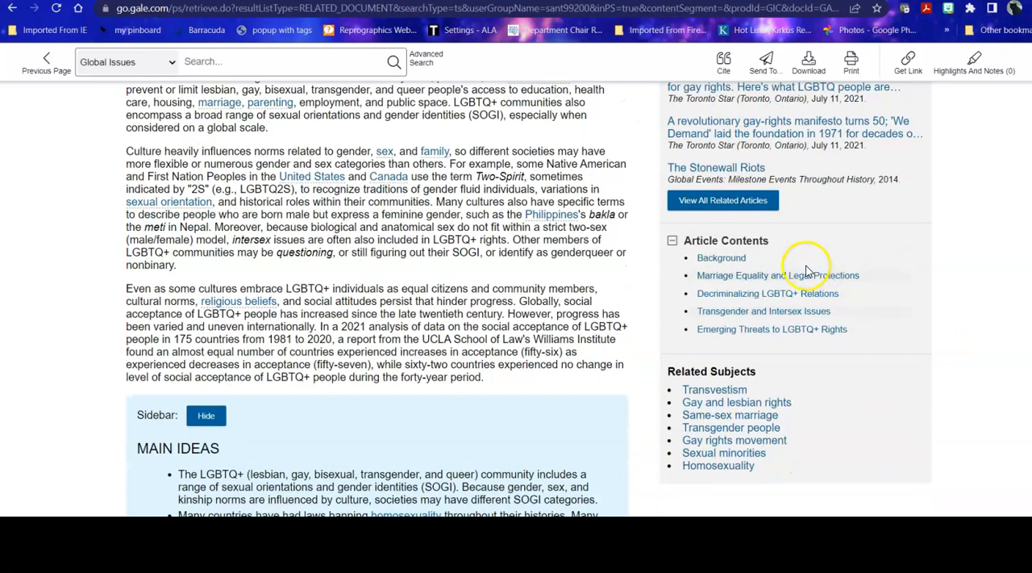
mouse_move(749, 293)
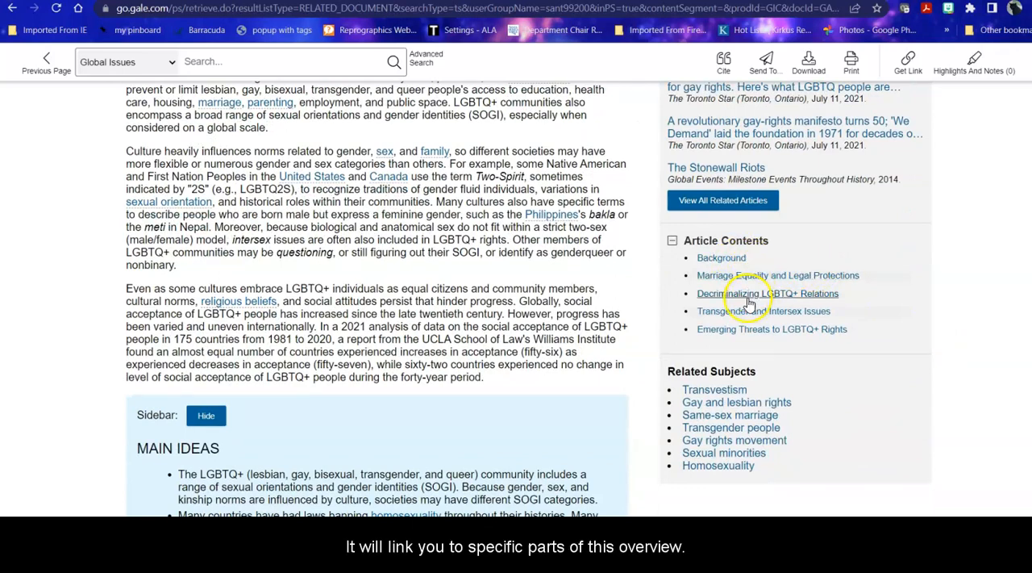
scroll("down", 3)
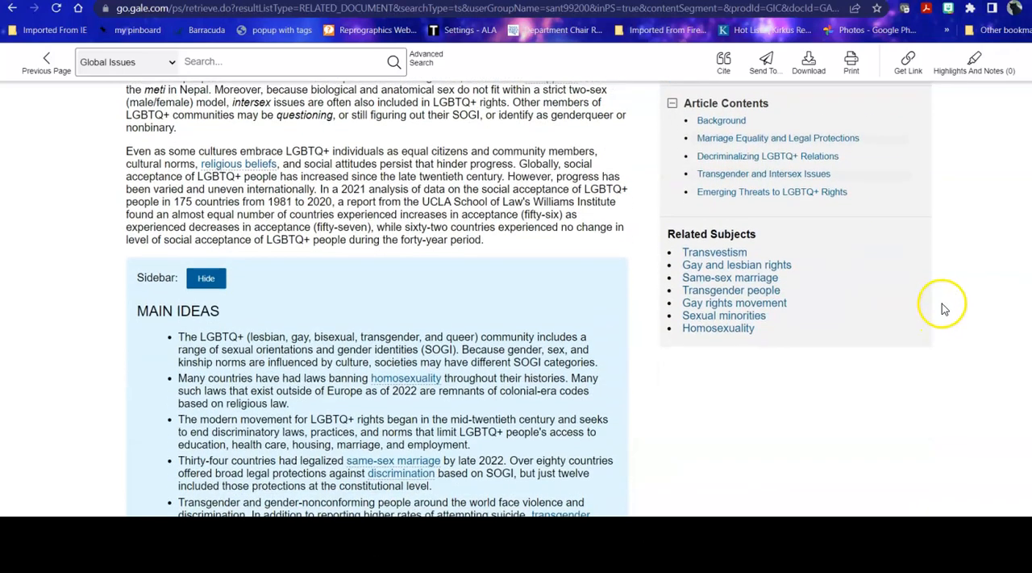
mouse_move(843, 303)
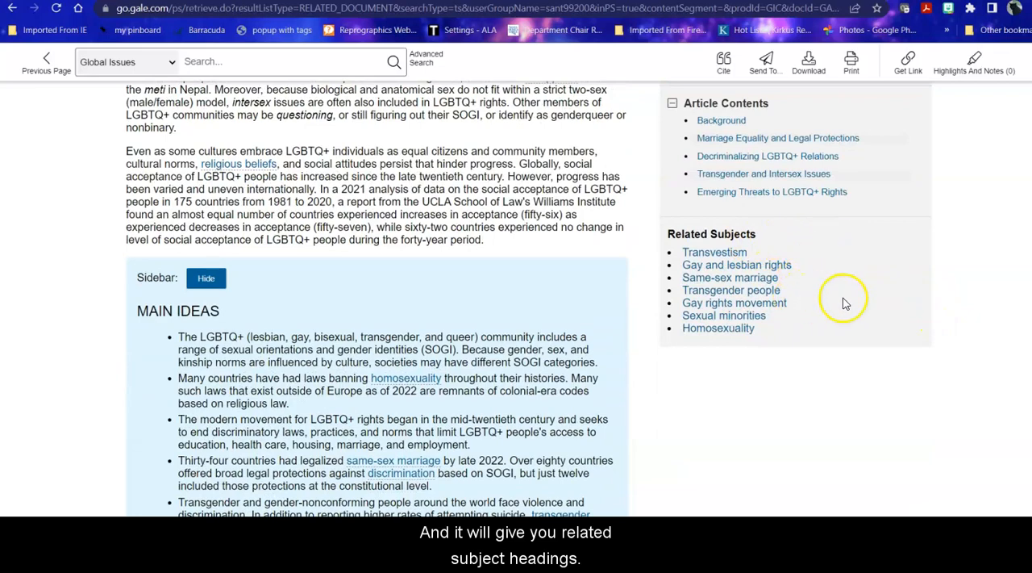
scroll("up", 3)
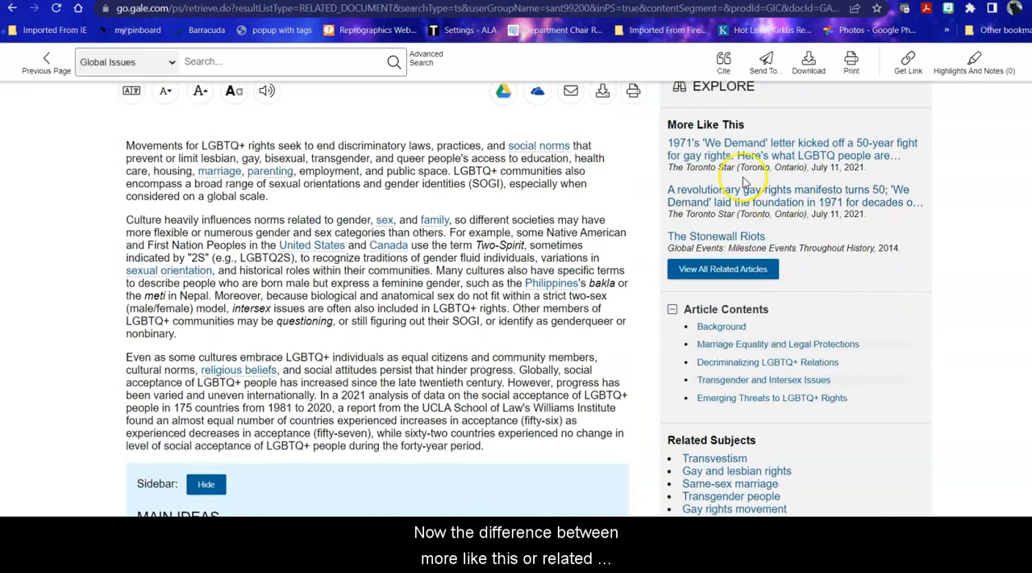
scroll("down", 3)
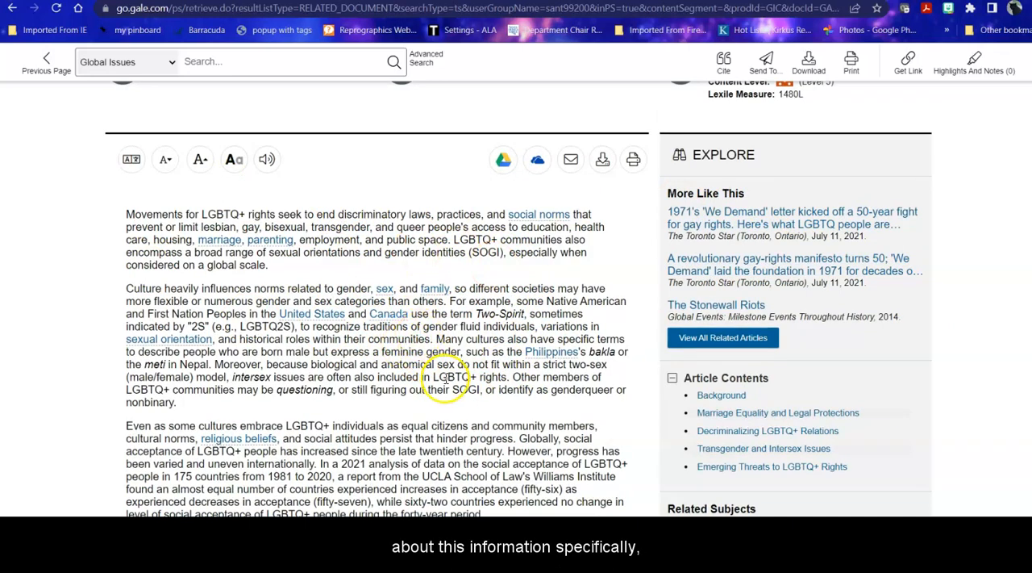
mouse_move(723, 337)
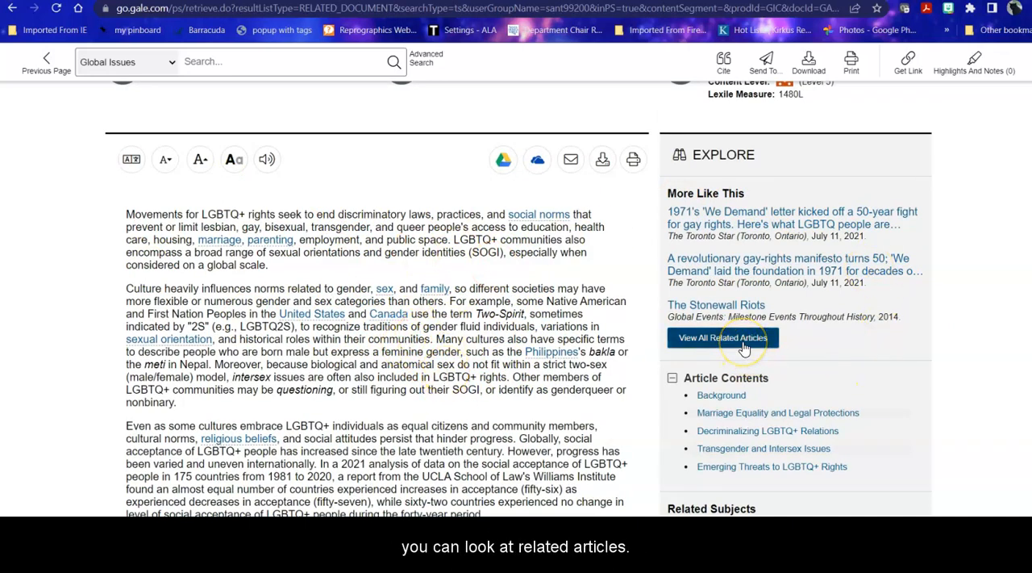
scroll("down", 3)
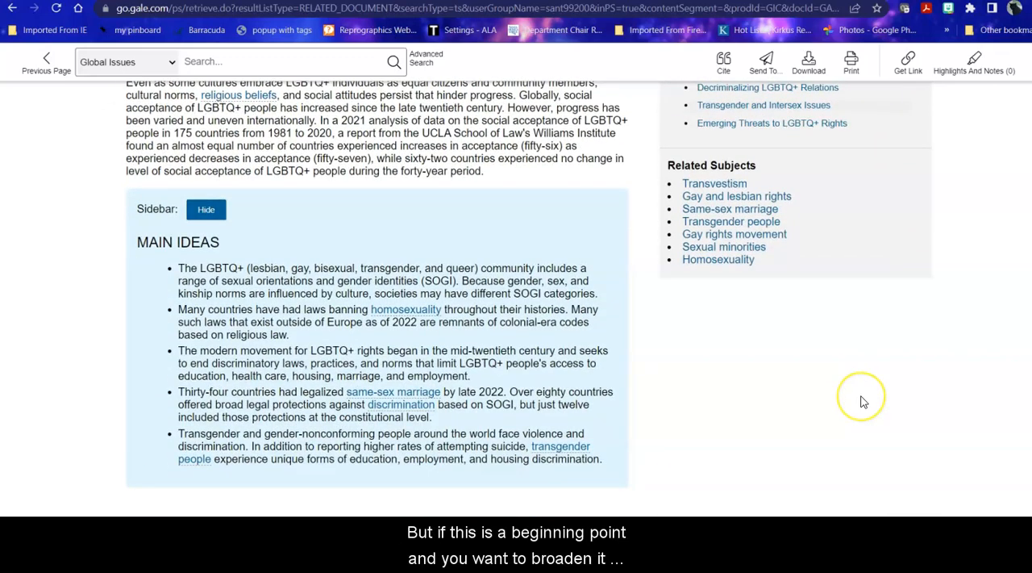
mouse_move(861, 396)
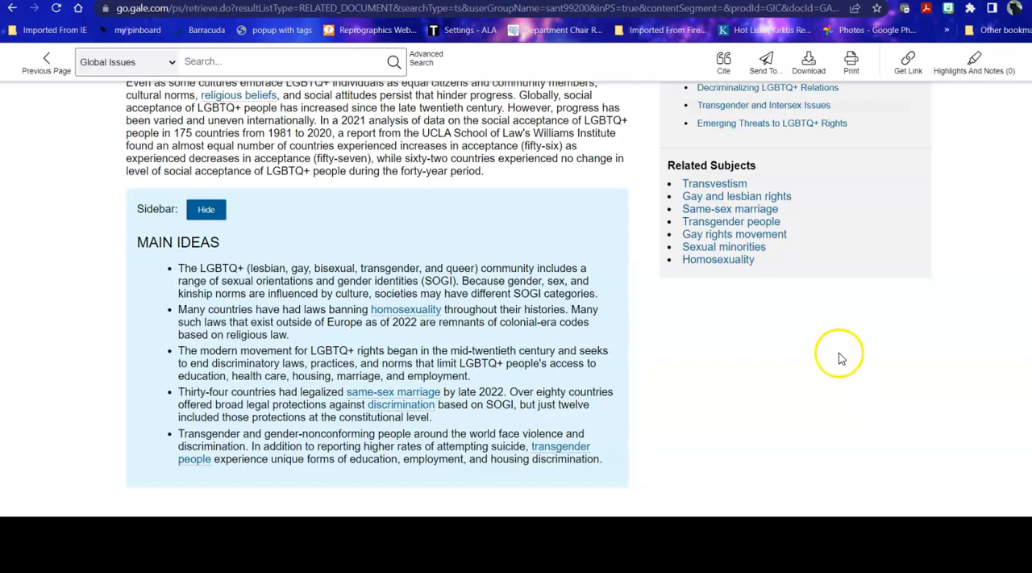
left_click(734, 234)
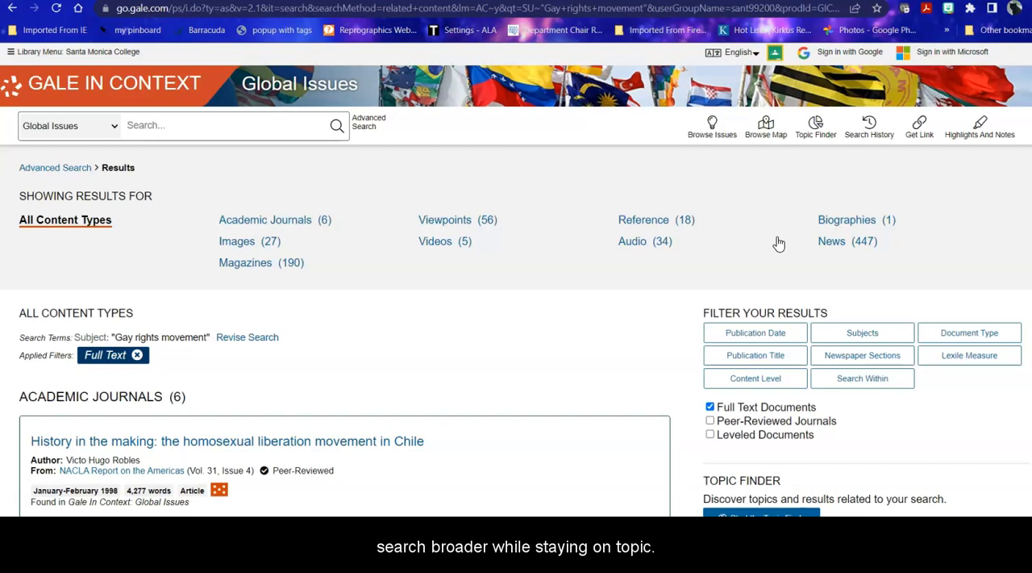
mouse_move(359, 343)
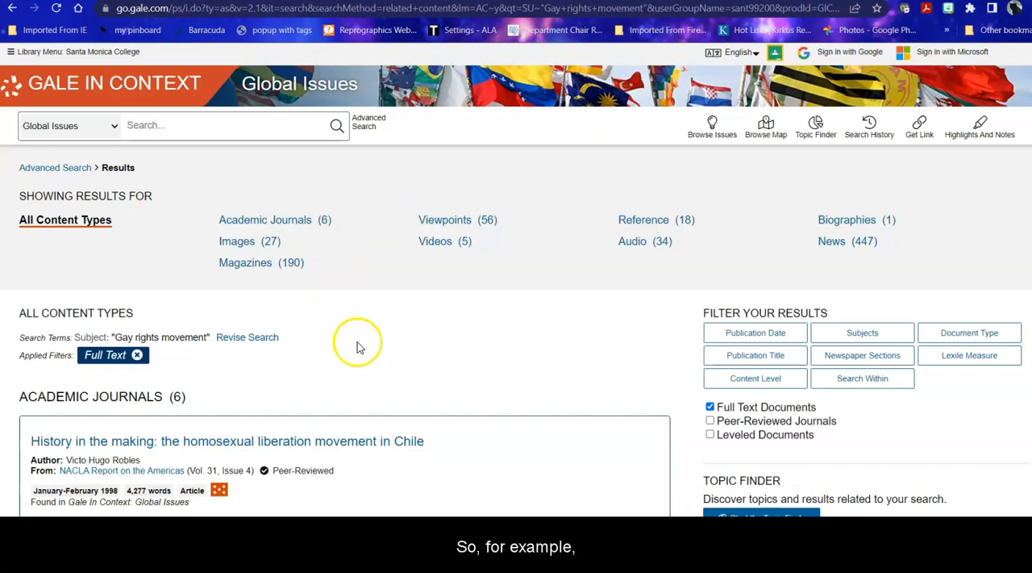
mouse_move(407, 345)
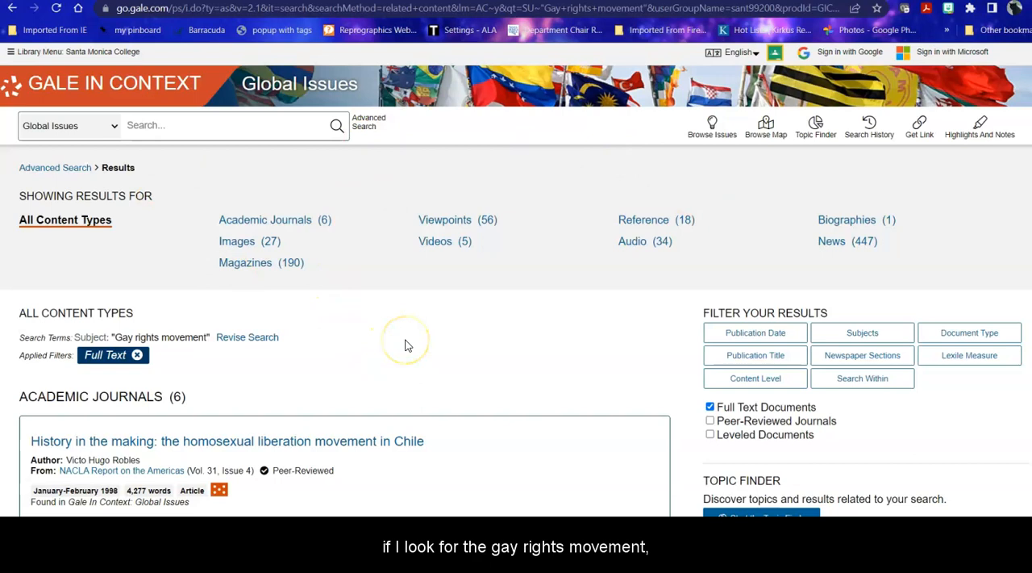
mouse_move(387, 214)
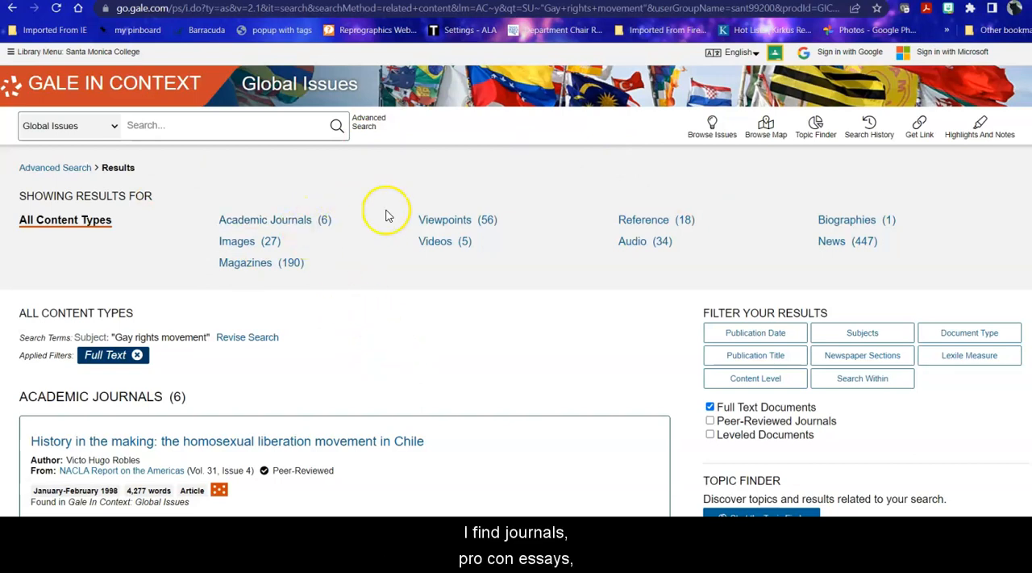
mouse_move(656, 219)
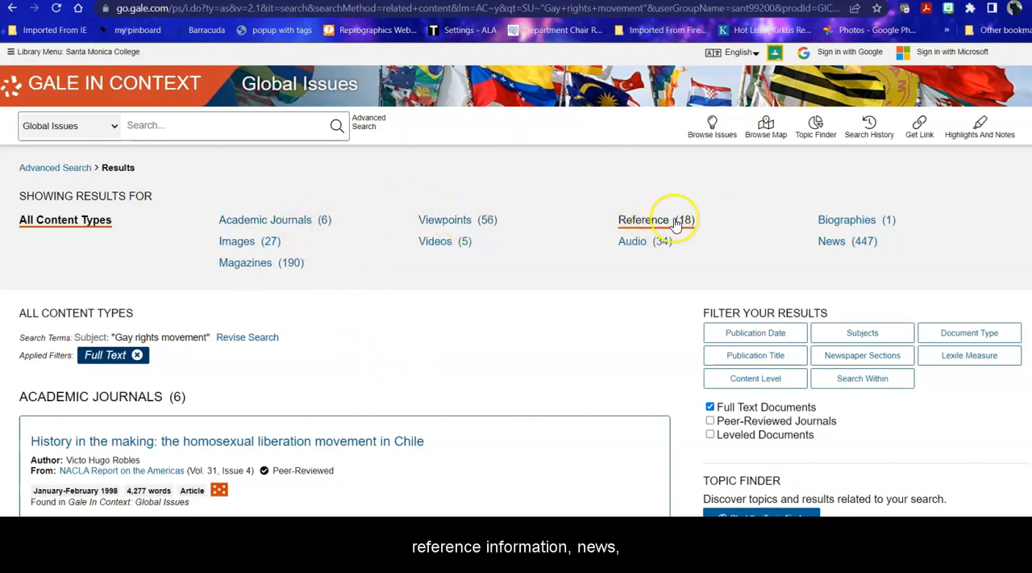
mouse_move(258, 236)
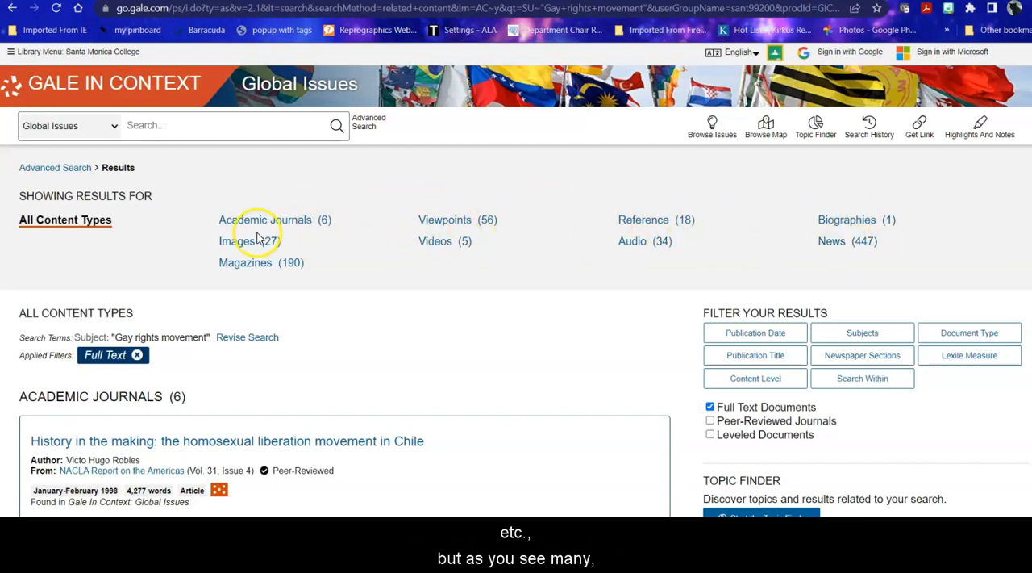
mouse_move(343, 246)
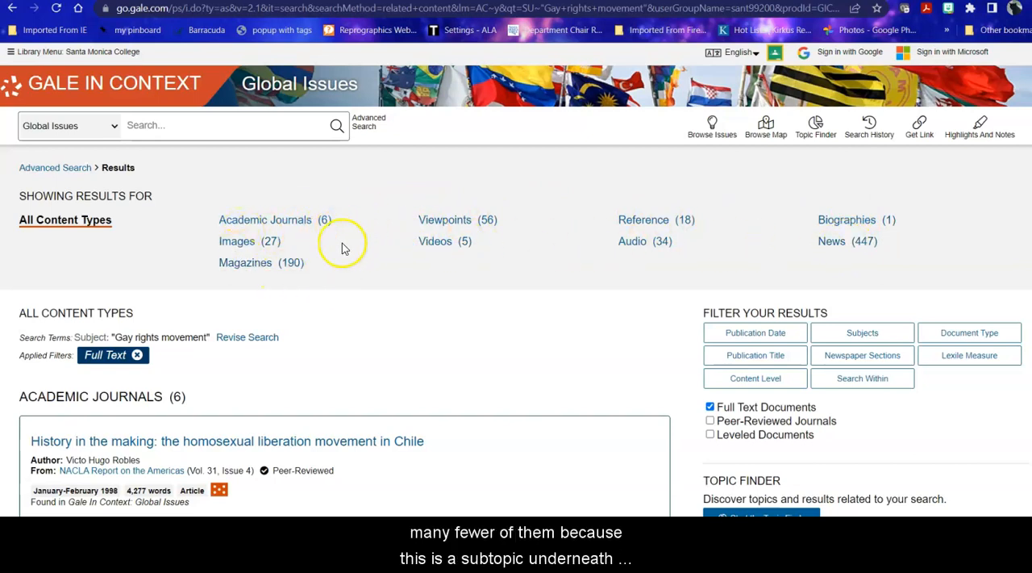
mouse_move(588, 314)
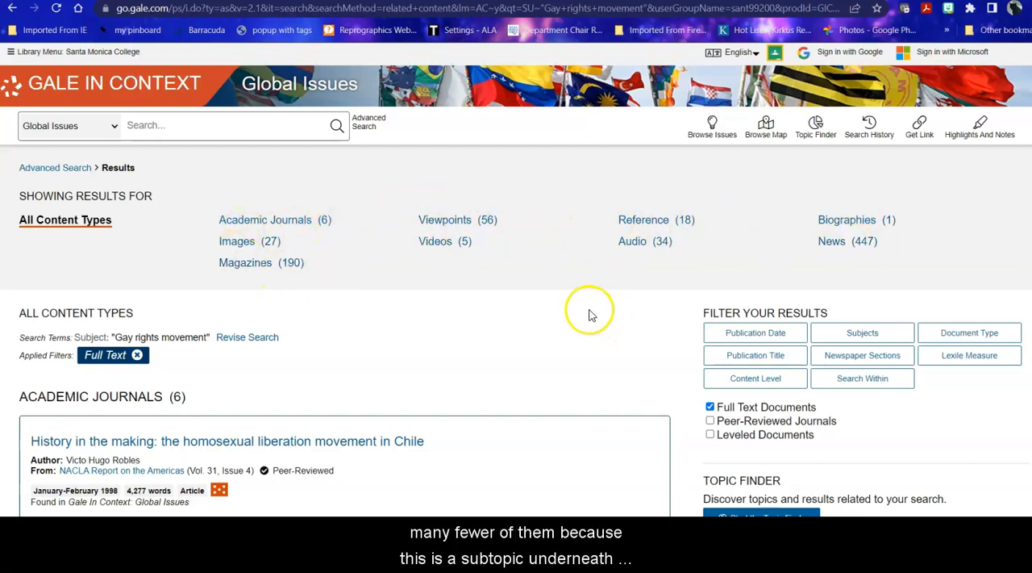
mouse_move(562, 287)
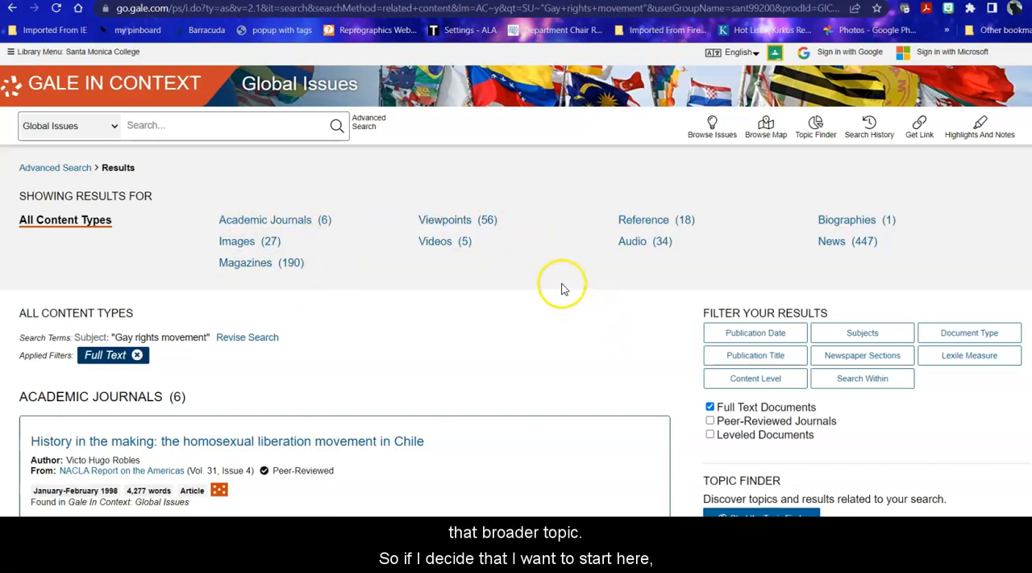
Step: Review the Gay rights movement results through journals, viewpoints, reference and biographies, then return to top
scroll("down", 3)
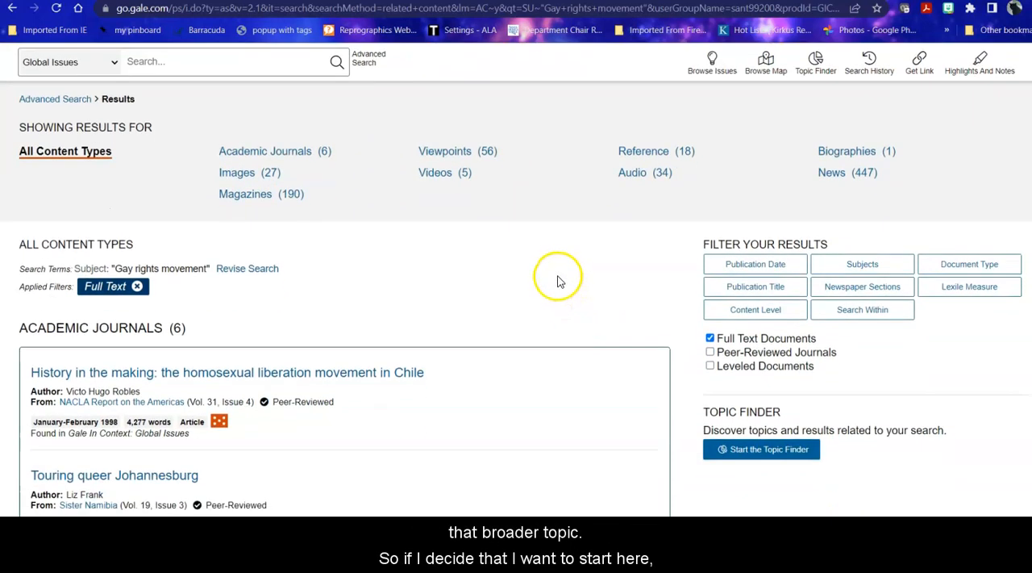
scroll("down", 3)
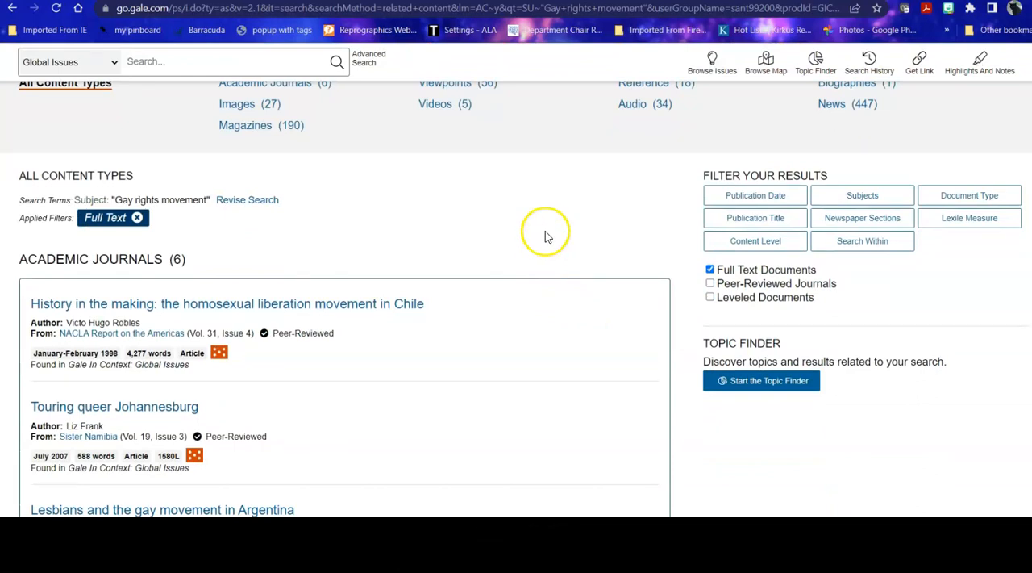
scroll("down", 3)
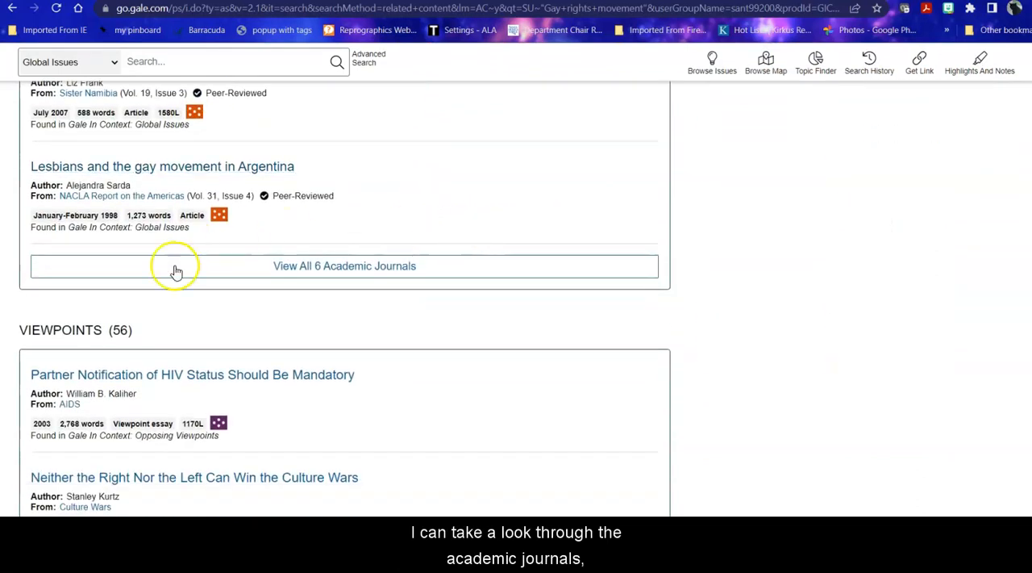
scroll("down", 3)
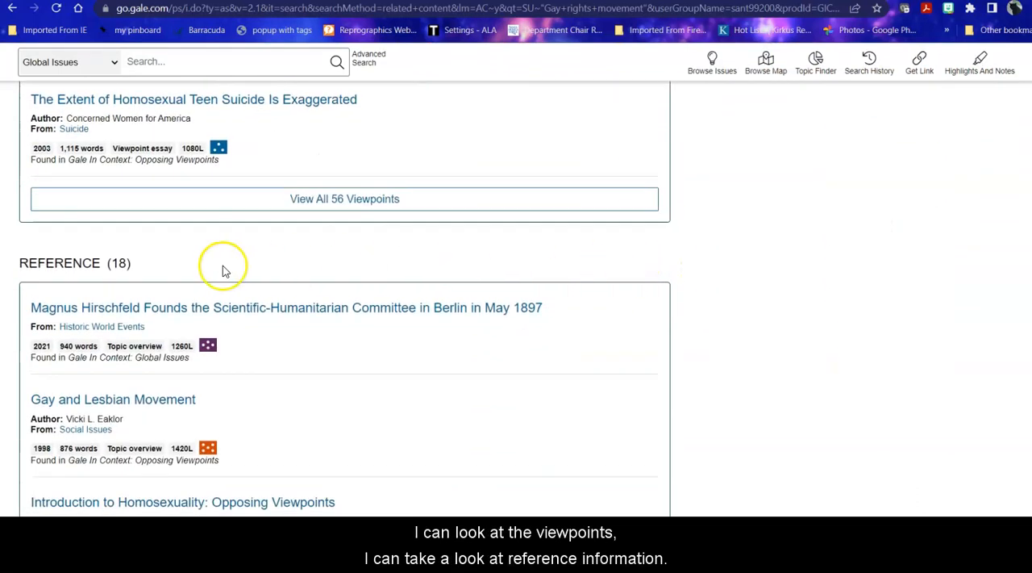
scroll("down", 3)
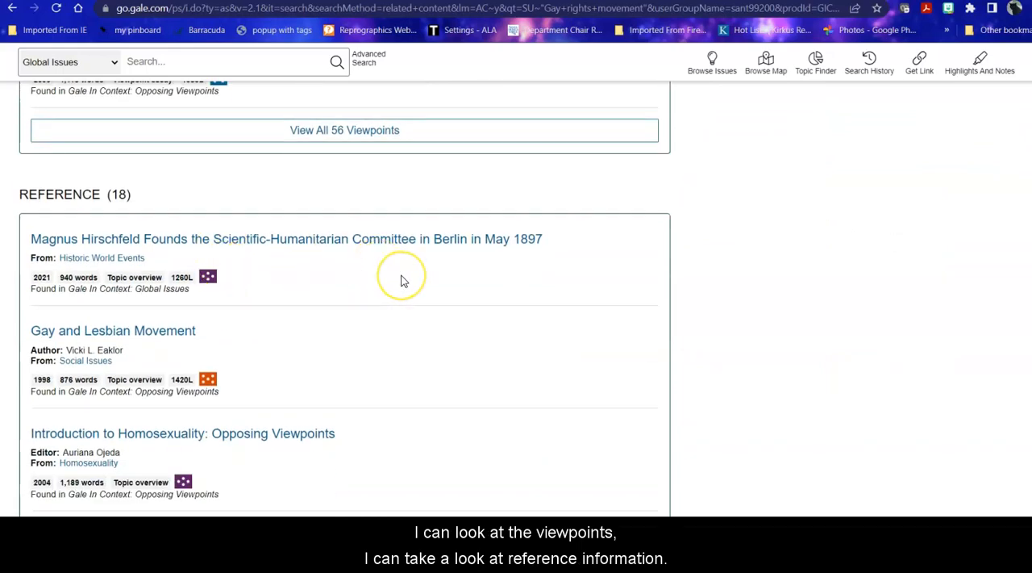
scroll("down", 3)
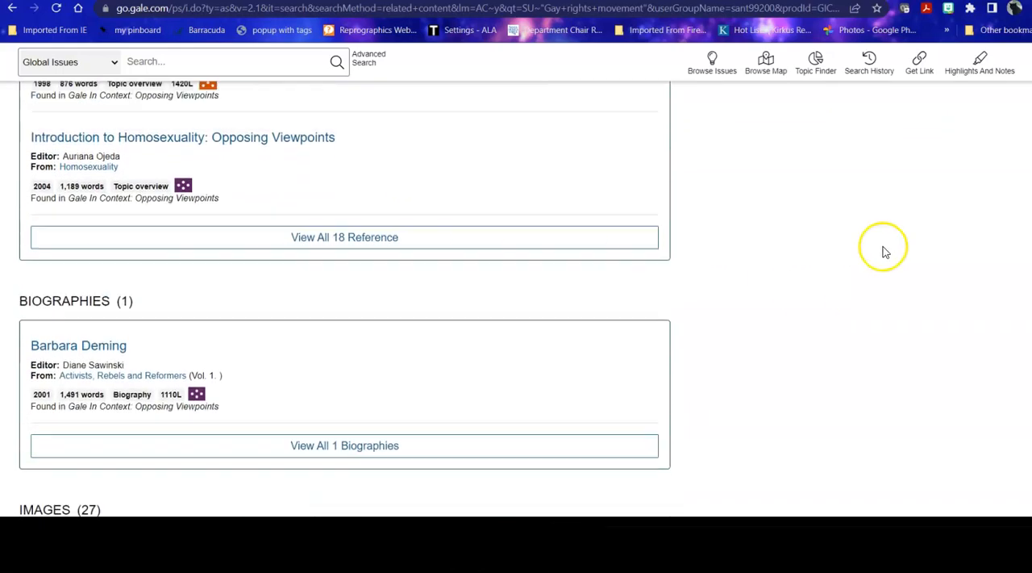
scroll("up", 3)
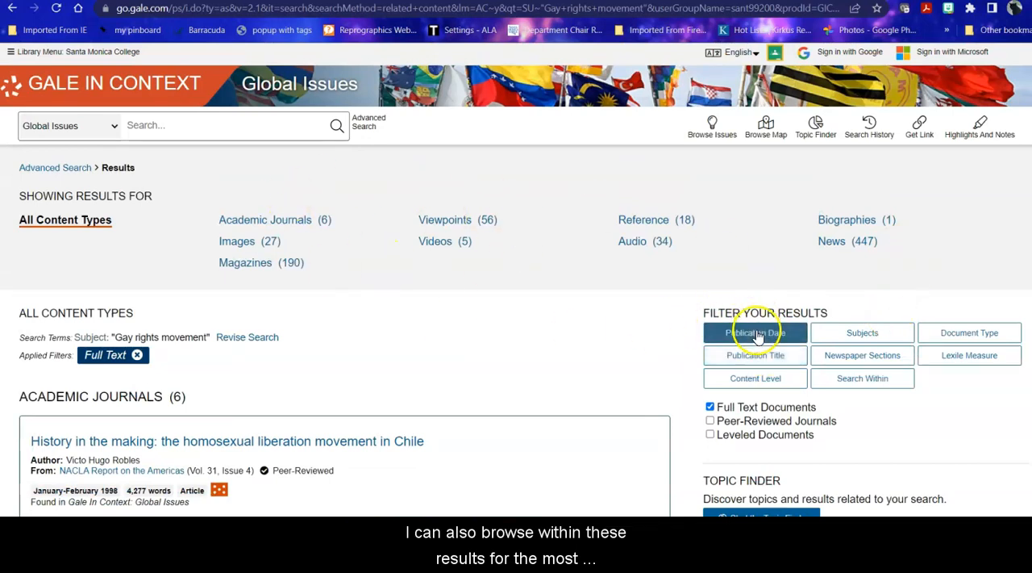
left_click(754, 333)
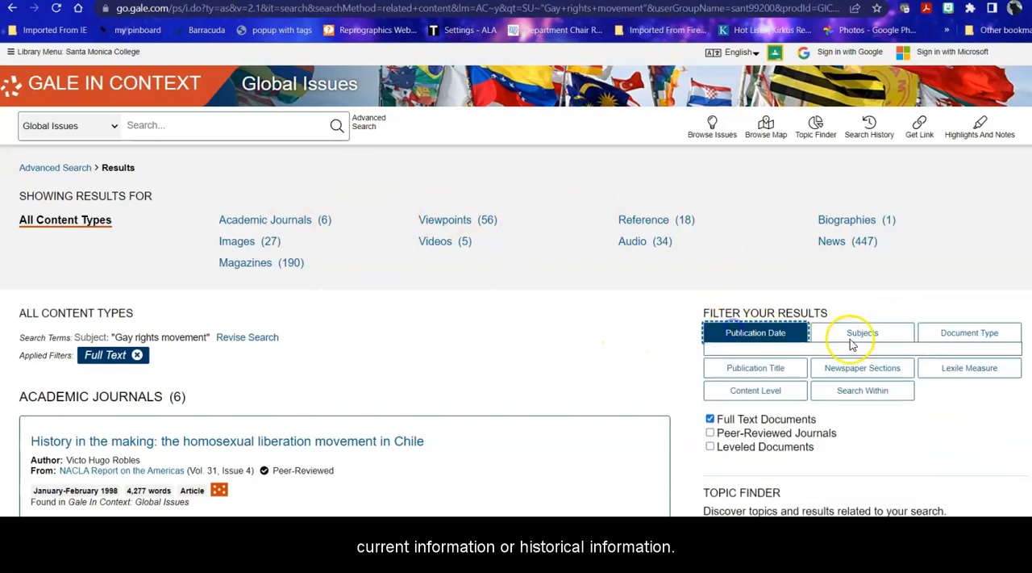
left_click(862, 332)
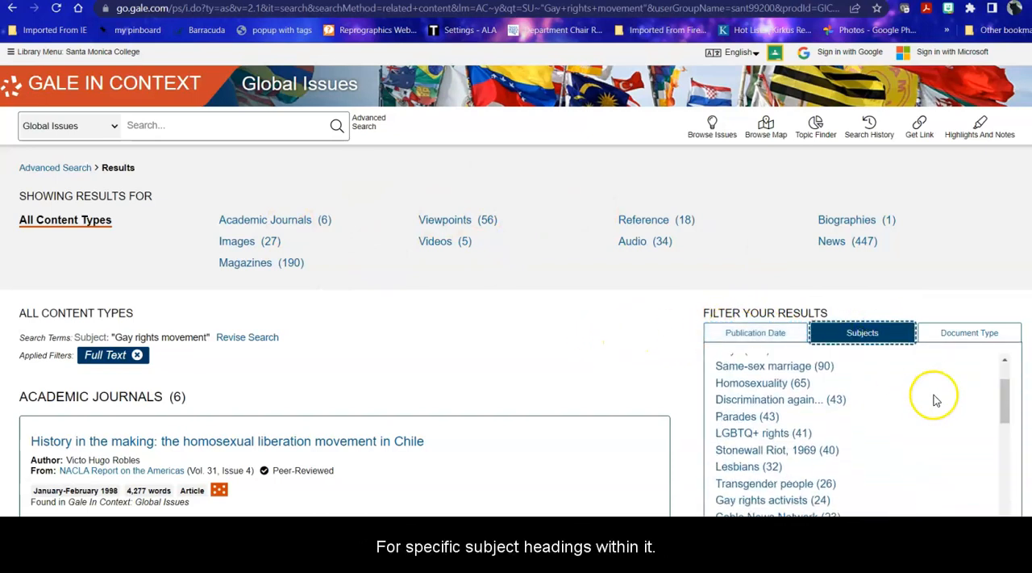
scroll("down", 3)
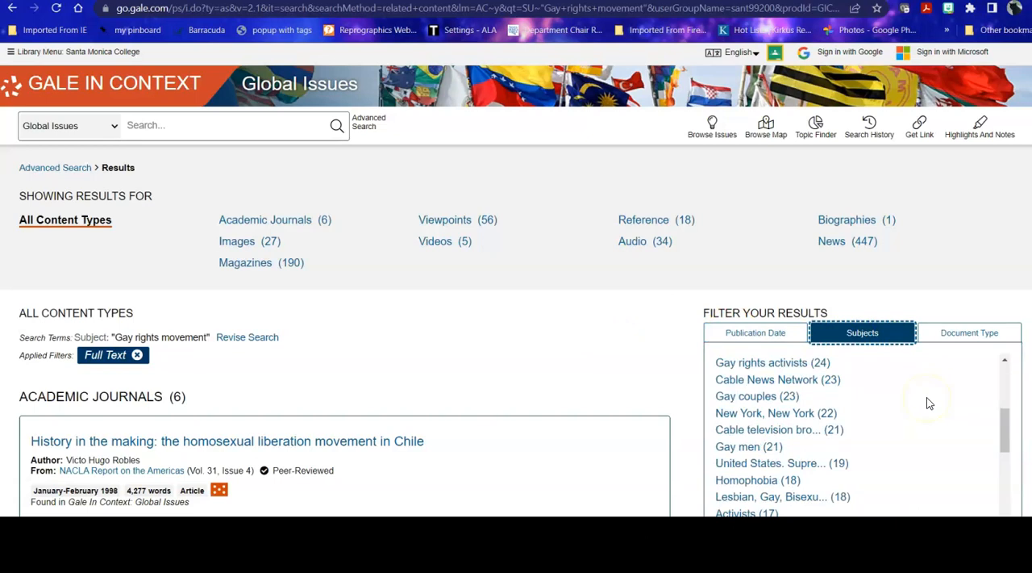
scroll("down", 3)
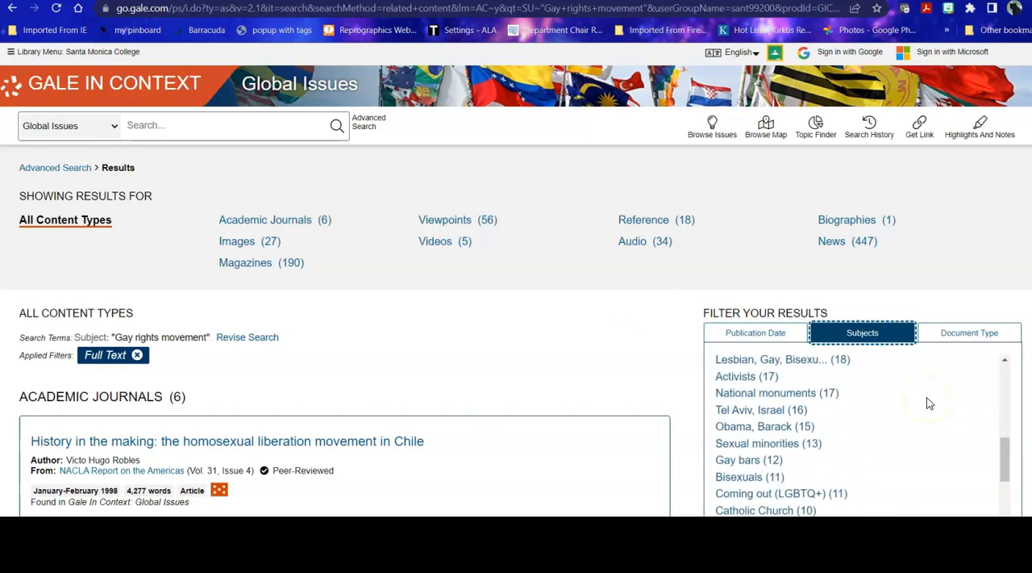
scroll("down", 3)
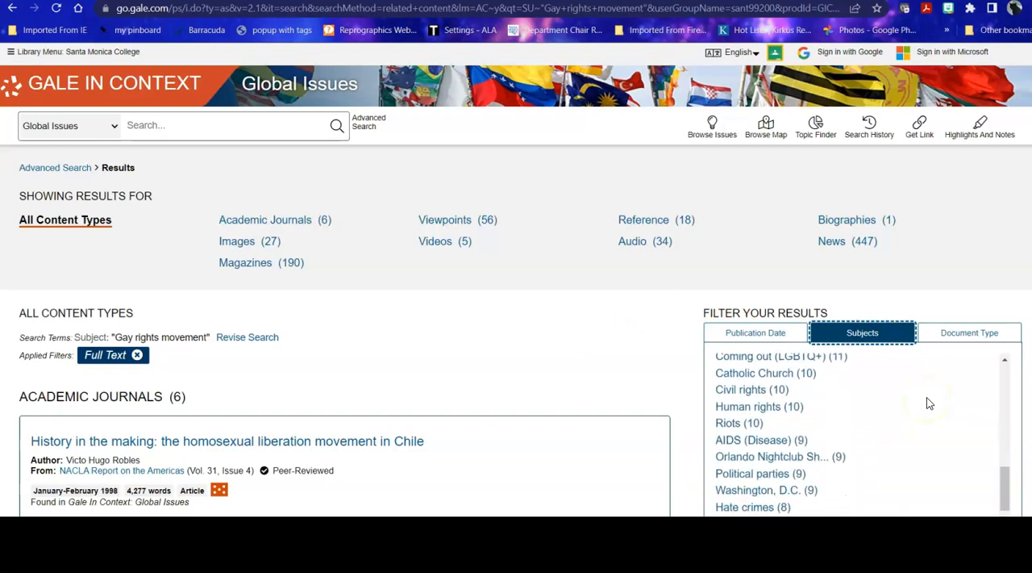
scroll("down", 3)
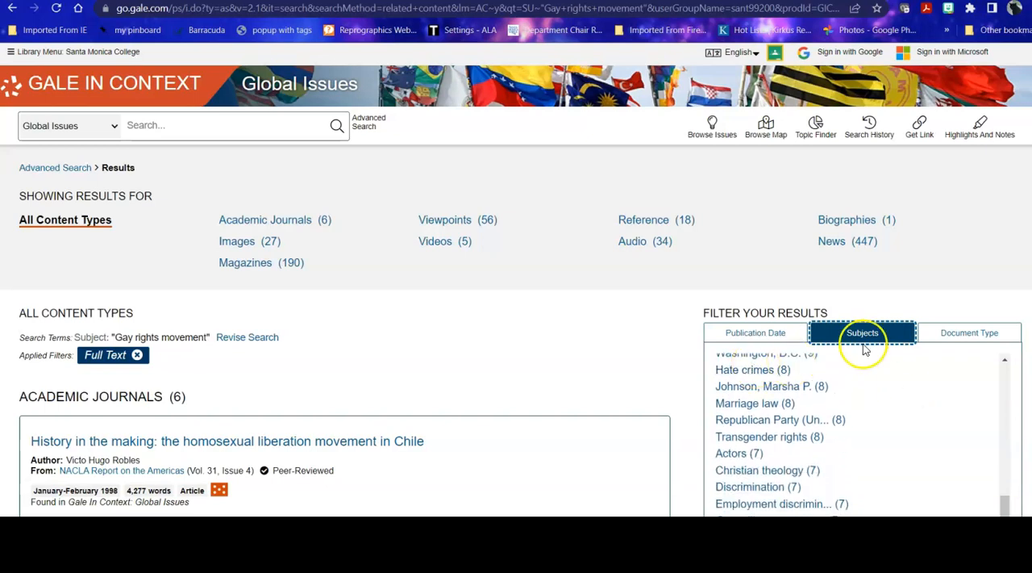
left_click(969, 332)
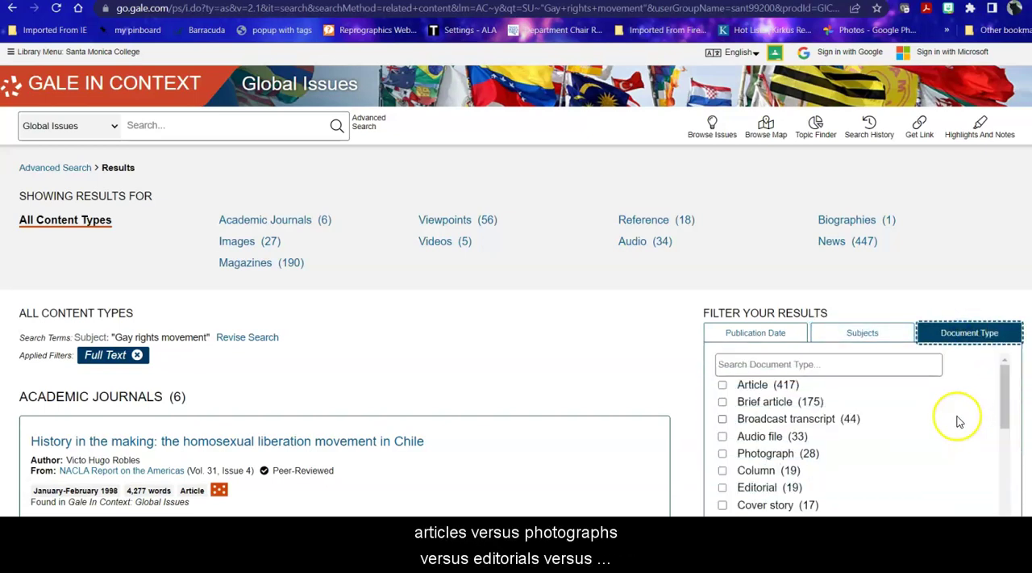
scroll("down", 3)
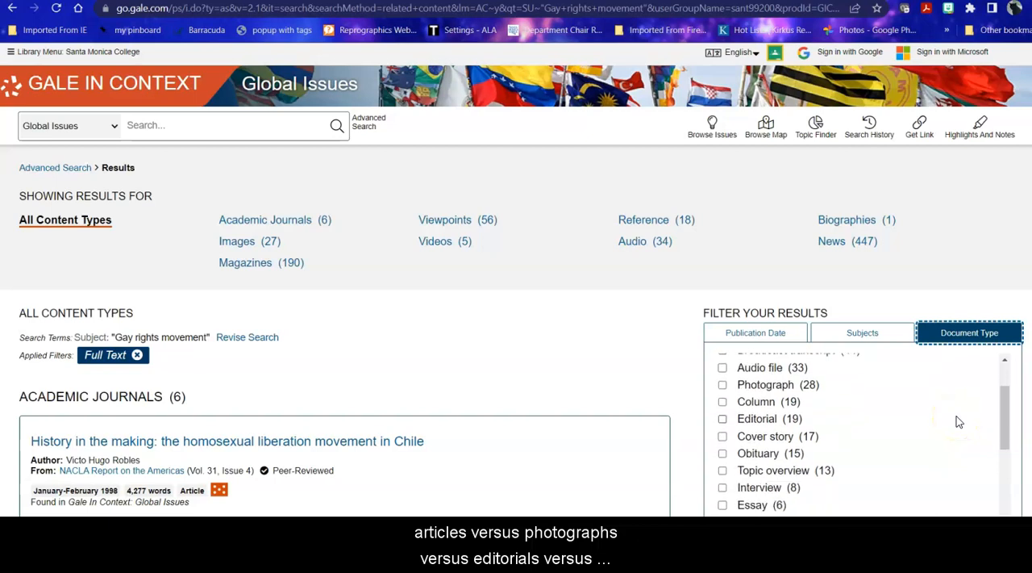
mouse_move(617, 361)
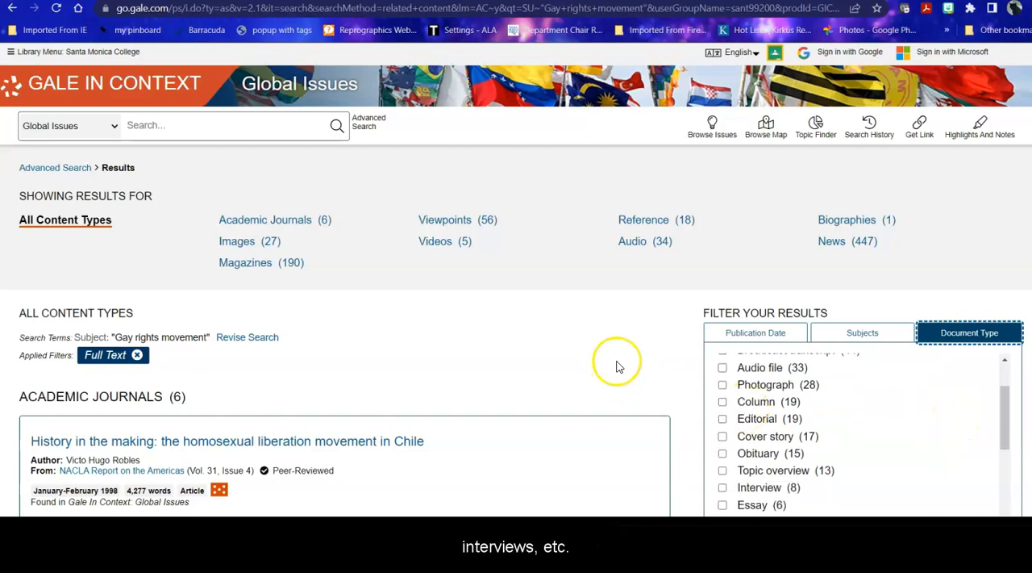
left_click(969, 332)
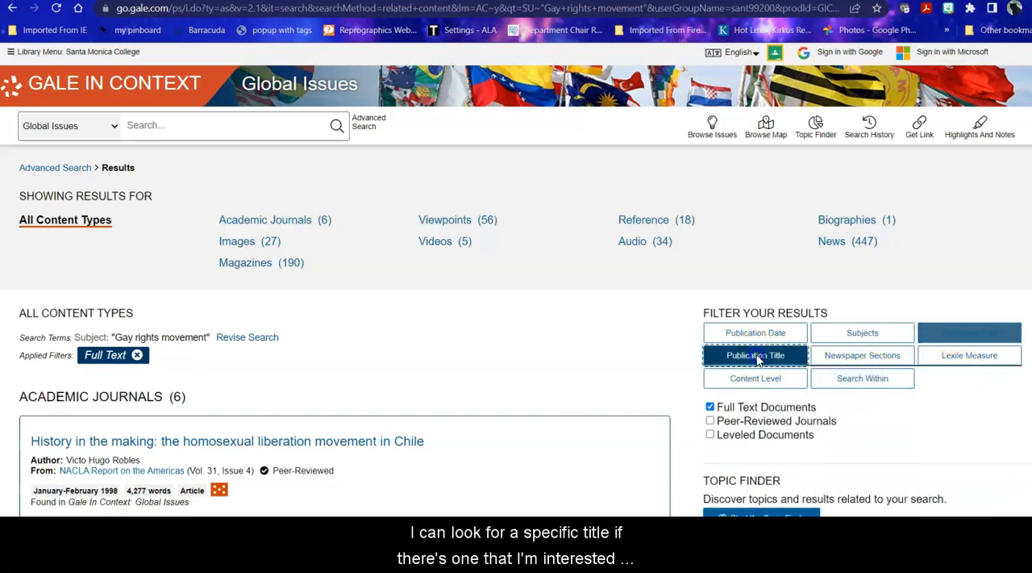
left_click(755, 355)
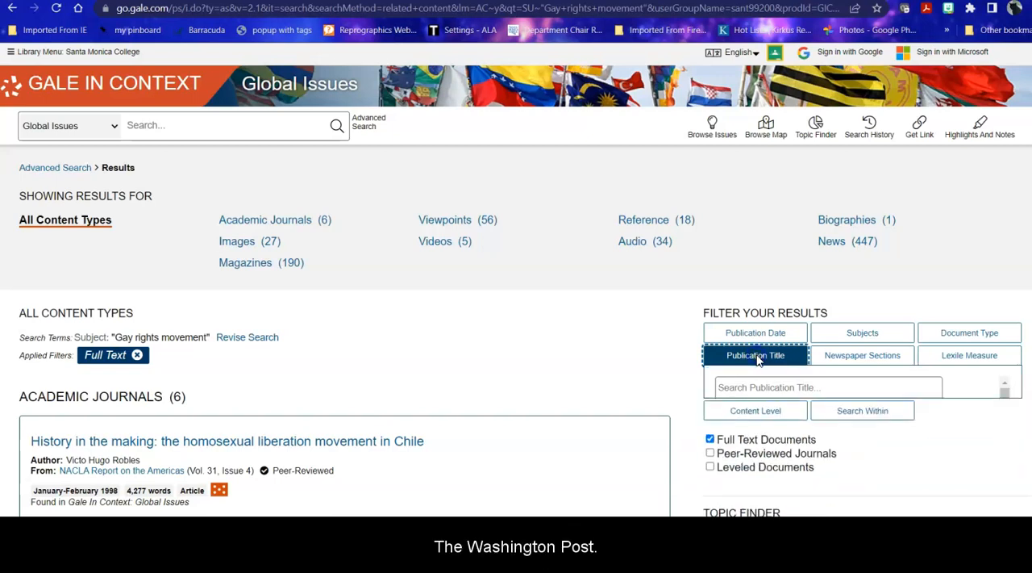
left_click(755, 355)
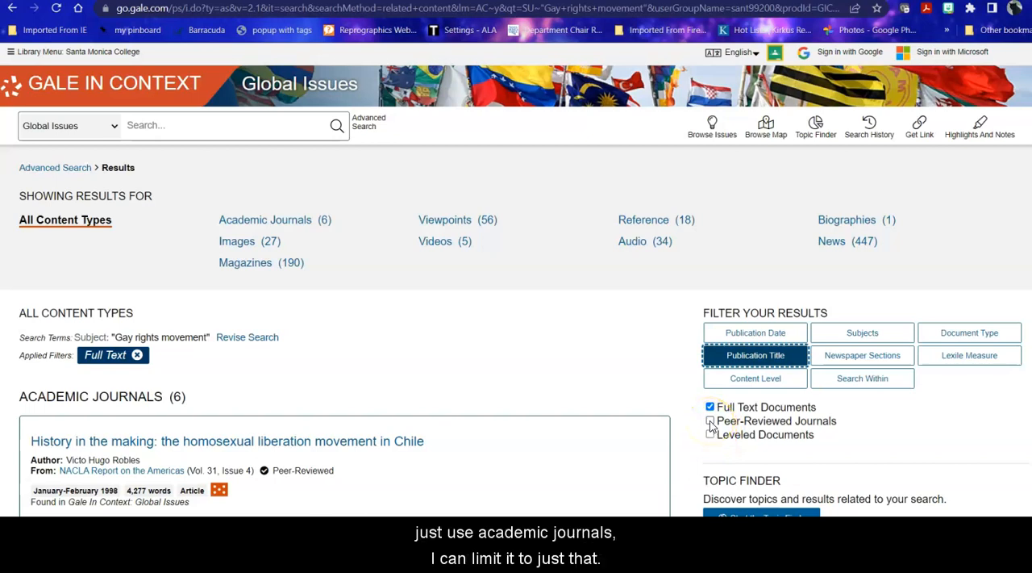
mouse_move(861, 416)
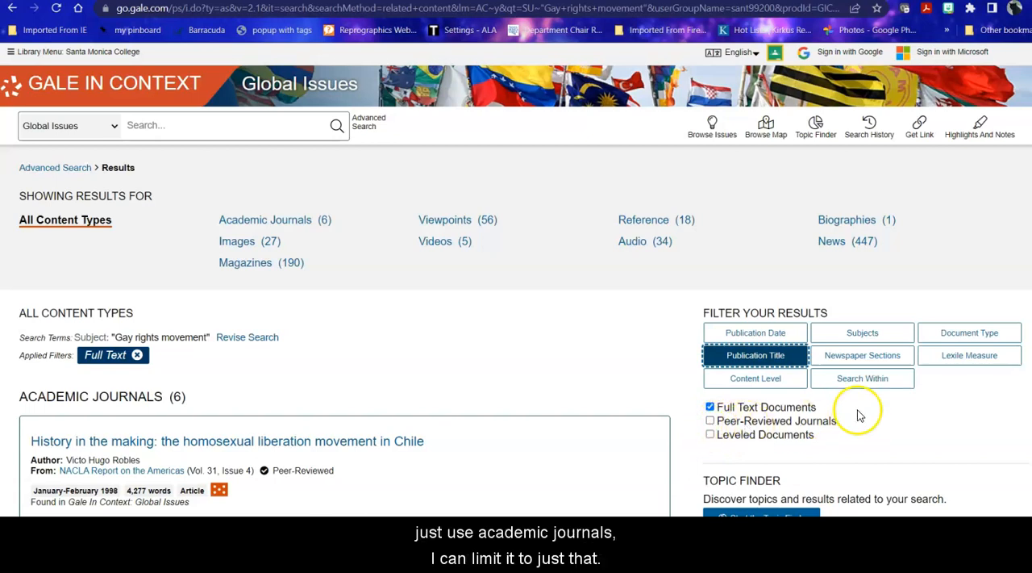
scroll("down", 3)
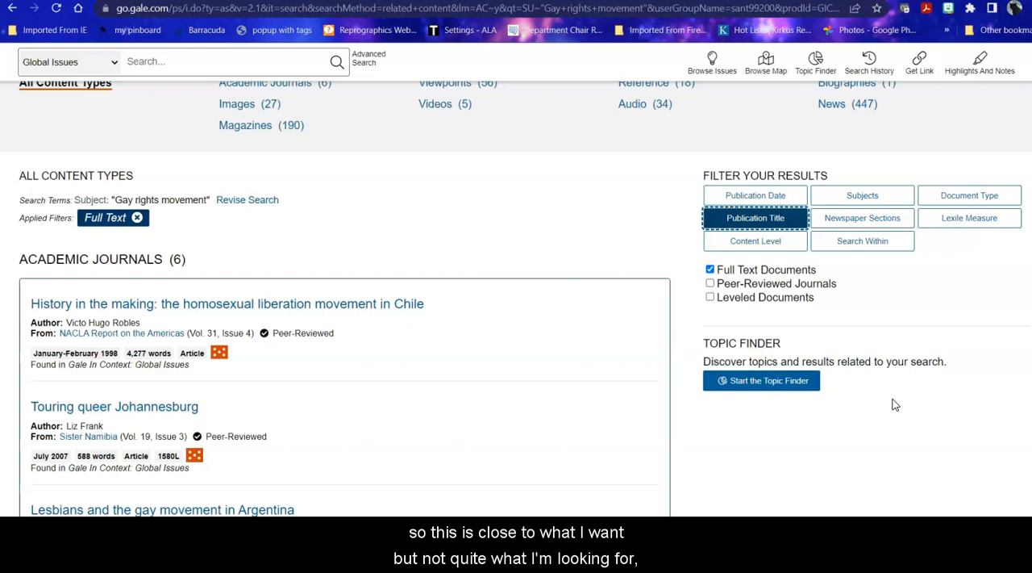
mouse_move(761, 380)
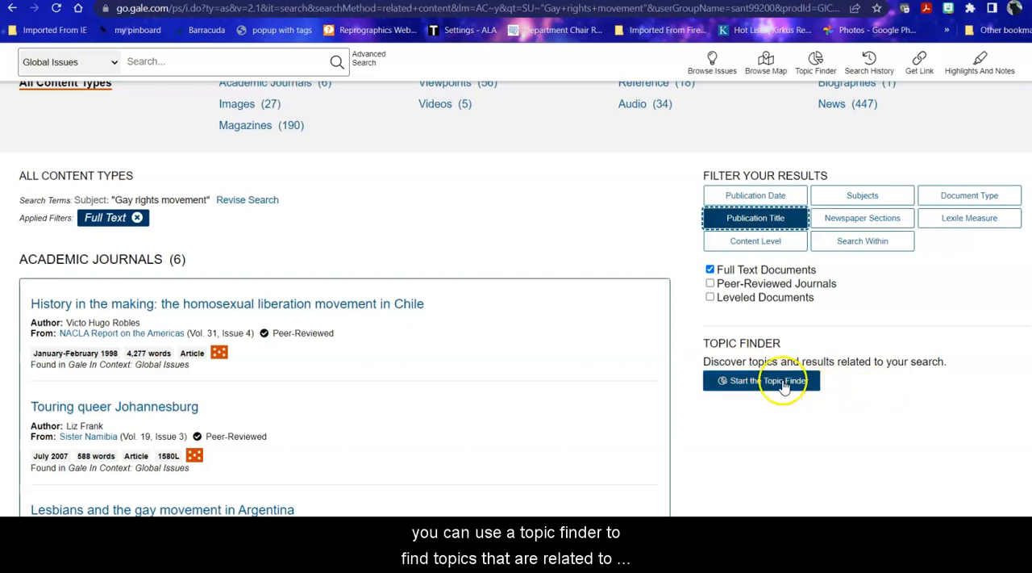
Step: Start the Topic Finder for the Gay rights movement results and view its topic map
left_click(760, 380)
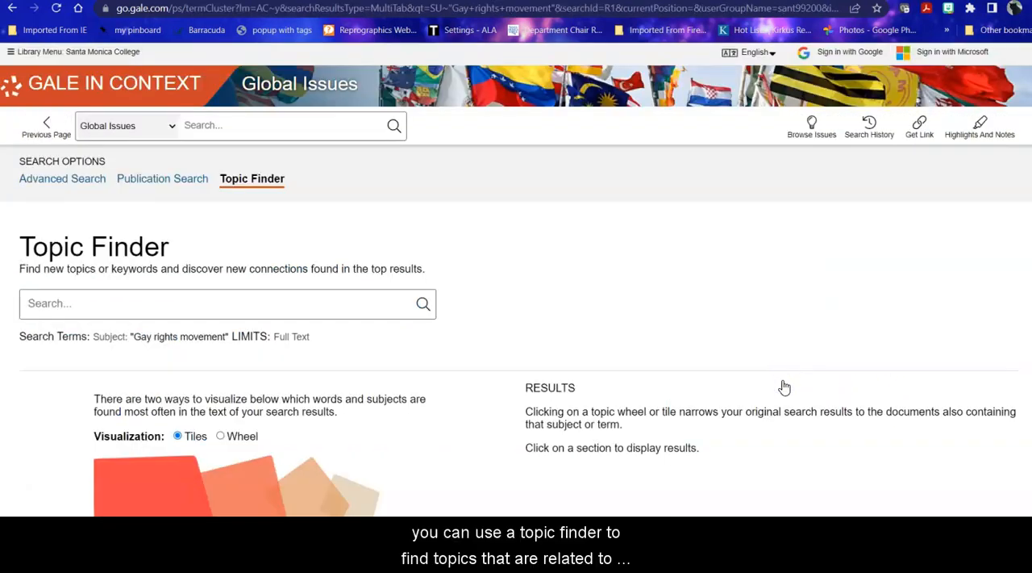
scroll("down", 3)
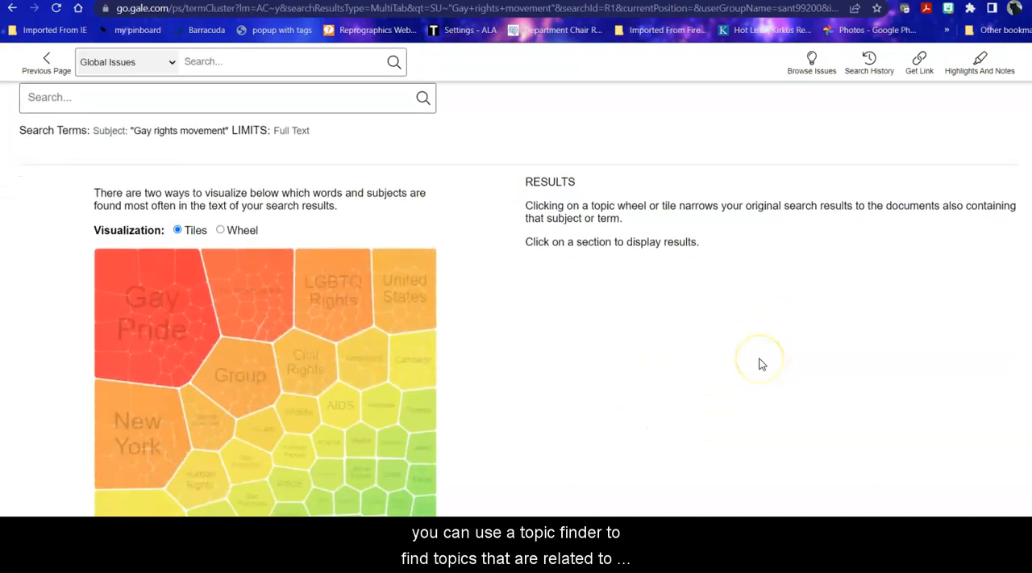
scroll("down", 3)
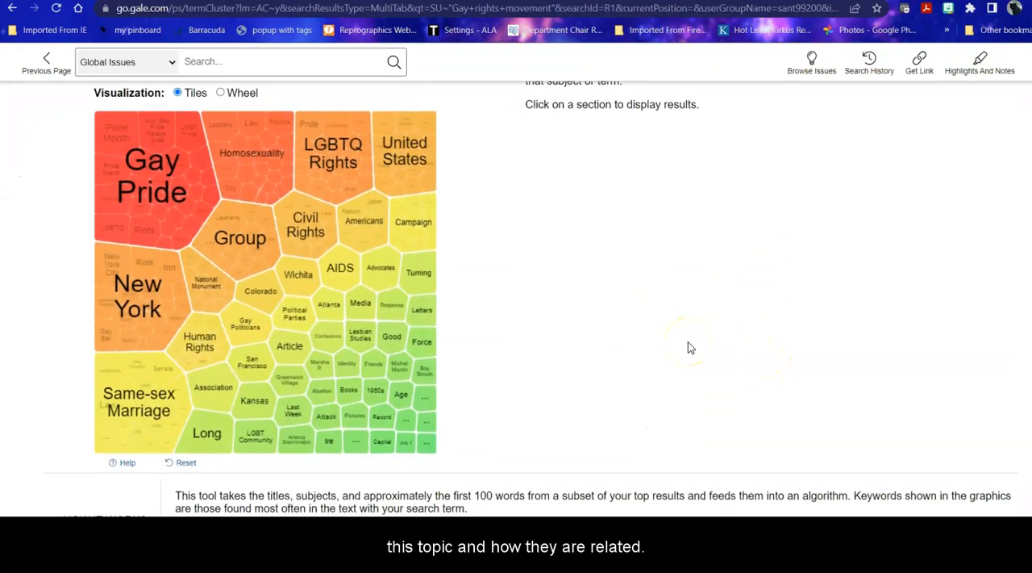
mouse_move(573, 305)
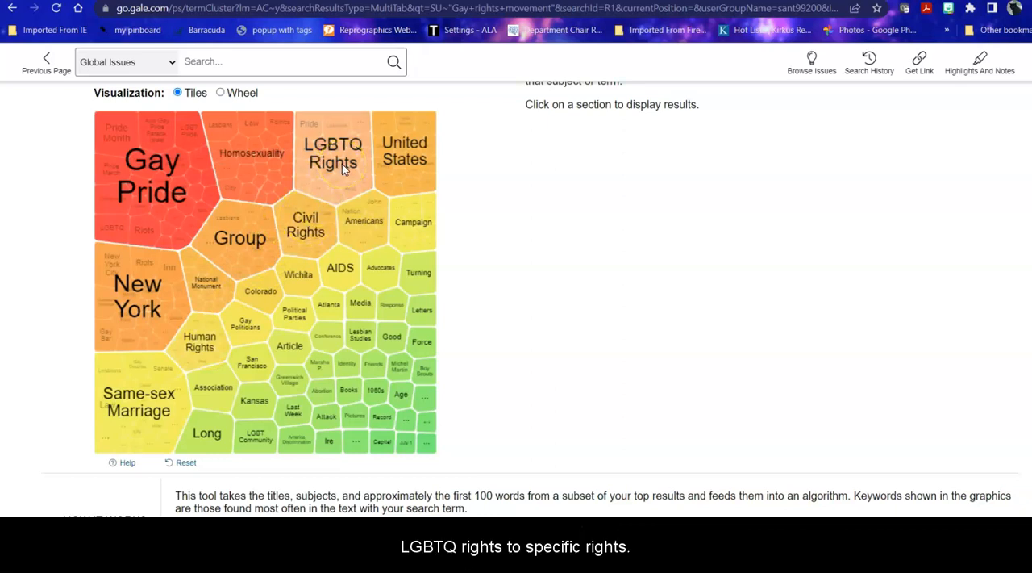
mouse_move(137, 411)
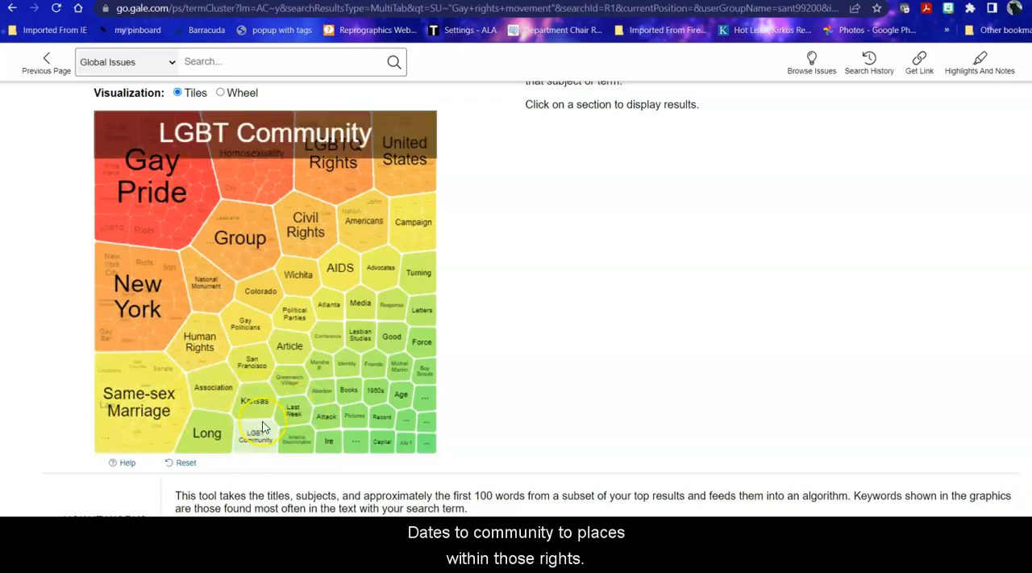
mouse_move(198, 282)
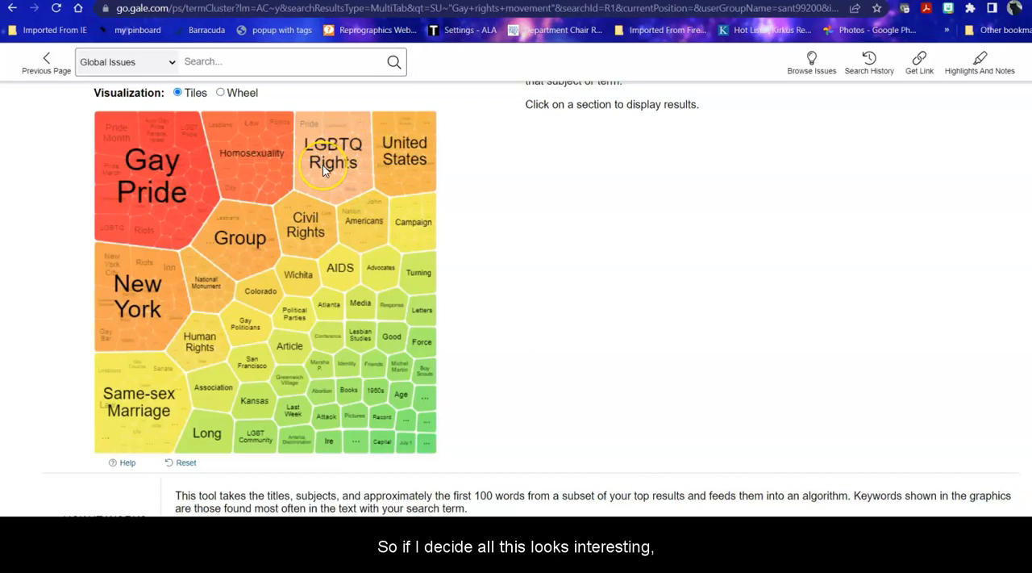
Step: Narrow the topic map through LGBTQ Rights to Culture, listing its 3 articles
left_click(333, 153)
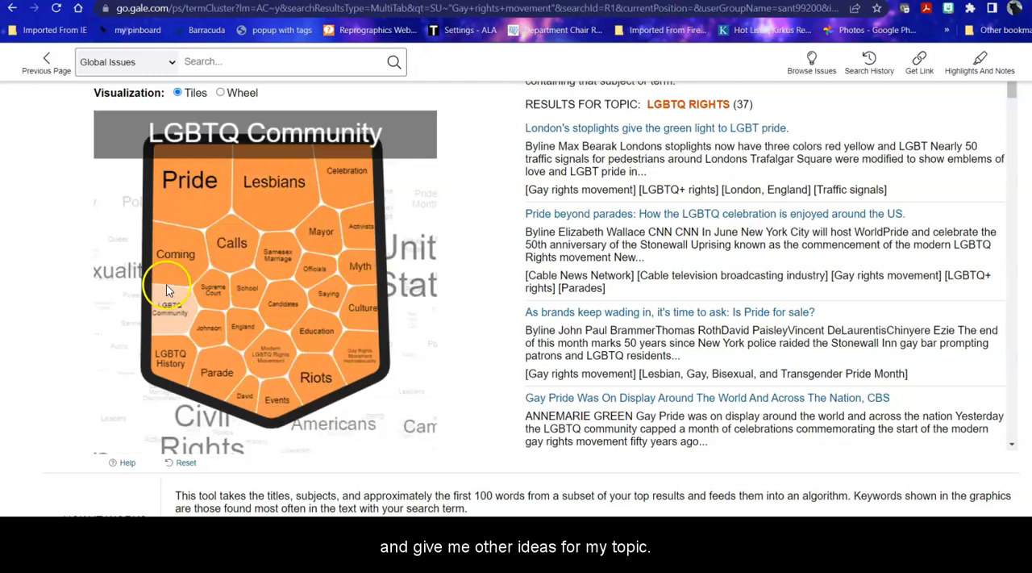
mouse_move(337, 278)
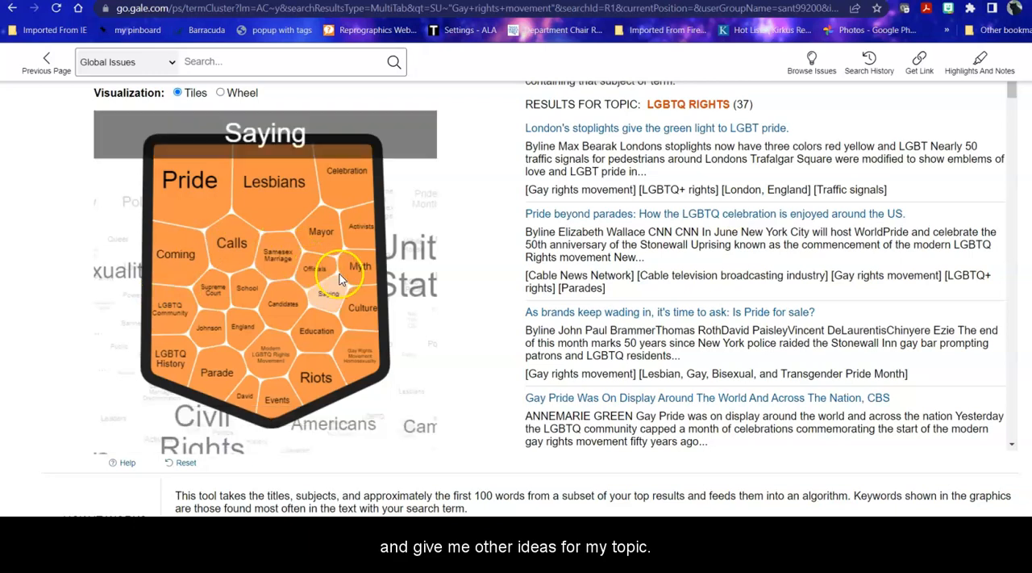
left_click(362, 307)
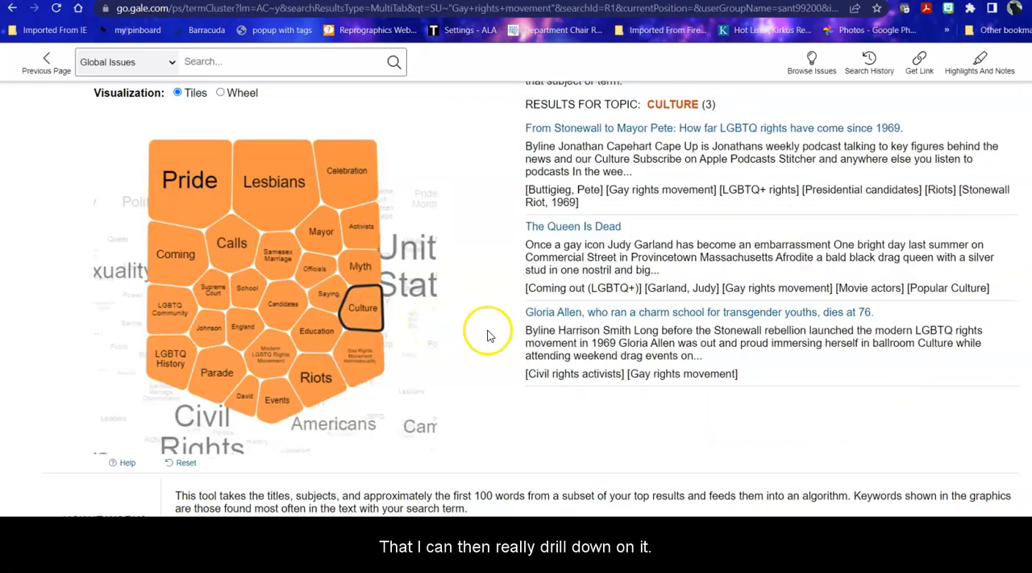
mouse_move(729, 250)
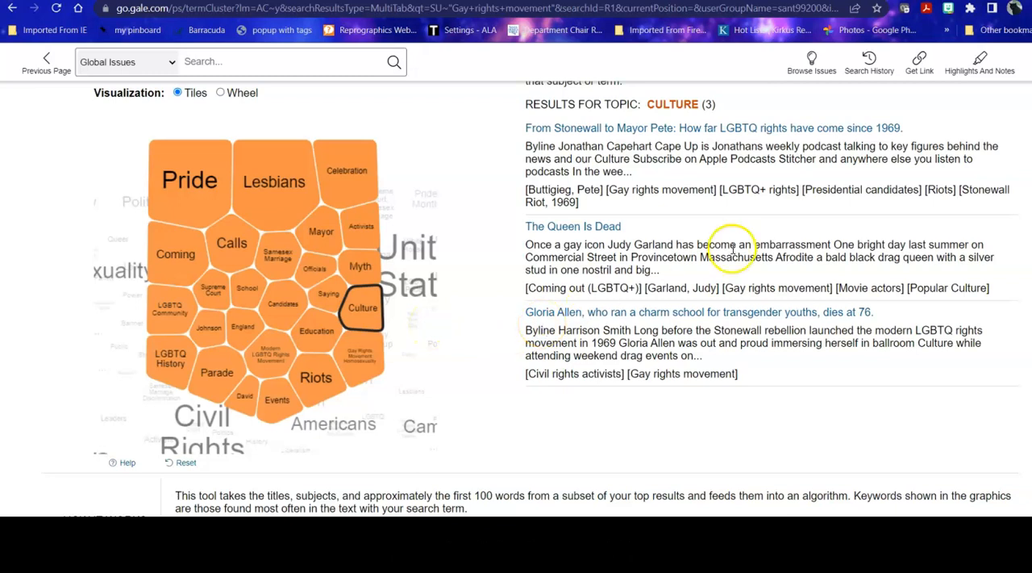
scroll("up", 3)
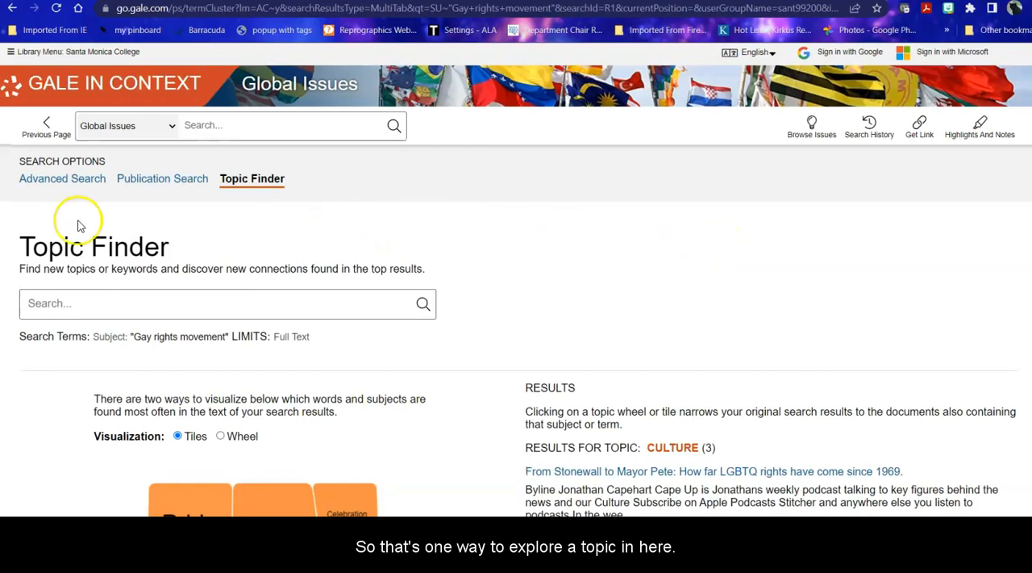
Step: Run an Advanced Search for LGBTQIA+ AND human rights
left_click(63, 178)
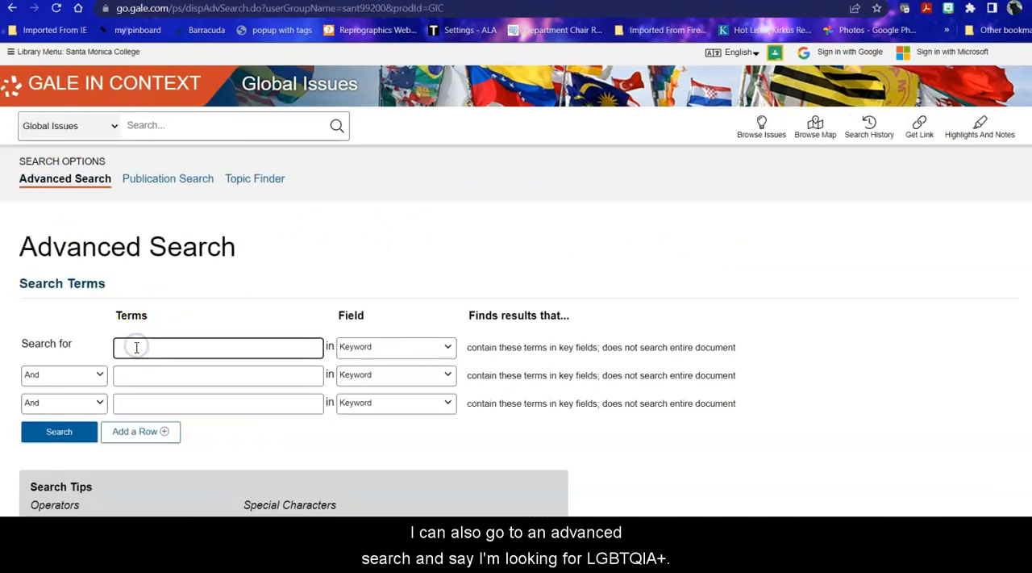
type("LGBT")
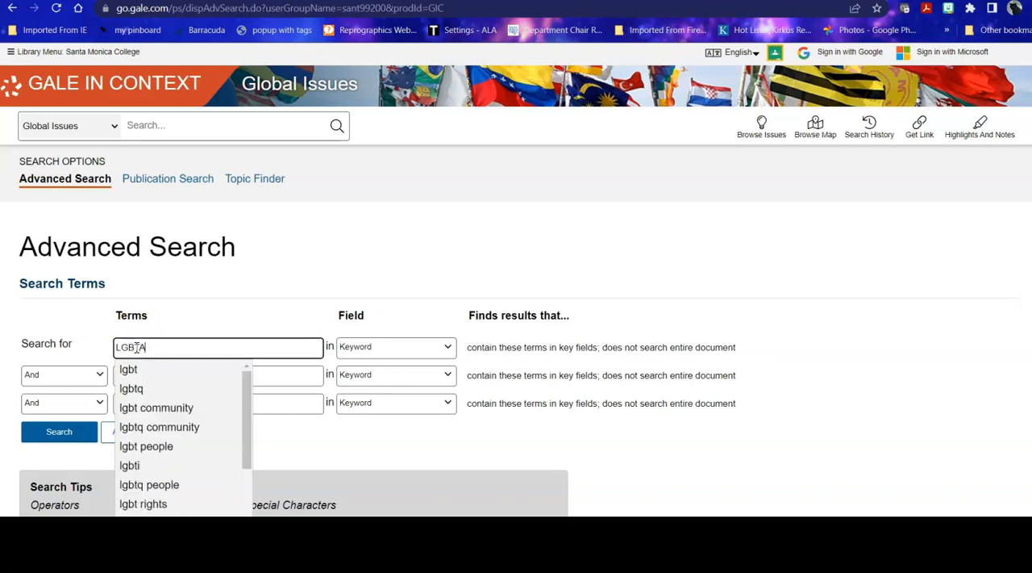
type("Q")
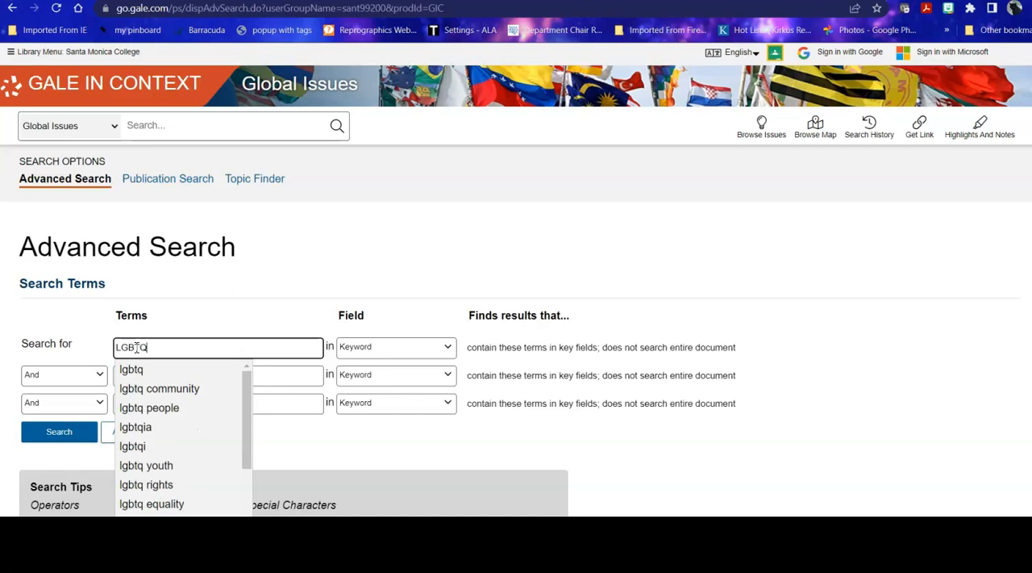
type("IA+")
left_click(217, 375)
type("h")
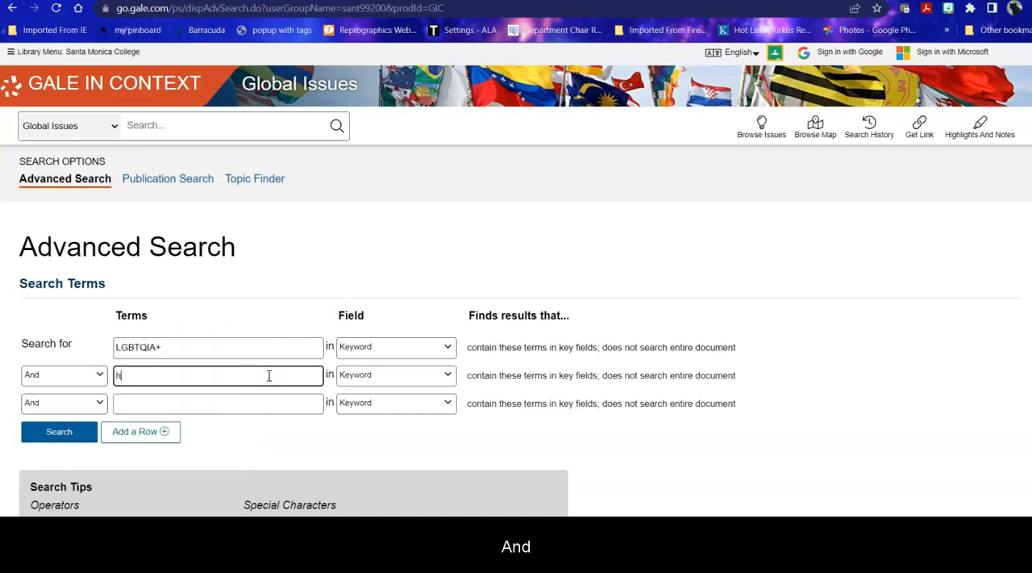
type("uman r")
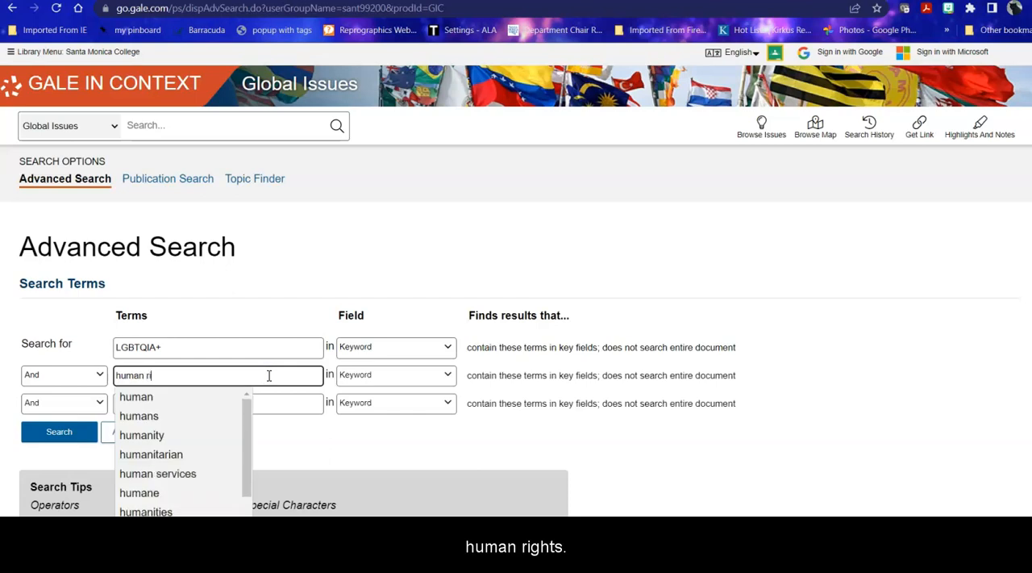
type("ights")
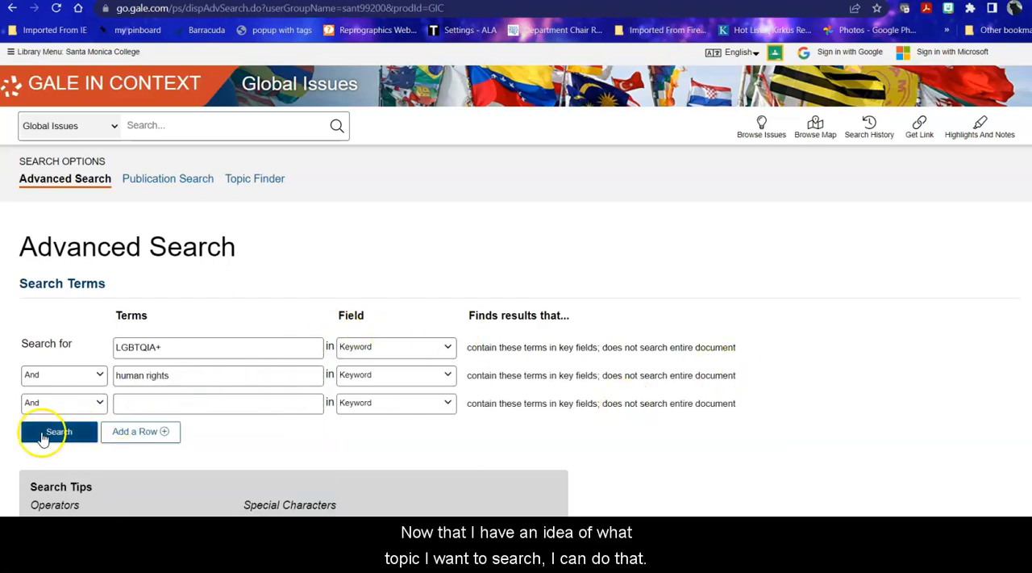
left_click(57, 431)
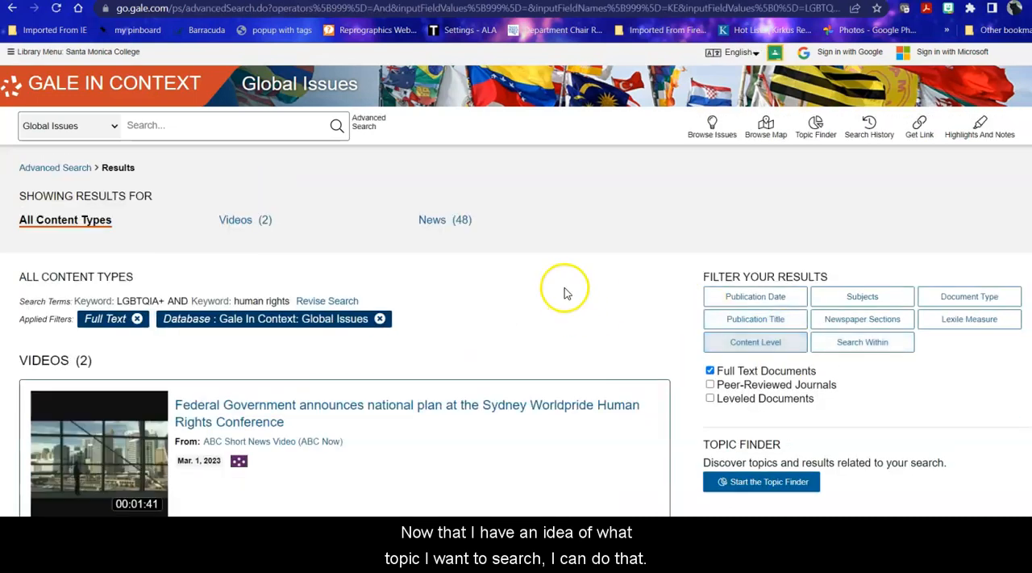
mouse_move(600, 236)
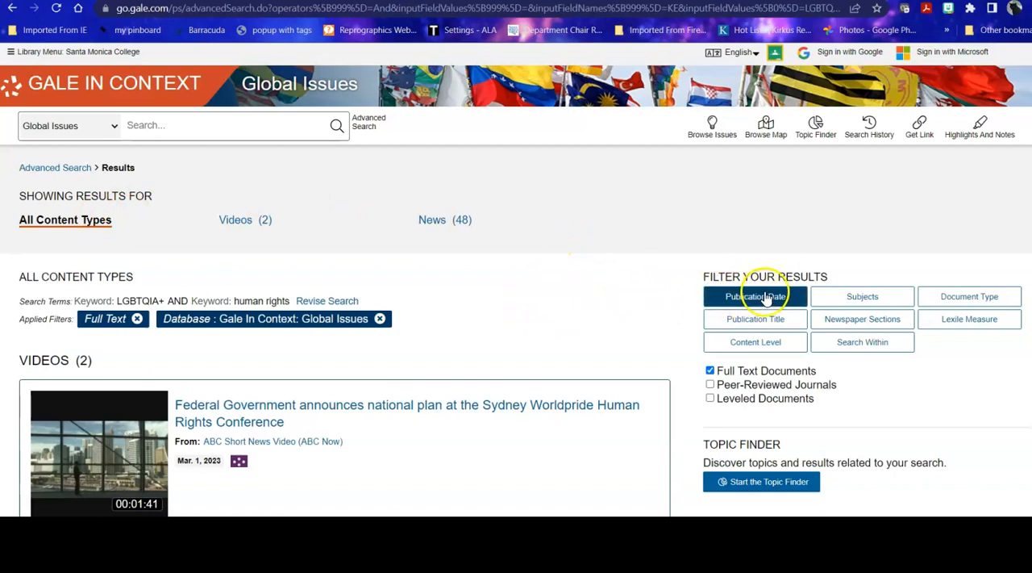
Step: Show all 48 news results from the search
scroll("down", 3)
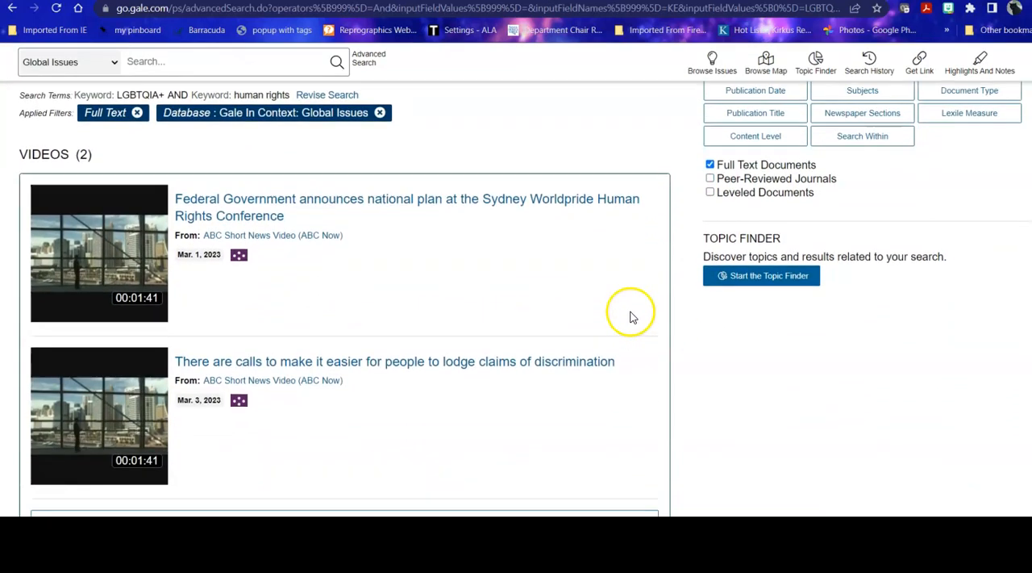
scroll("down", 3)
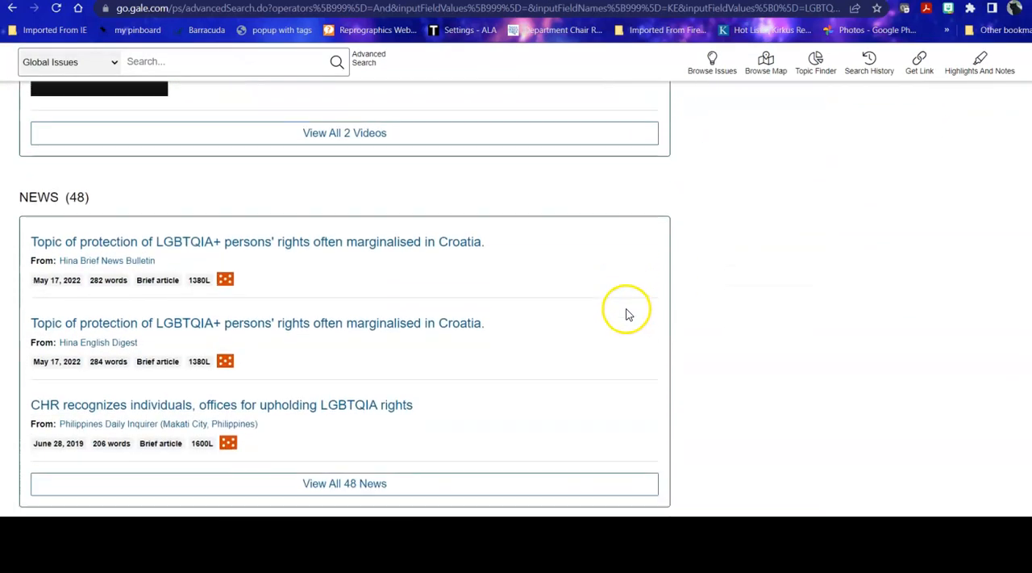
scroll("down", 3)
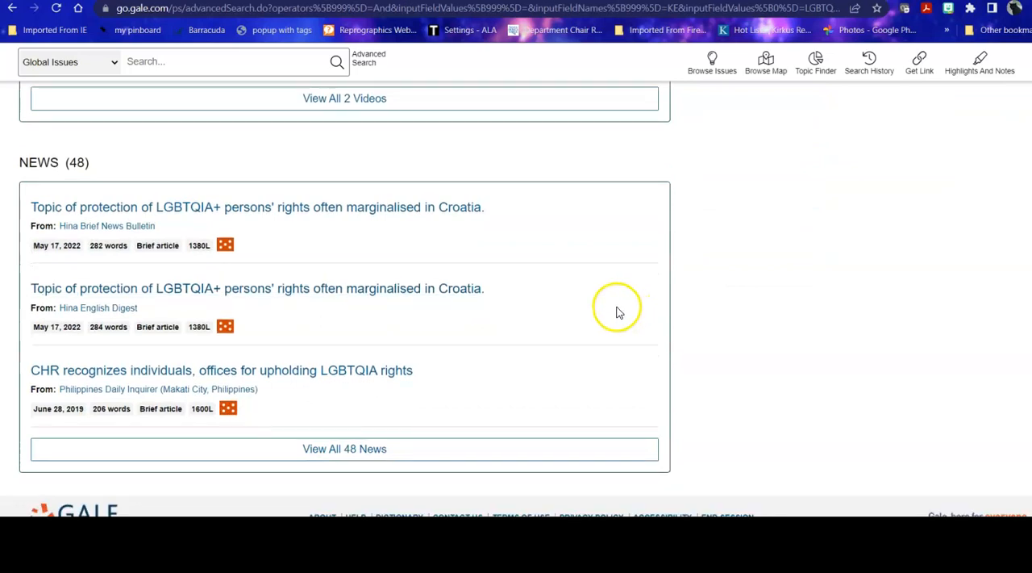
mouse_move(344, 449)
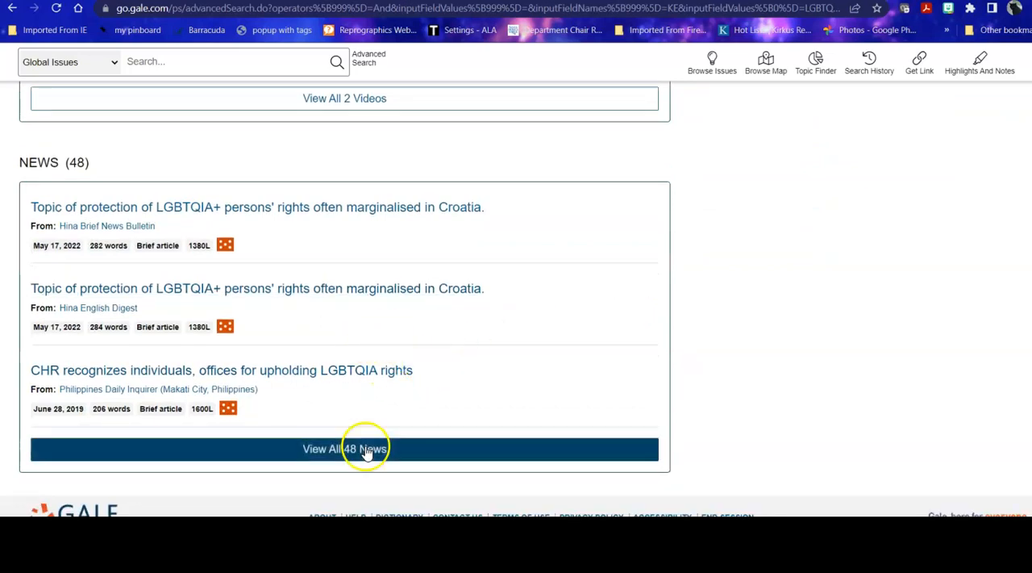
left_click(344, 449)
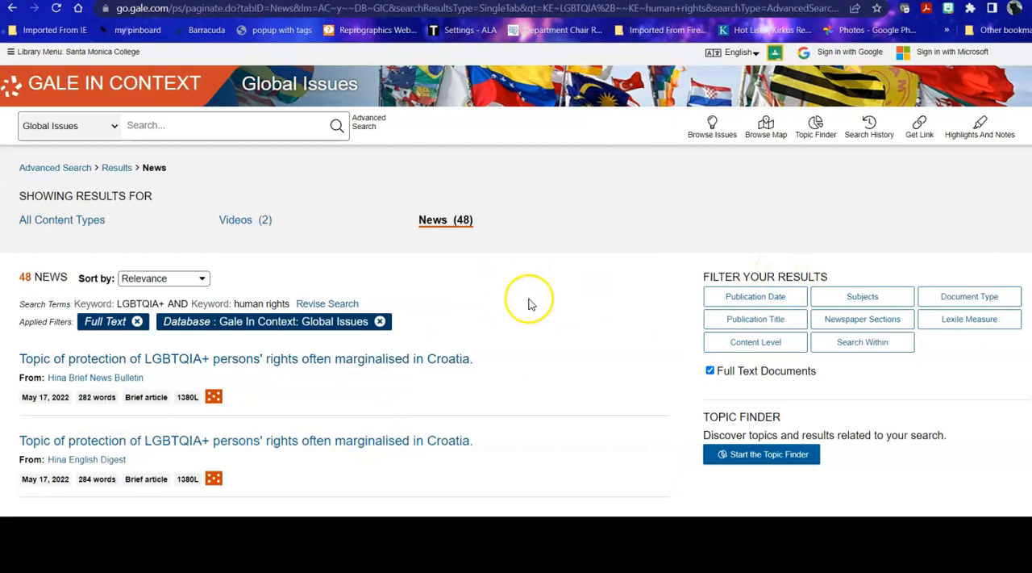
Step: Open the news article 'Save the Children reiterates call to protect rights of LGBTQIA children'
scroll("down", 3)
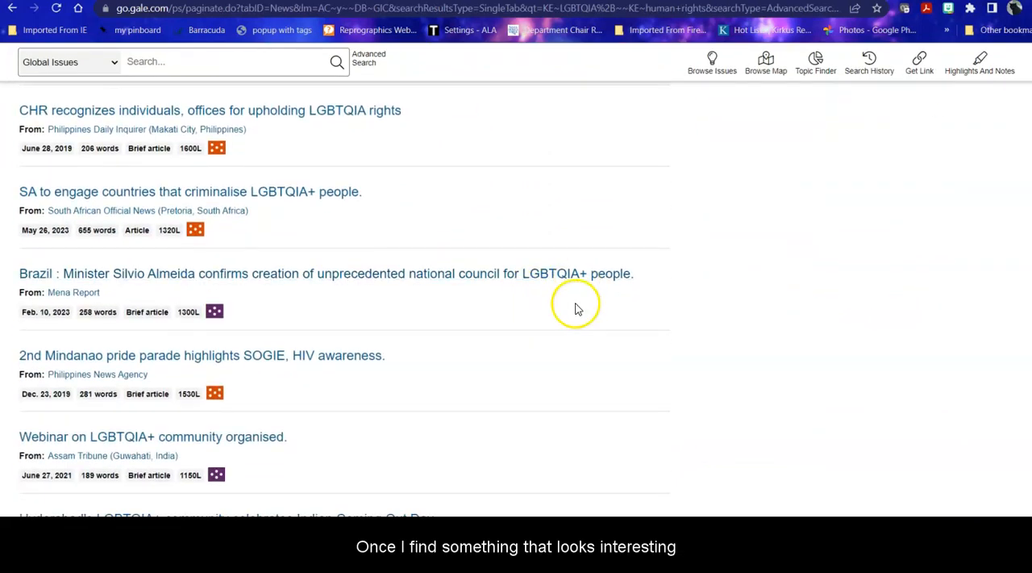
scroll("down", 3)
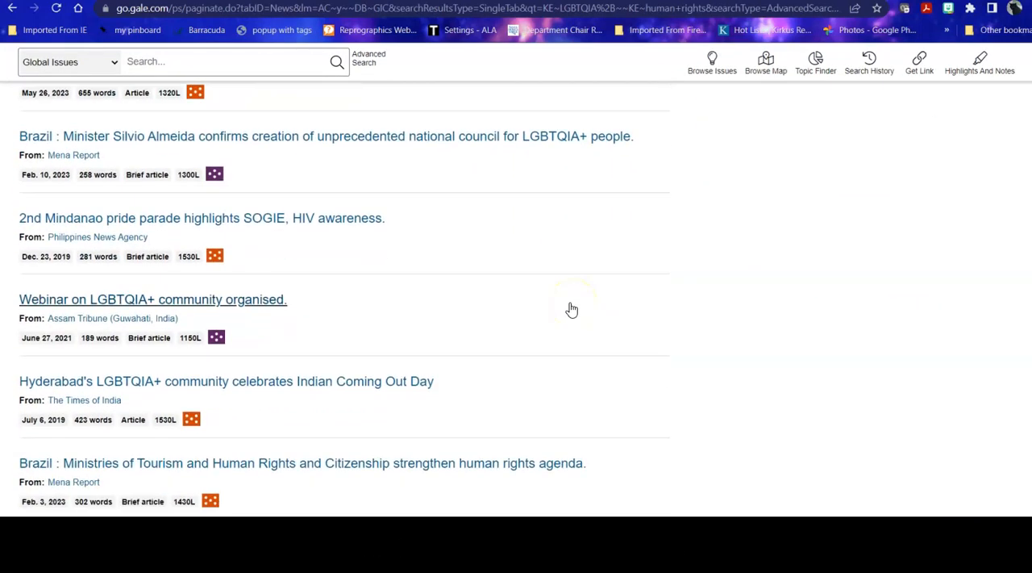
scroll("down", 3)
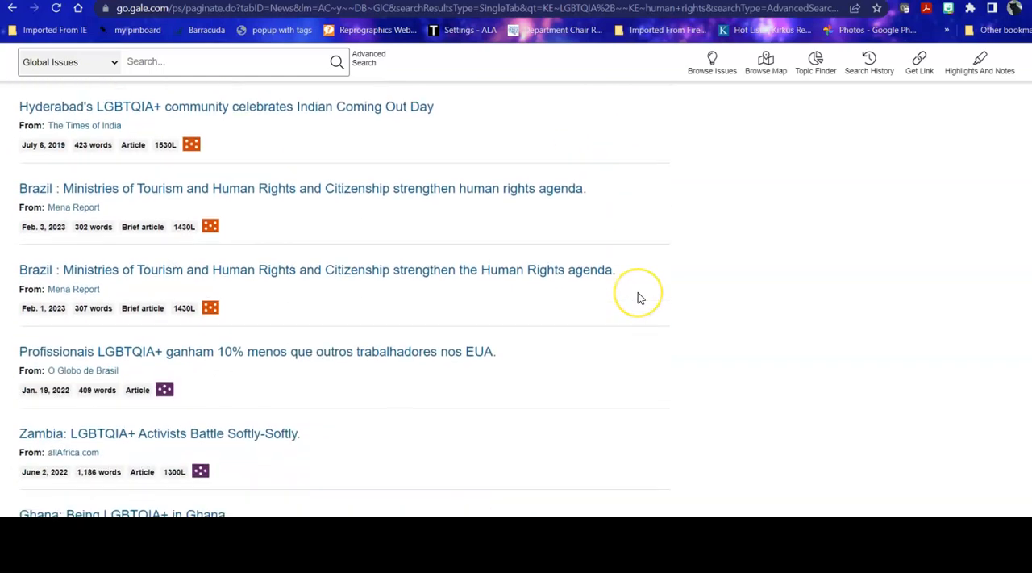
scroll("down", 3)
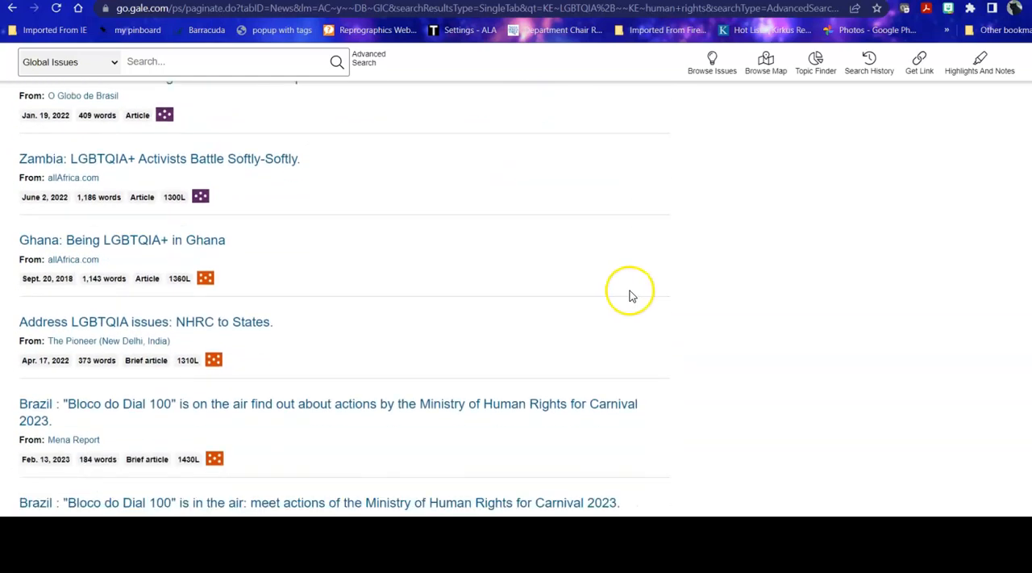
scroll("down", 3)
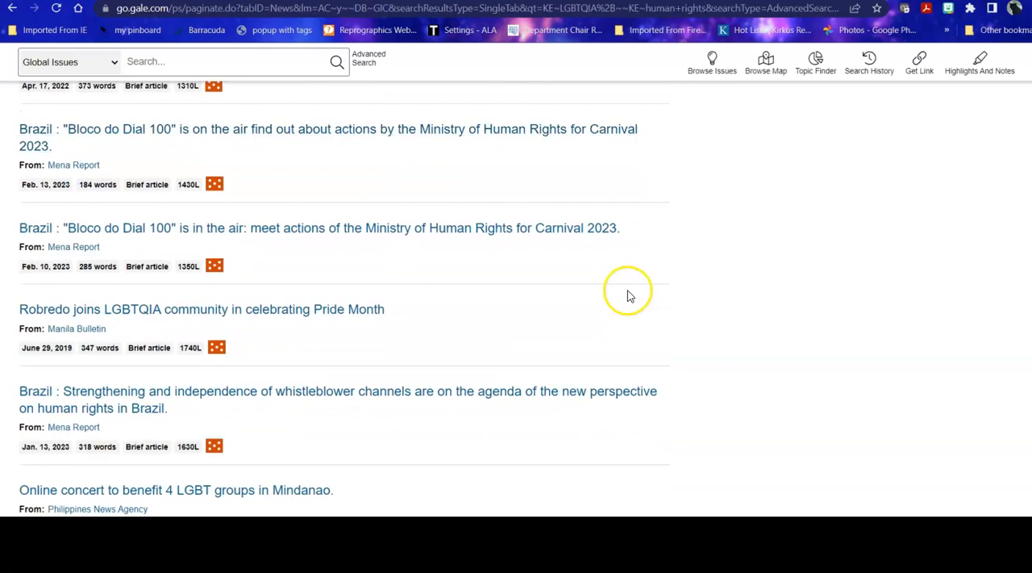
scroll("down", 3)
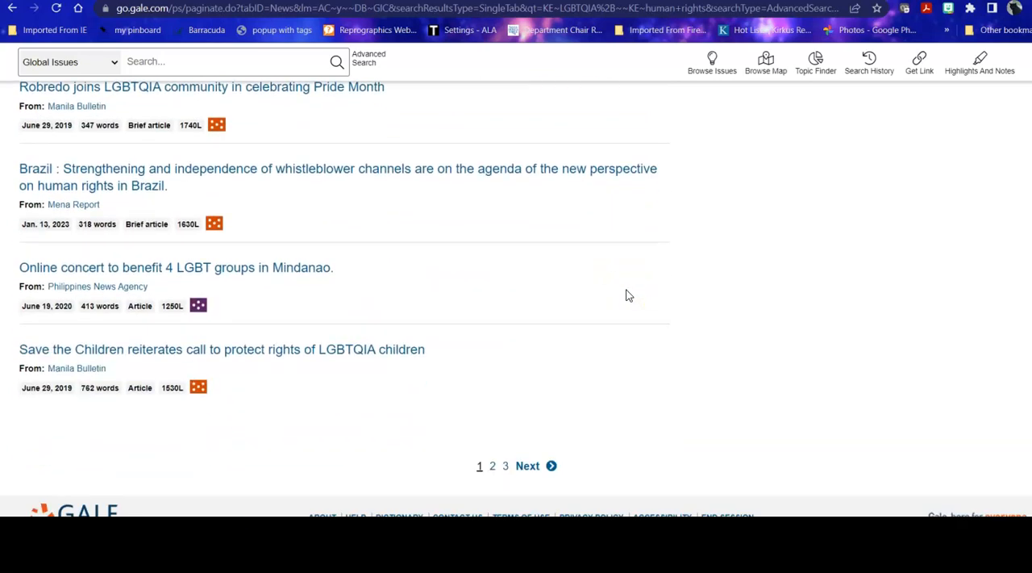
mouse_move(221, 348)
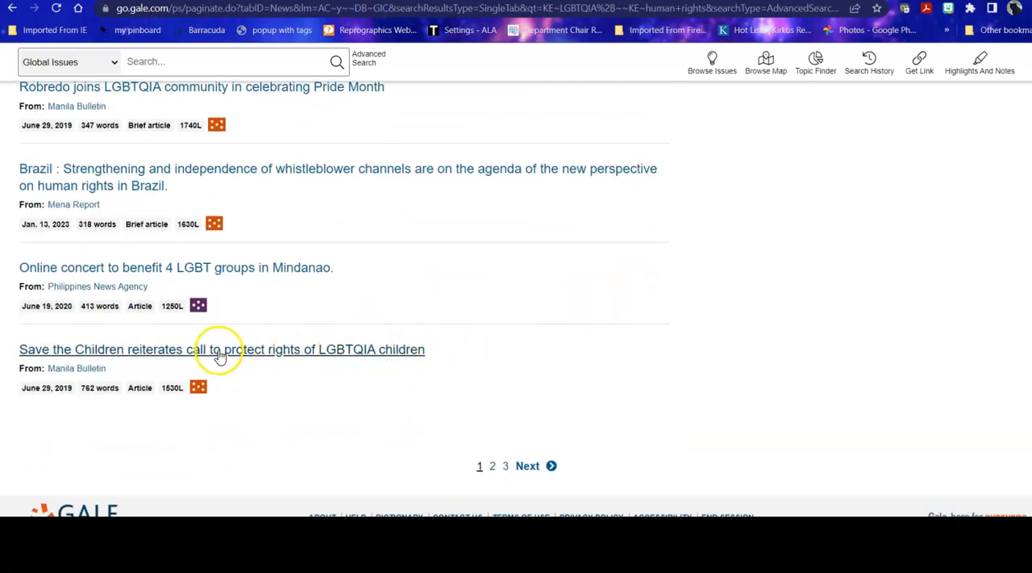
left_click(222, 349)
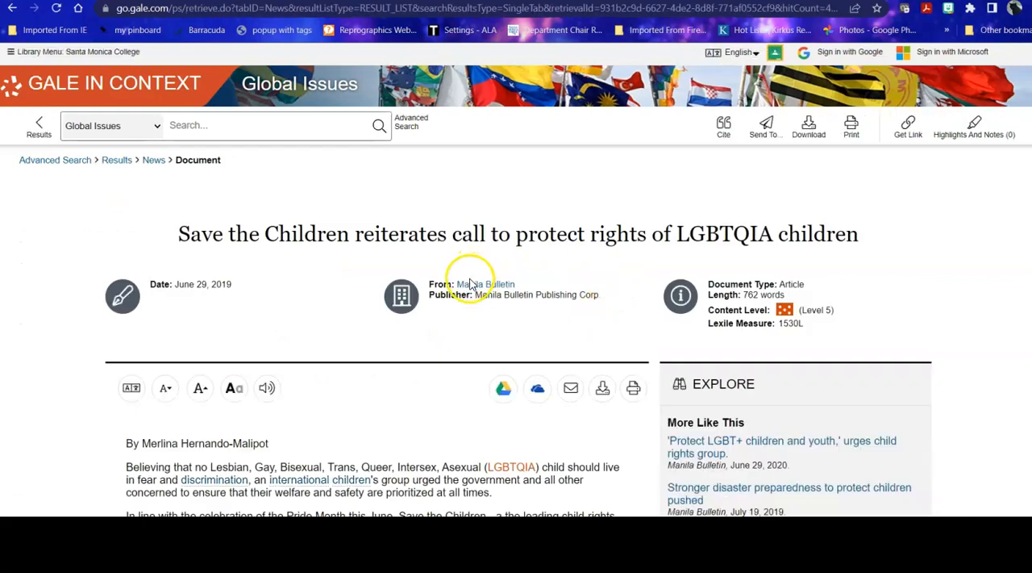
mouse_move(909, 274)
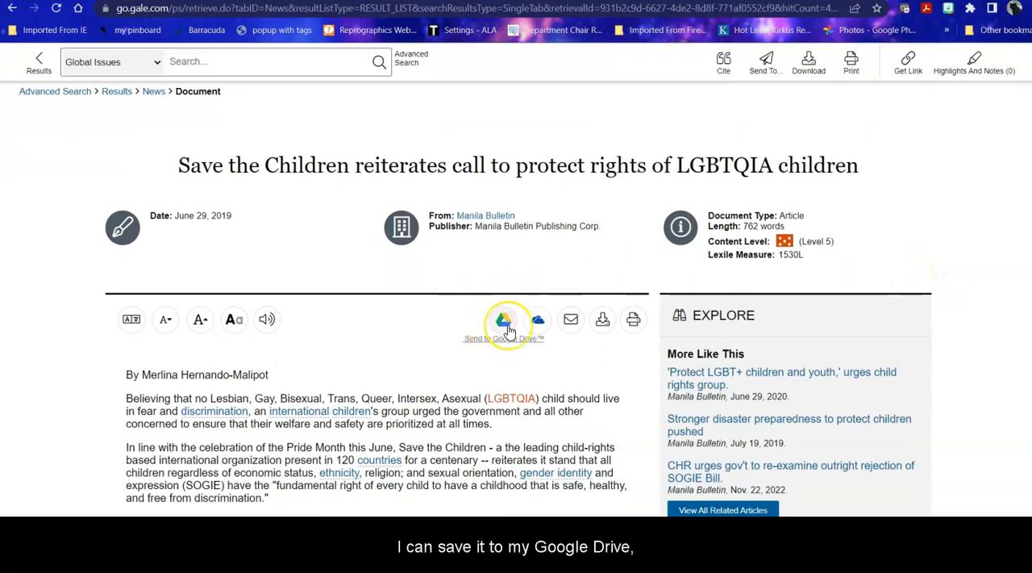
mouse_move(538, 319)
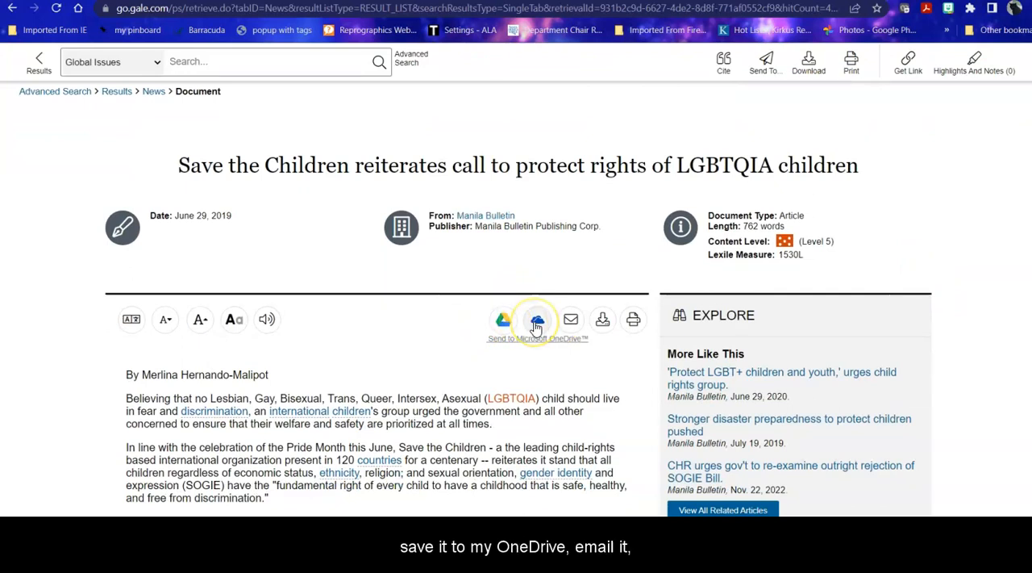
mouse_move(603, 320)
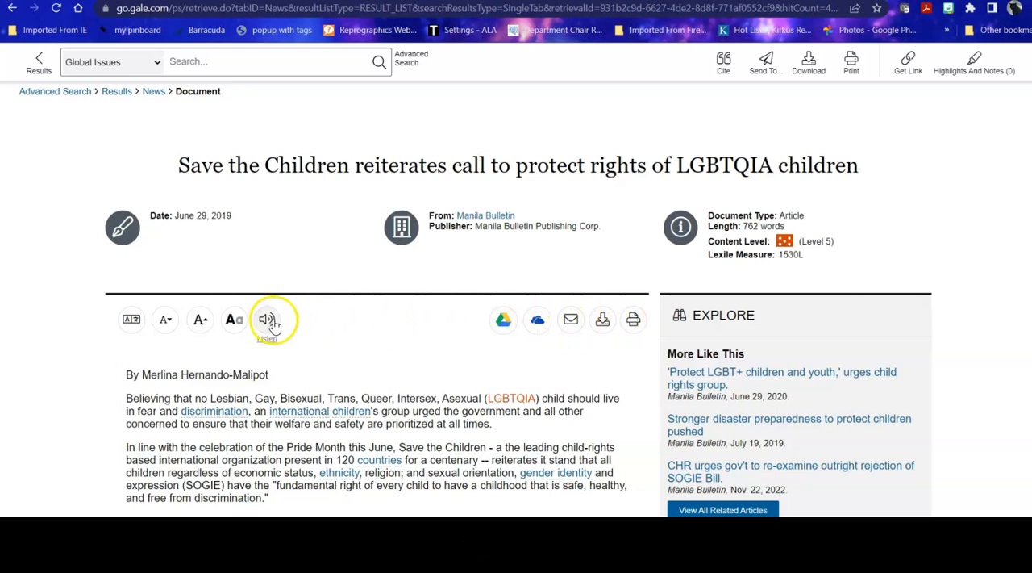
mouse_move(234, 319)
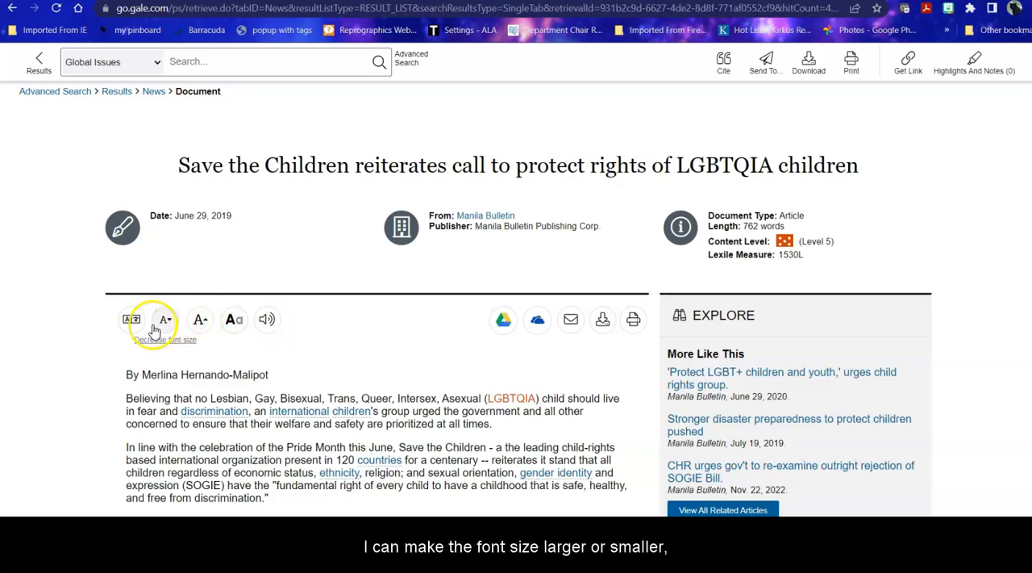
Step: Scroll down the article toward its tools to reach the email option
scroll("down", 3)
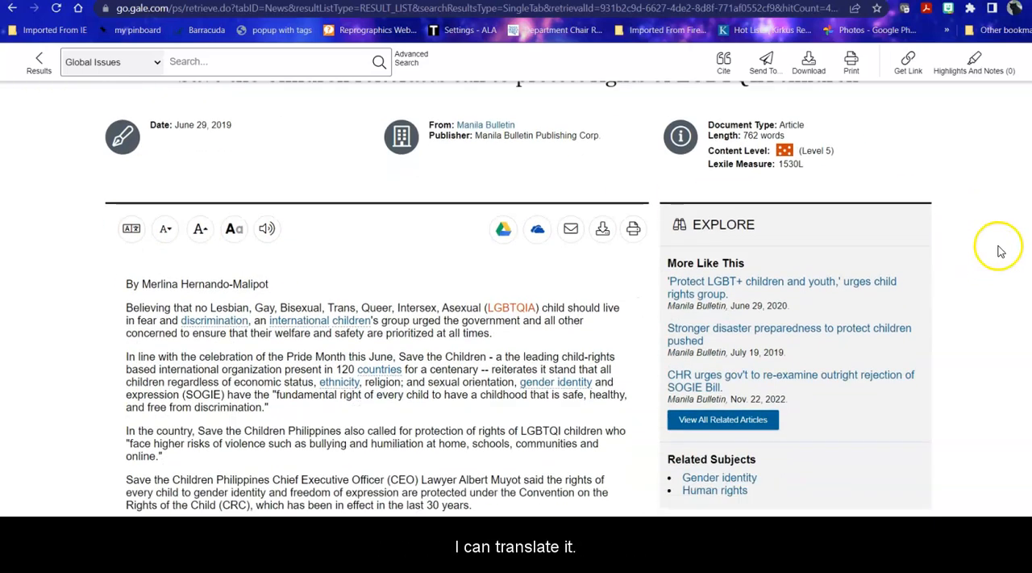
scroll("down", 3)
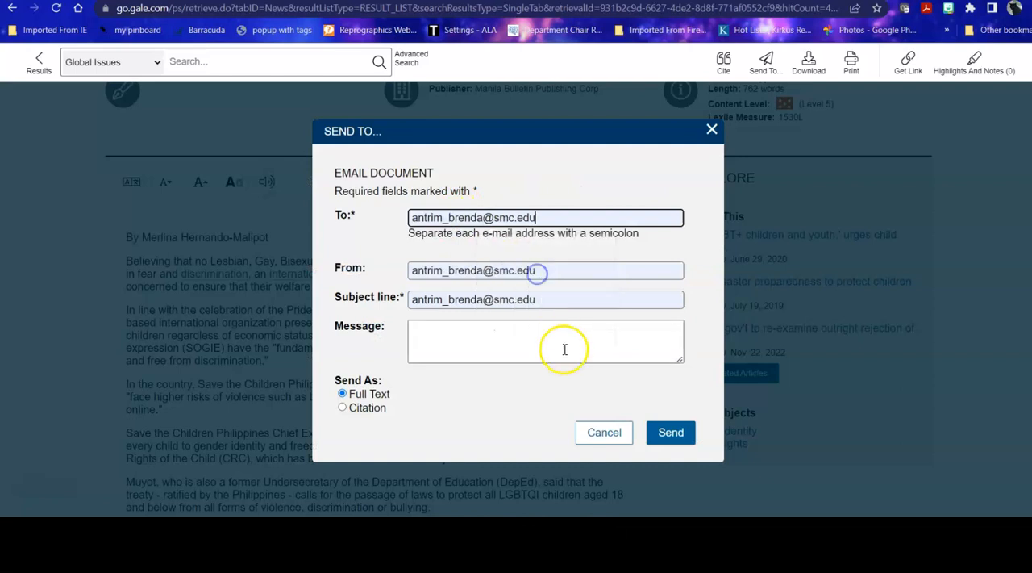
Step: Send the article email with 'LGBTQIA+ rights' typed into the subject line and close the confirmation
left_click(546, 300)
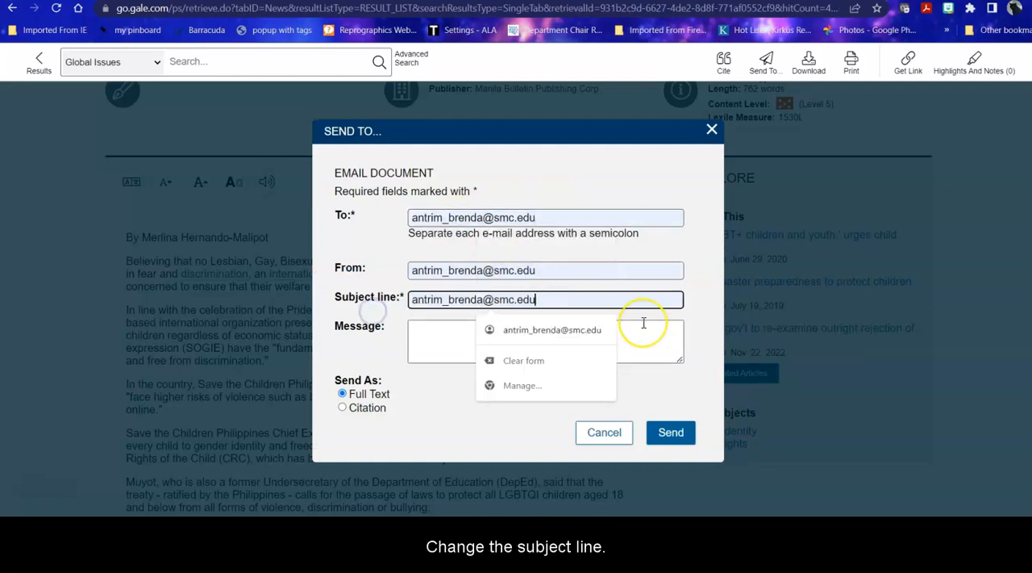
type("LGBT")
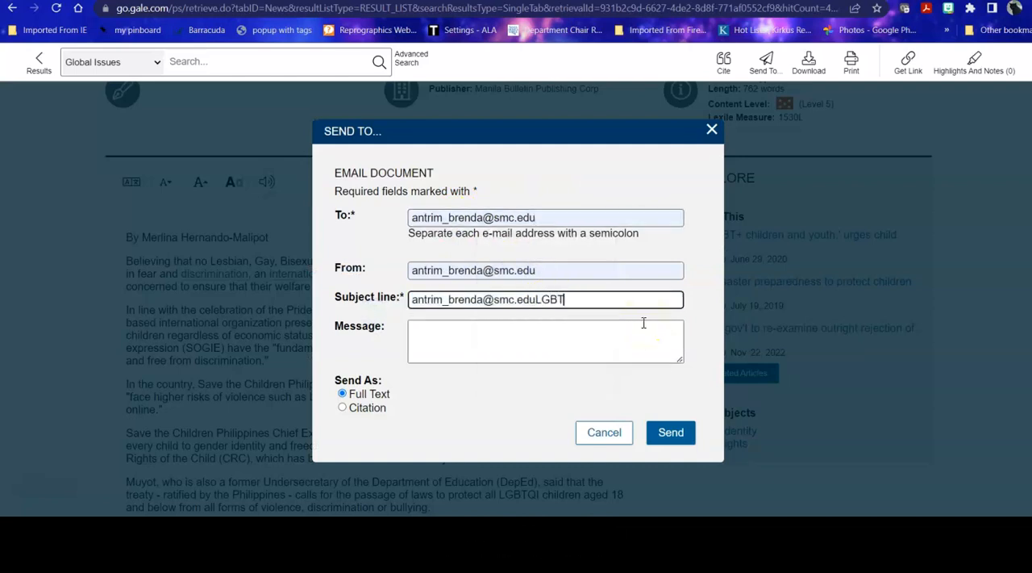
type("QIA")
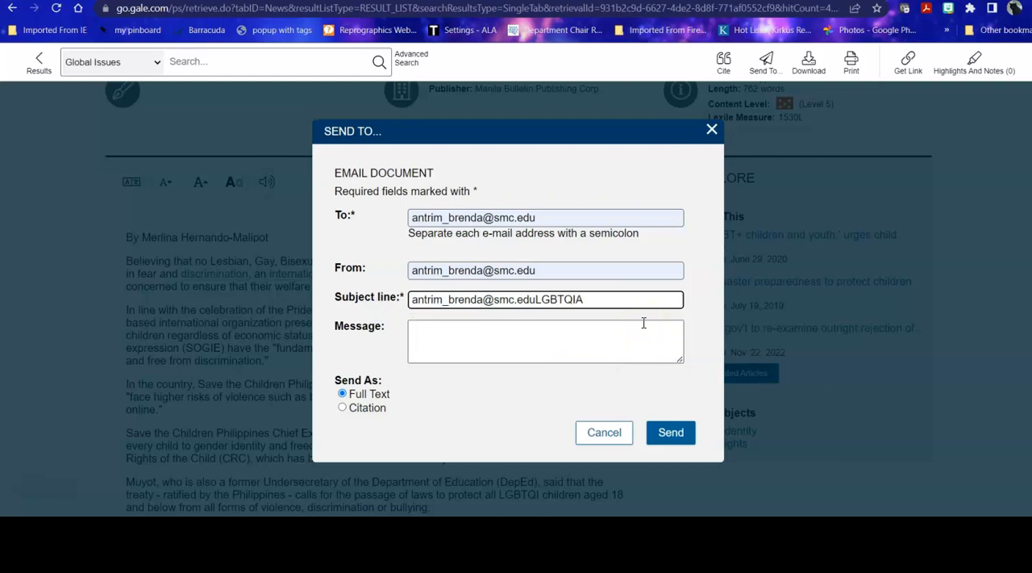
type("+ rights")
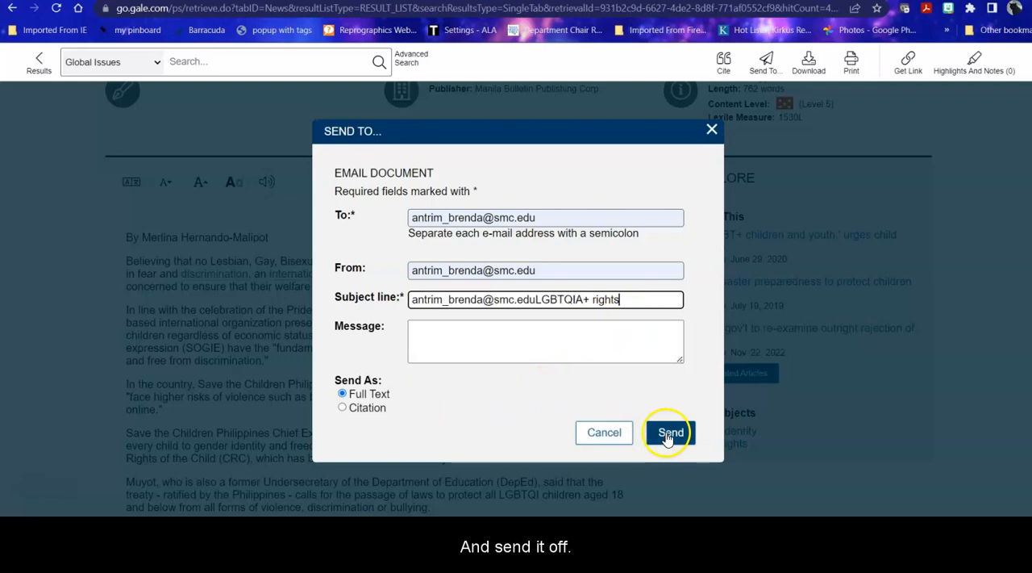
left_click(670, 433)
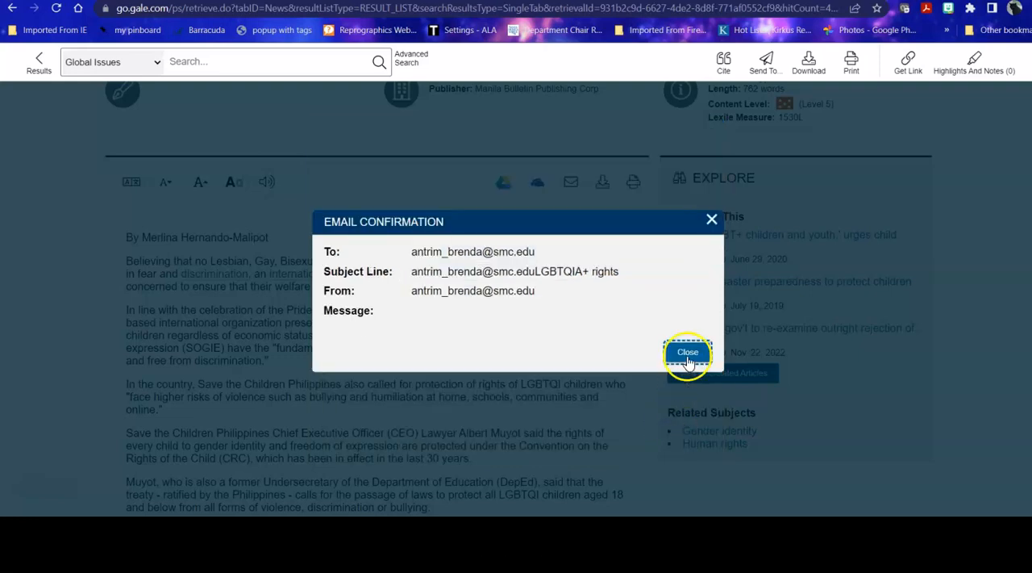
left_click(687, 351)
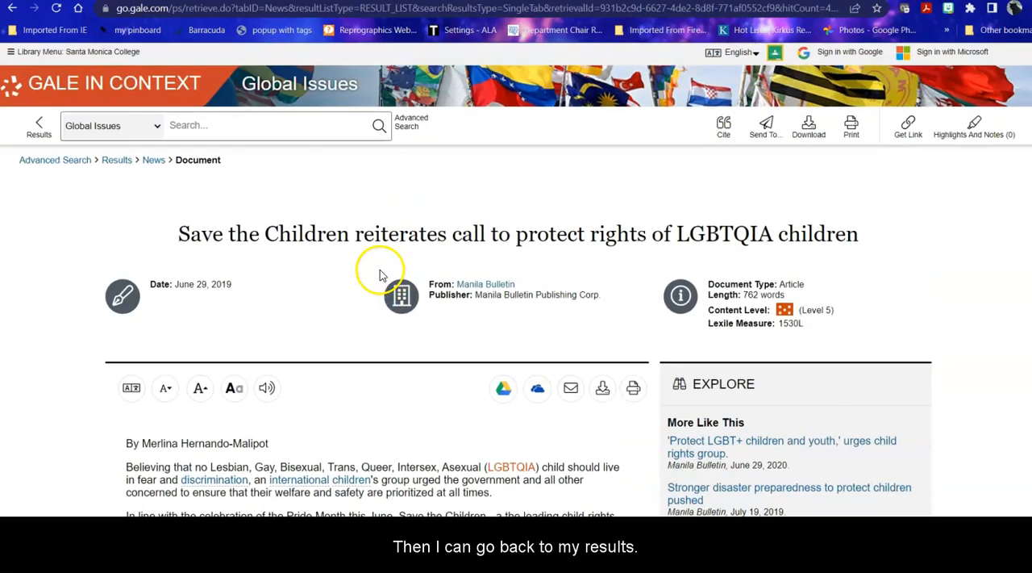
Step: Navigate back via Results to the Advanced Search form and review its search limiters
left_click(117, 160)
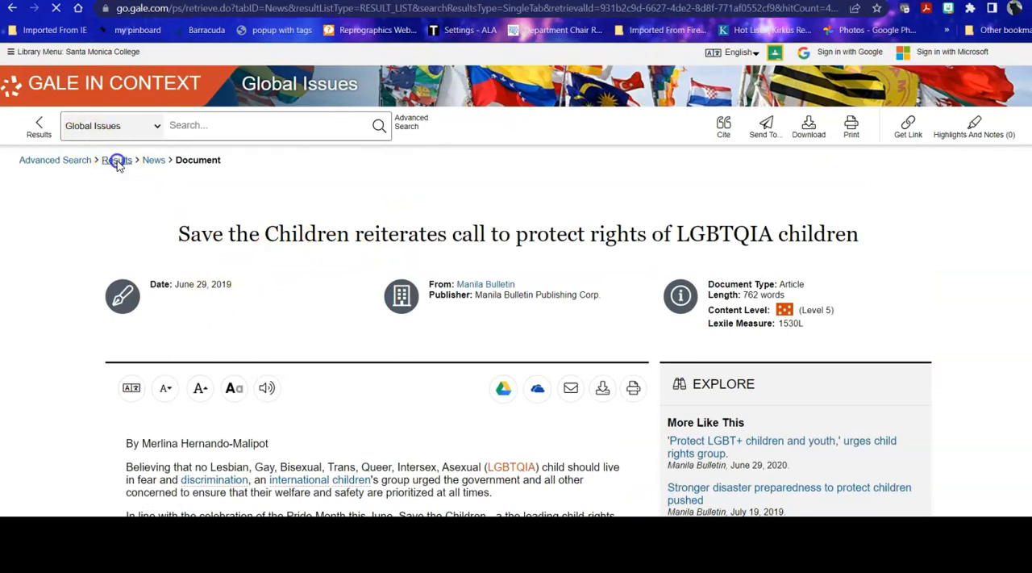
left_click(118, 160)
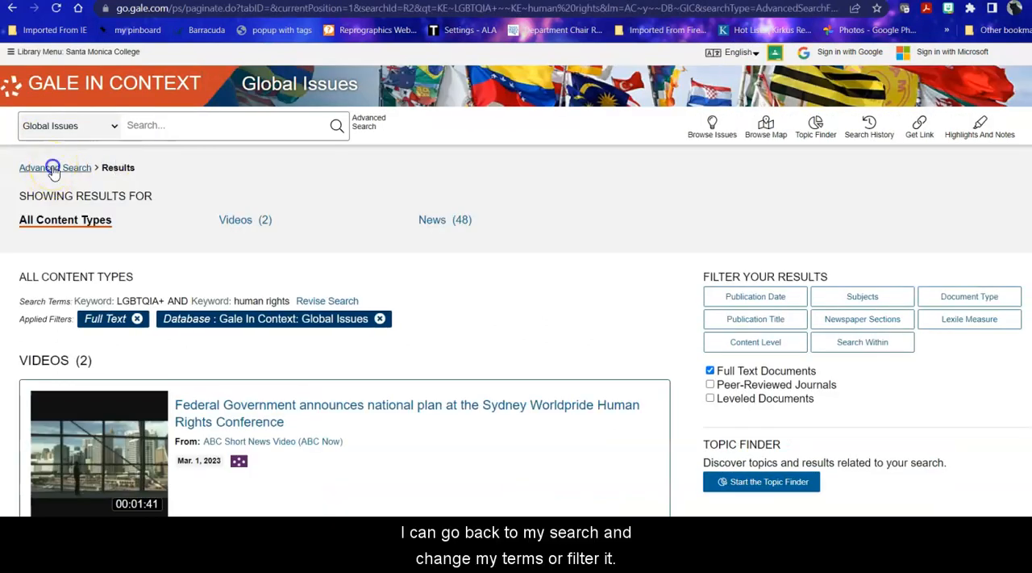
left_click(54, 166)
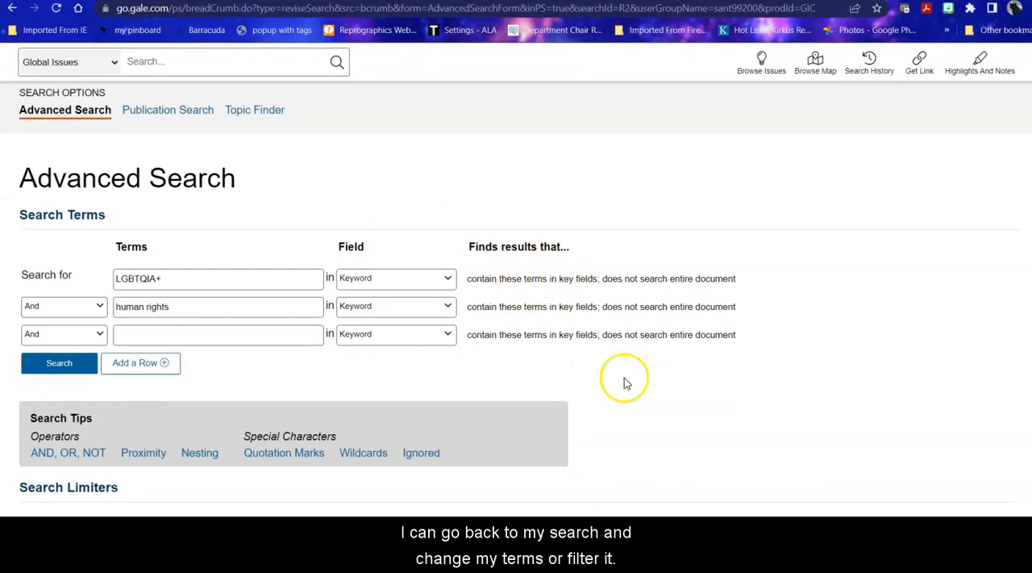
scroll("down", 3)
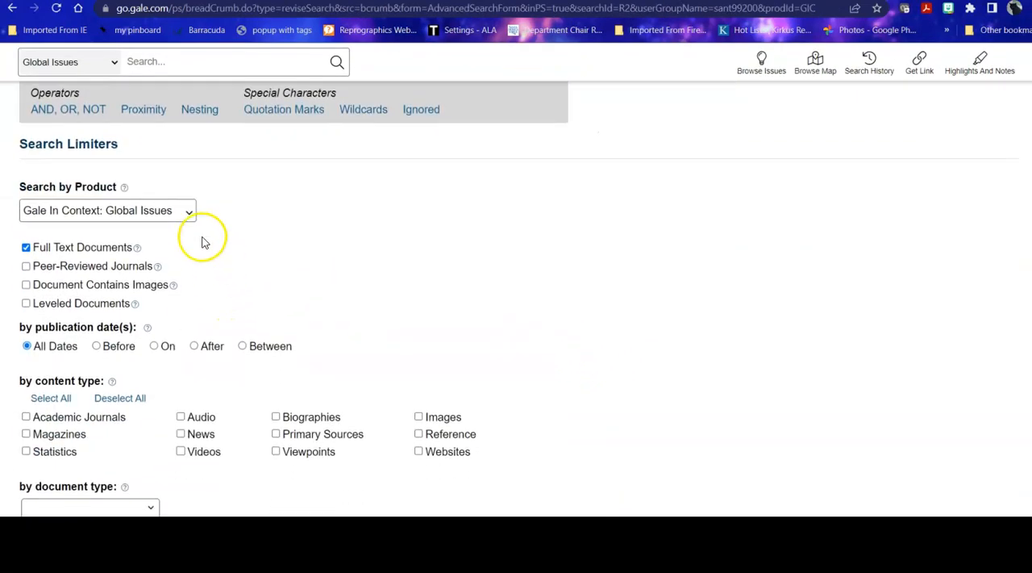
scroll("up", 3)
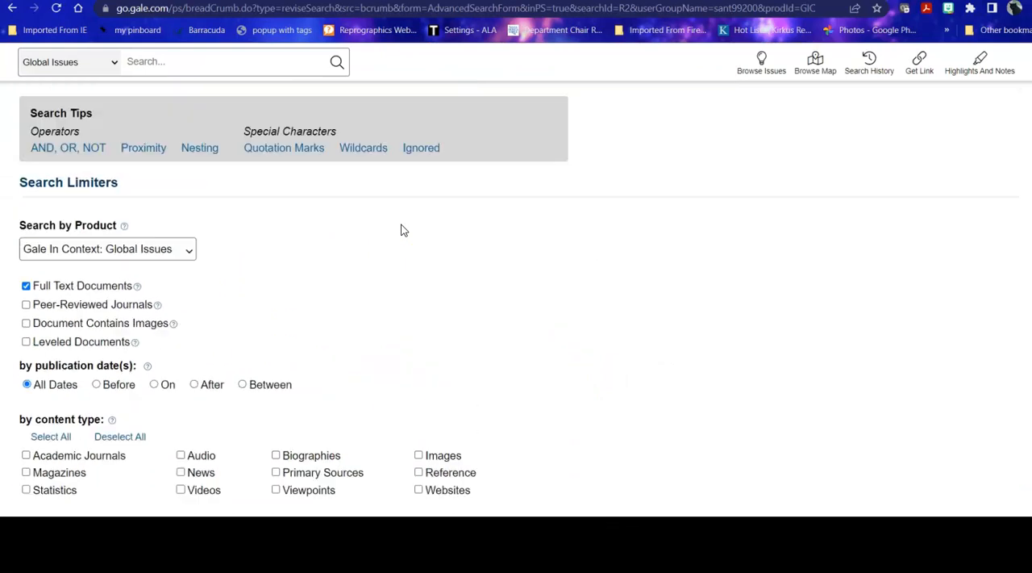
scroll("up", 3)
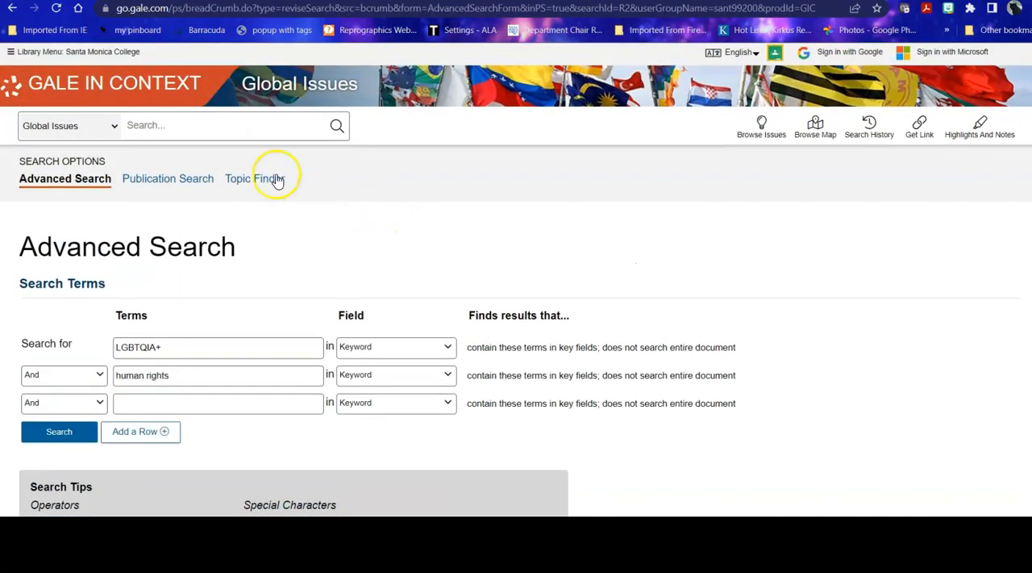
Step: Switch to the Topic Finder view with its topic visualization
left_click(252, 178)
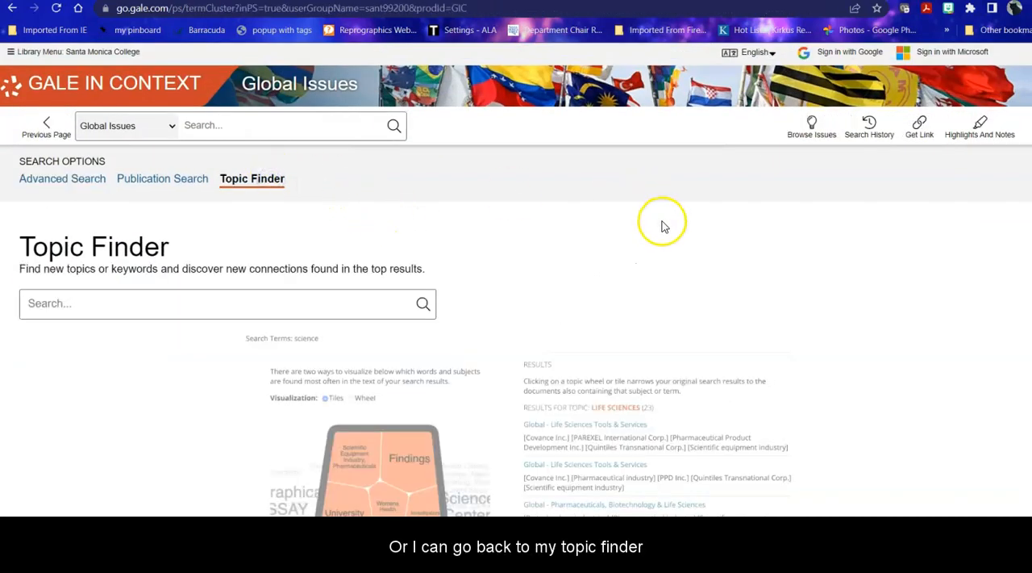
mouse_move(595, 324)
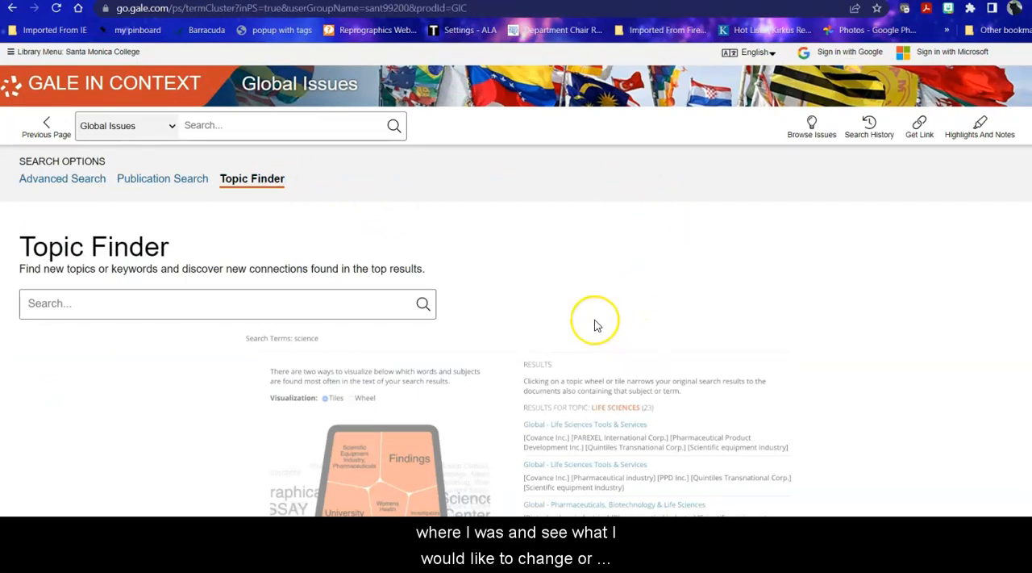
mouse_move(597, 325)
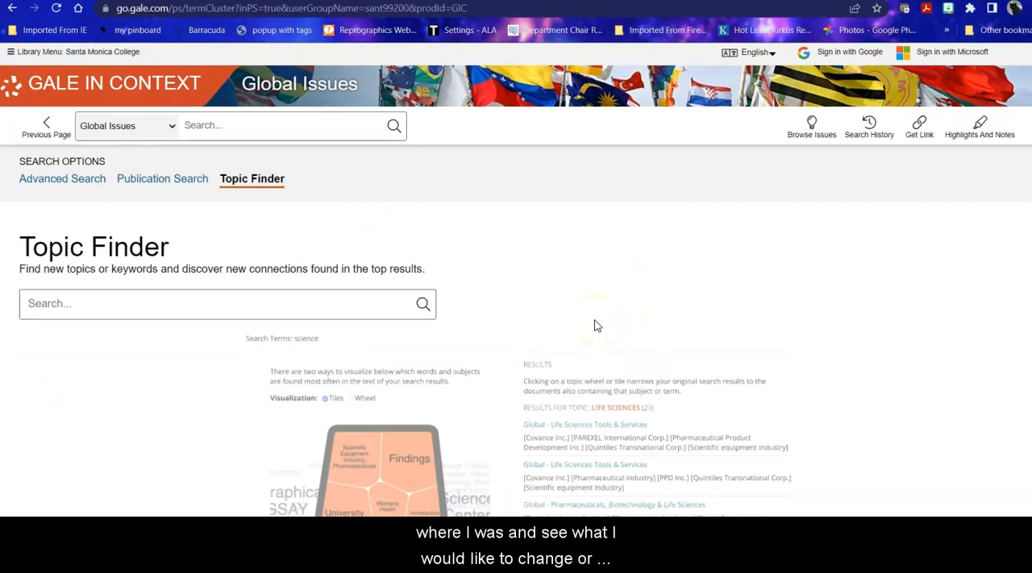